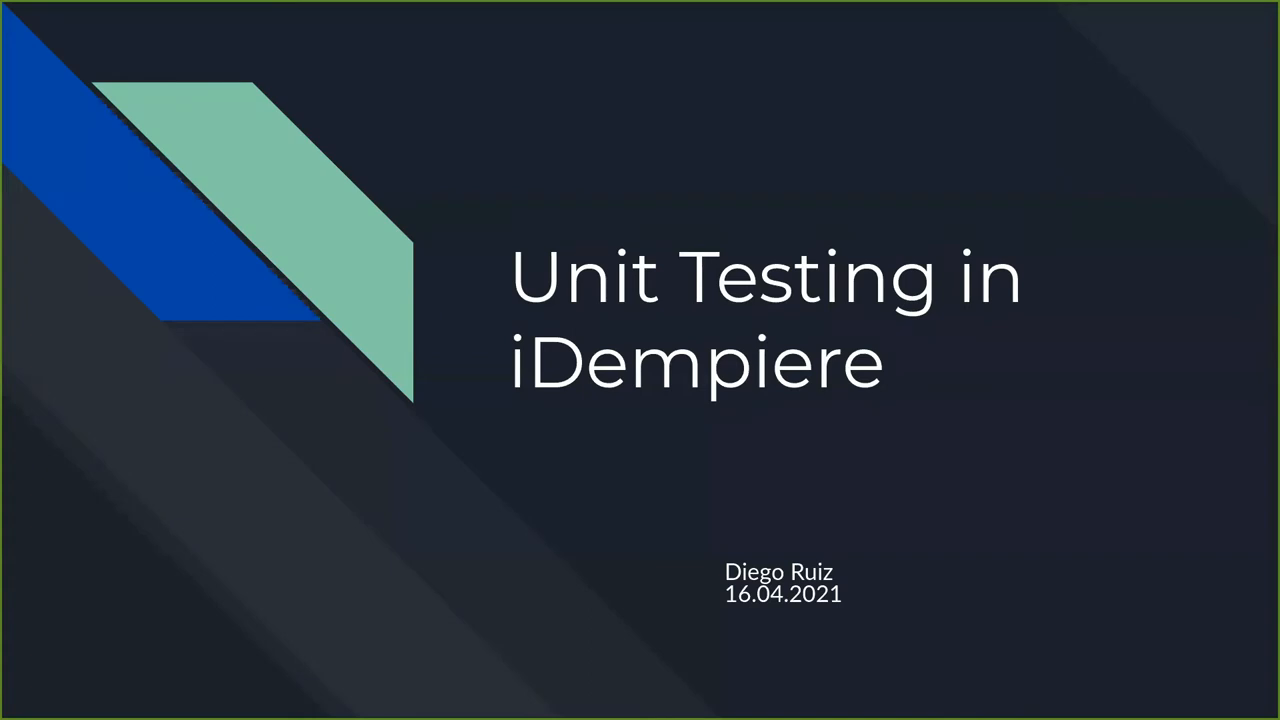
{"action": "mouse_move", "coordinate": [784, 406]}
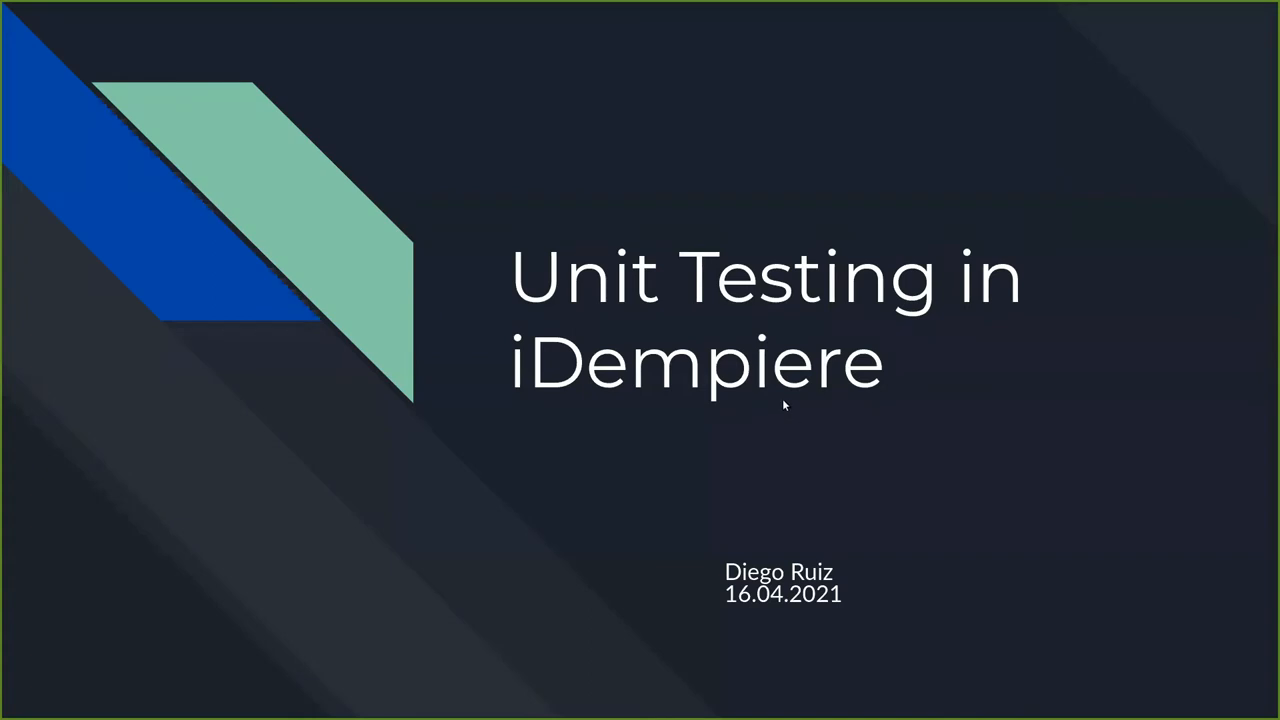
Advance the slideshow from the title slide to the iDempiere Roadmap slide
{"action": "key", "text": "Right"}
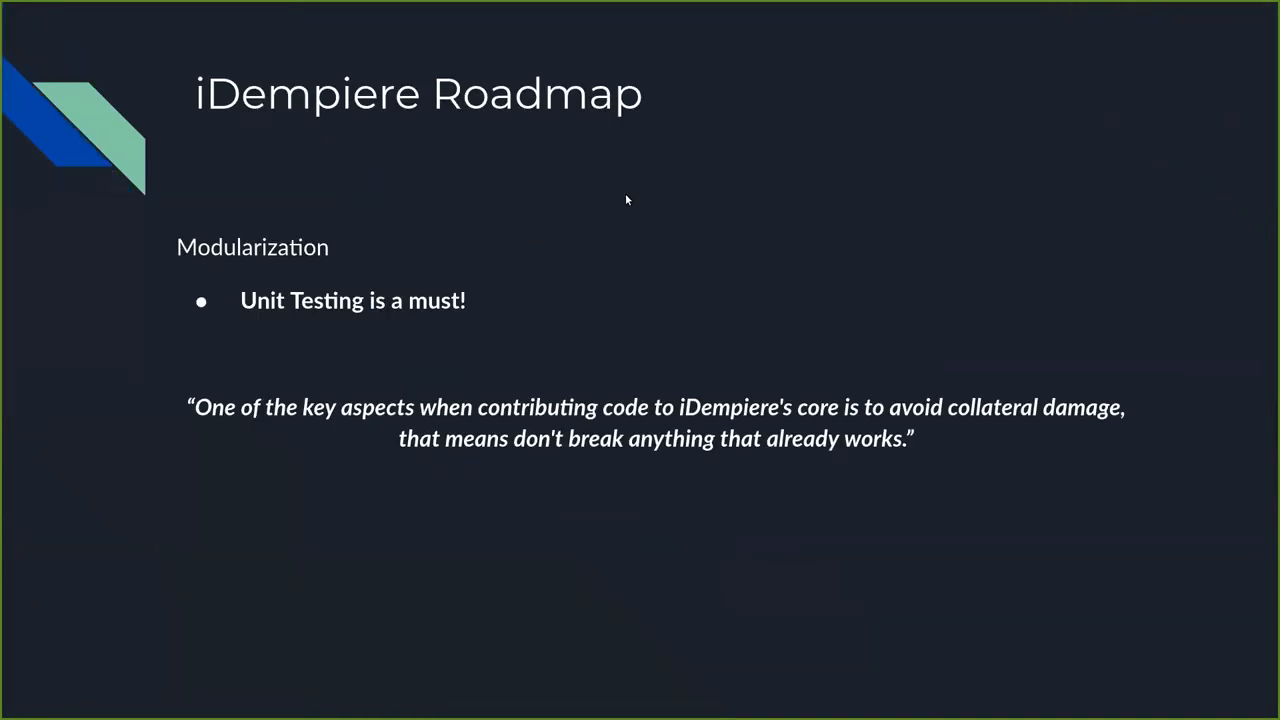
{"action": "mouse_move", "coordinate": [815, 266]}
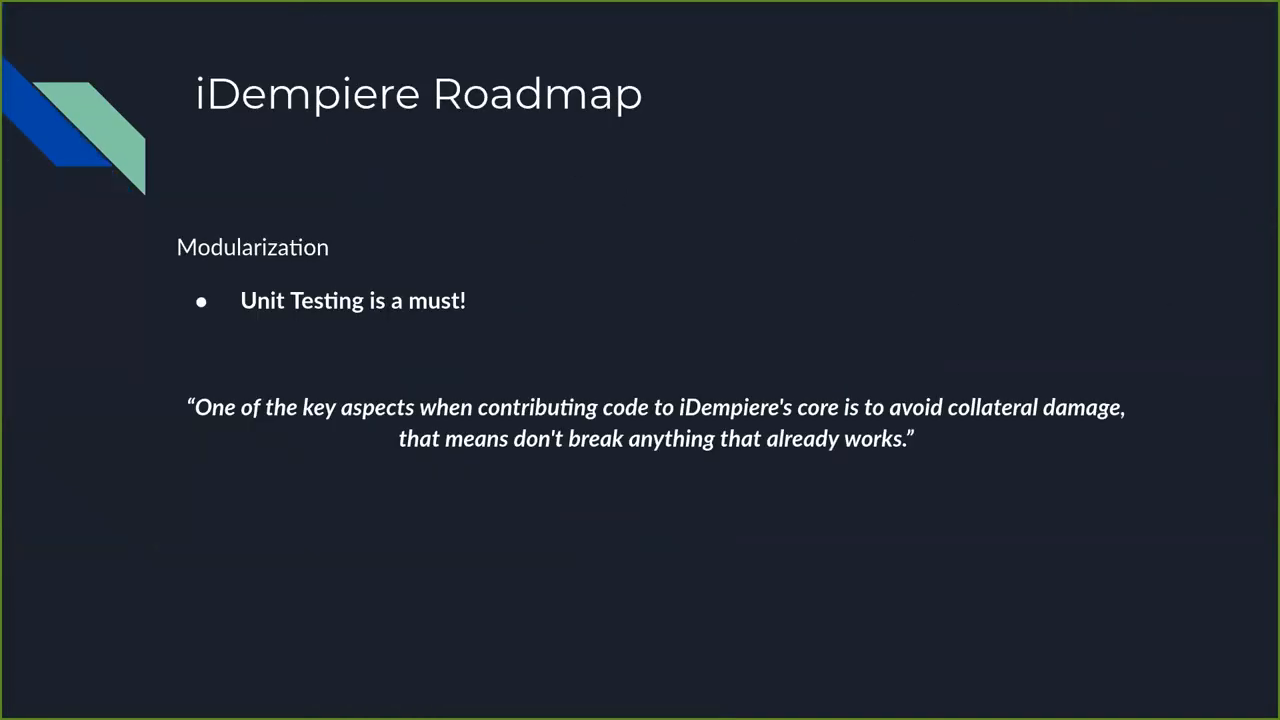
{"action": "mouse_move", "coordinate": [442, 279]}
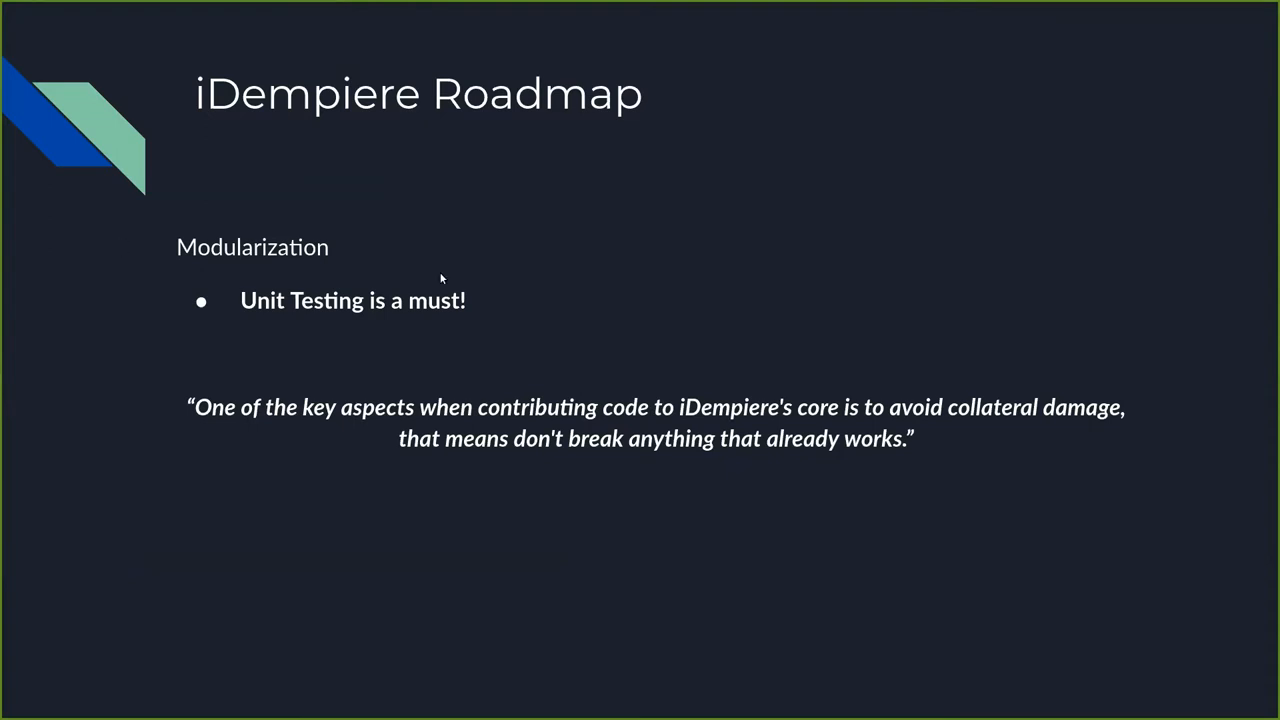
{"action": "mouse_move", "coordinate": [662, 332]}
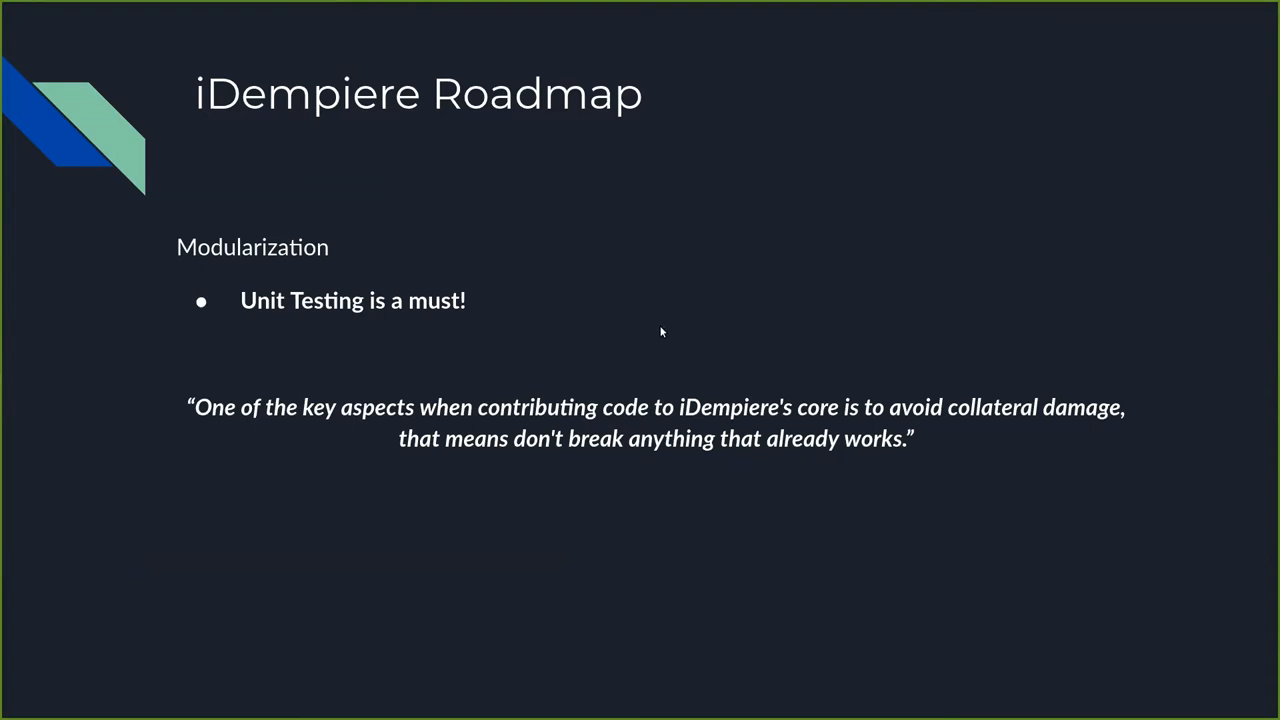
{"action": "mouse_move", "coordinate": [642, 307]}
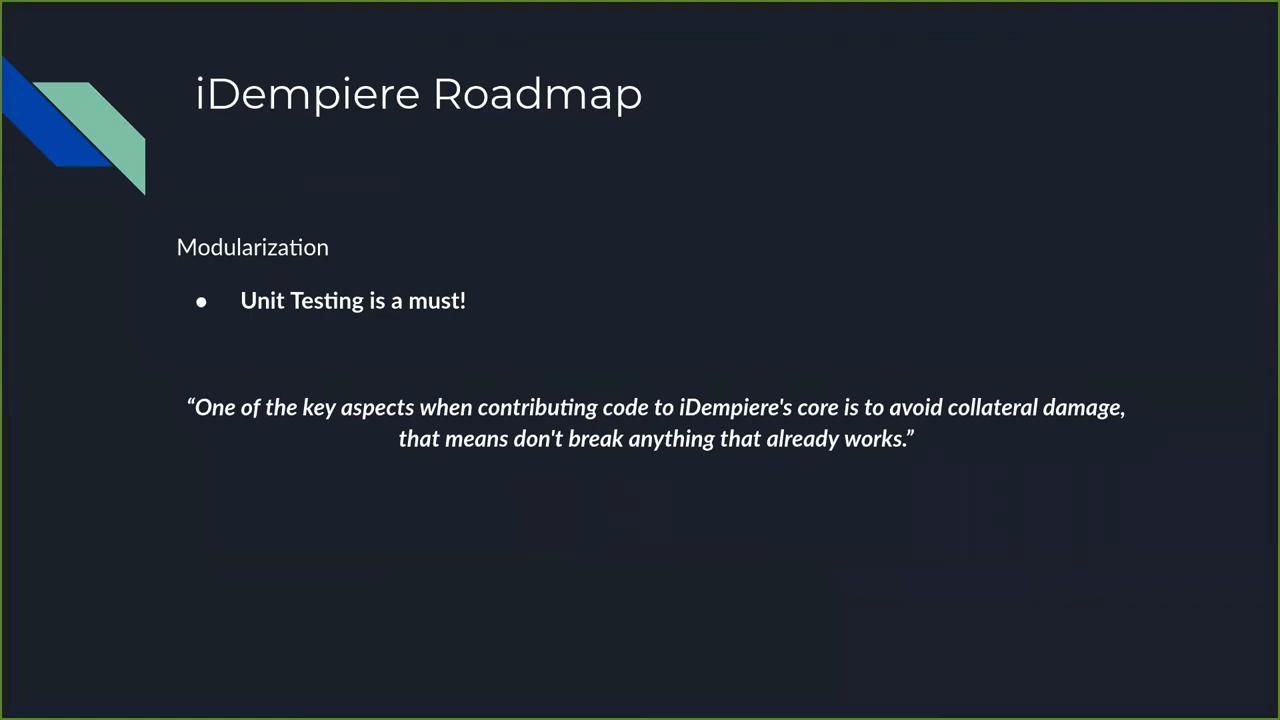
{"action": "mouse_move", "coordinate": [683, 315]}
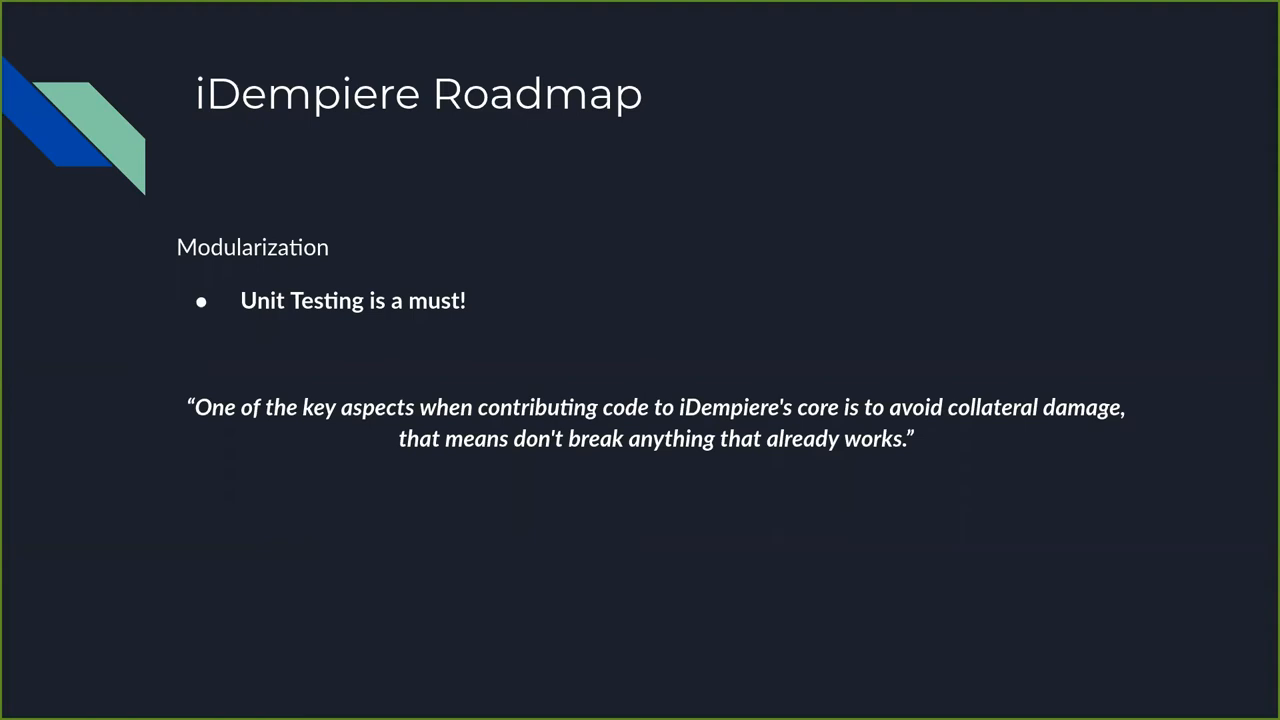
{"action": "mouse_move", "coordinate": [567, 398]}
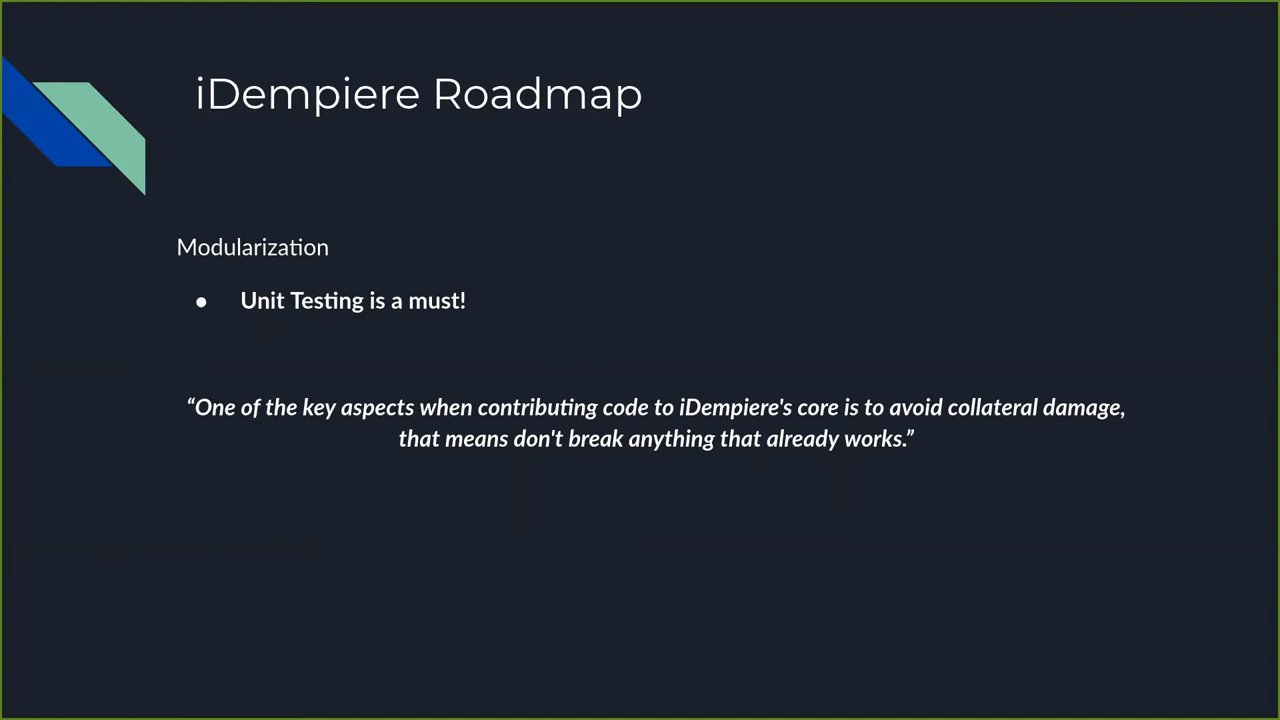
{"action": "mouse_move", "coordinate": [423, 361]}
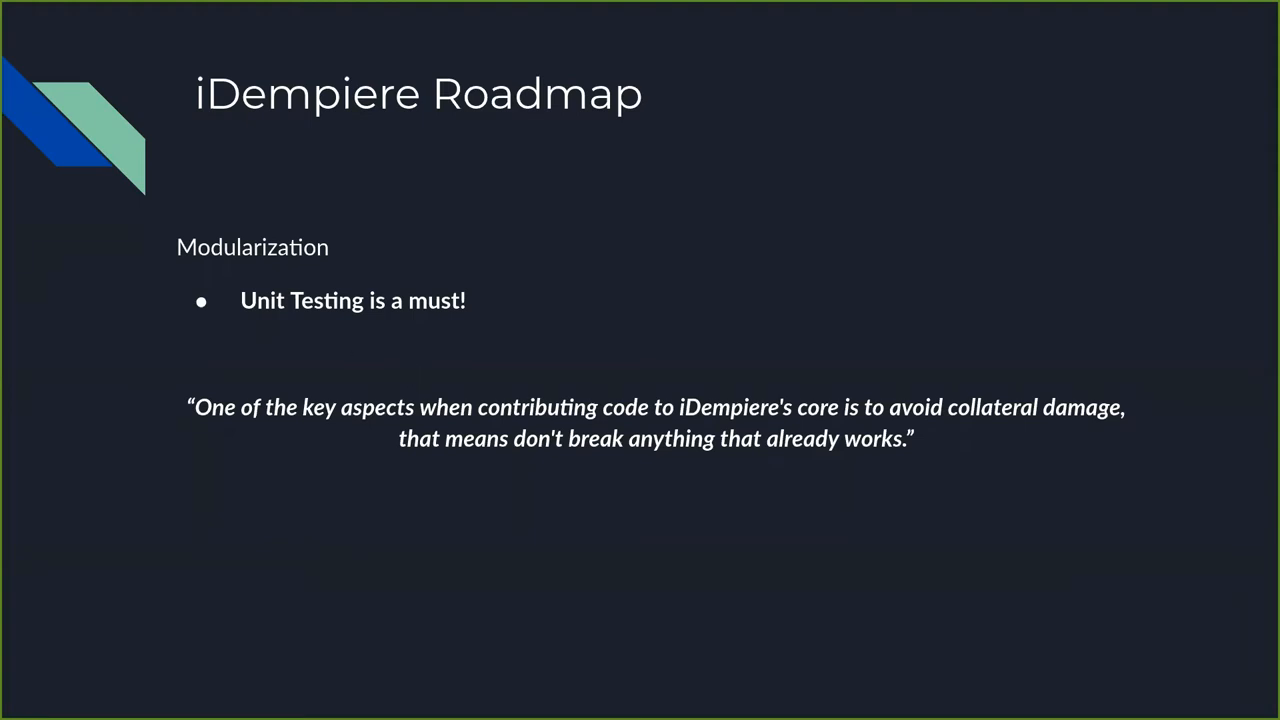
{"action": "mouse_move", "coordinate": [780, 314]}
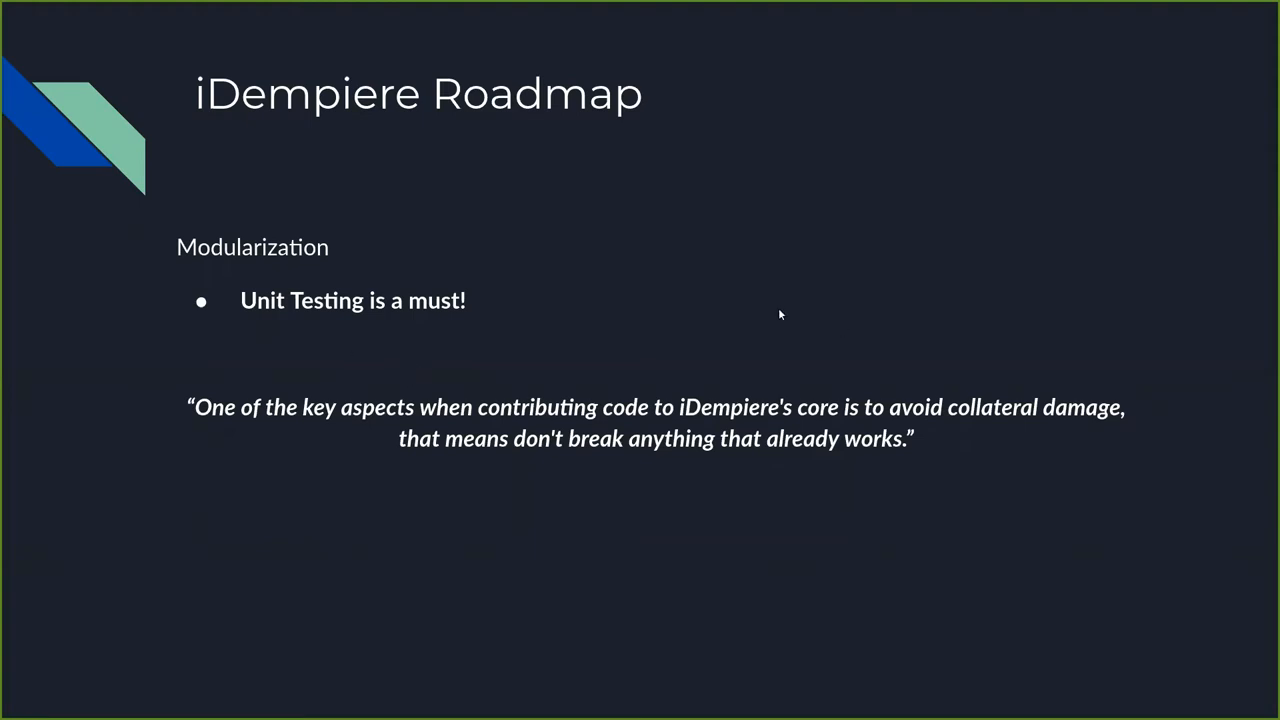
{"action": "mouse_move", "coordinate": [635, 337]}
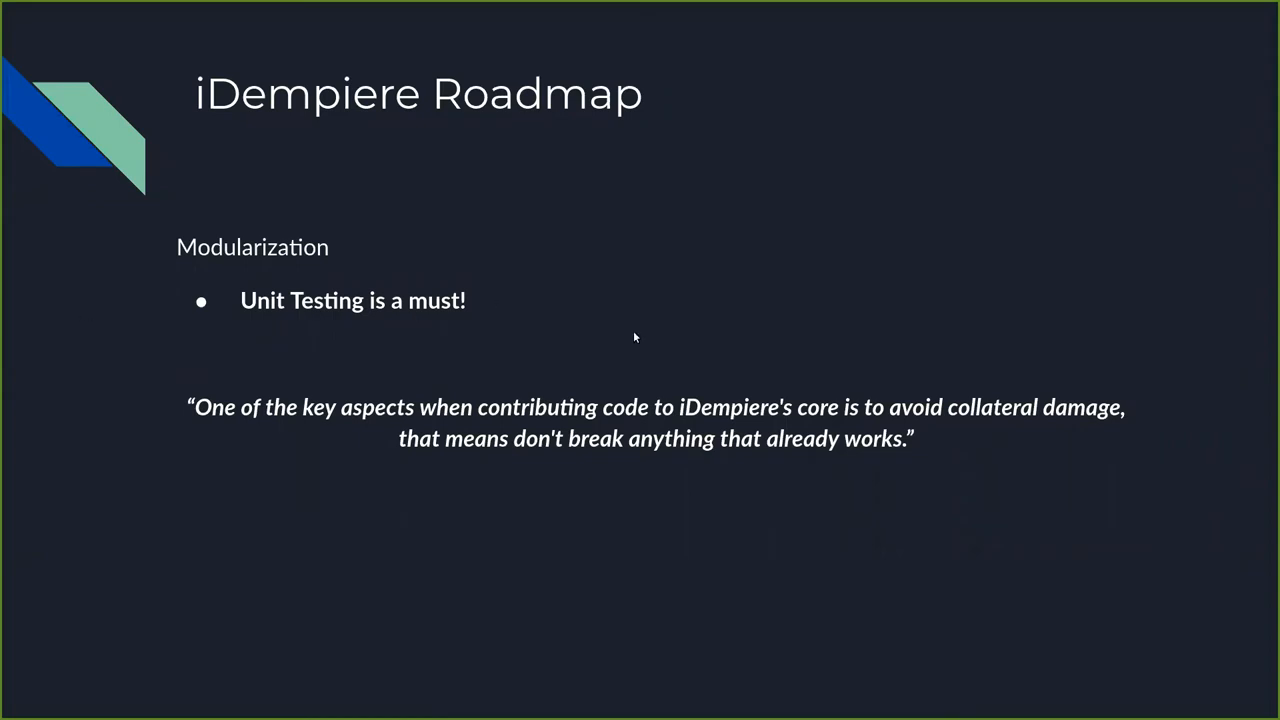
{"action": "mouse_move", "coordinate": [1097, 323]}
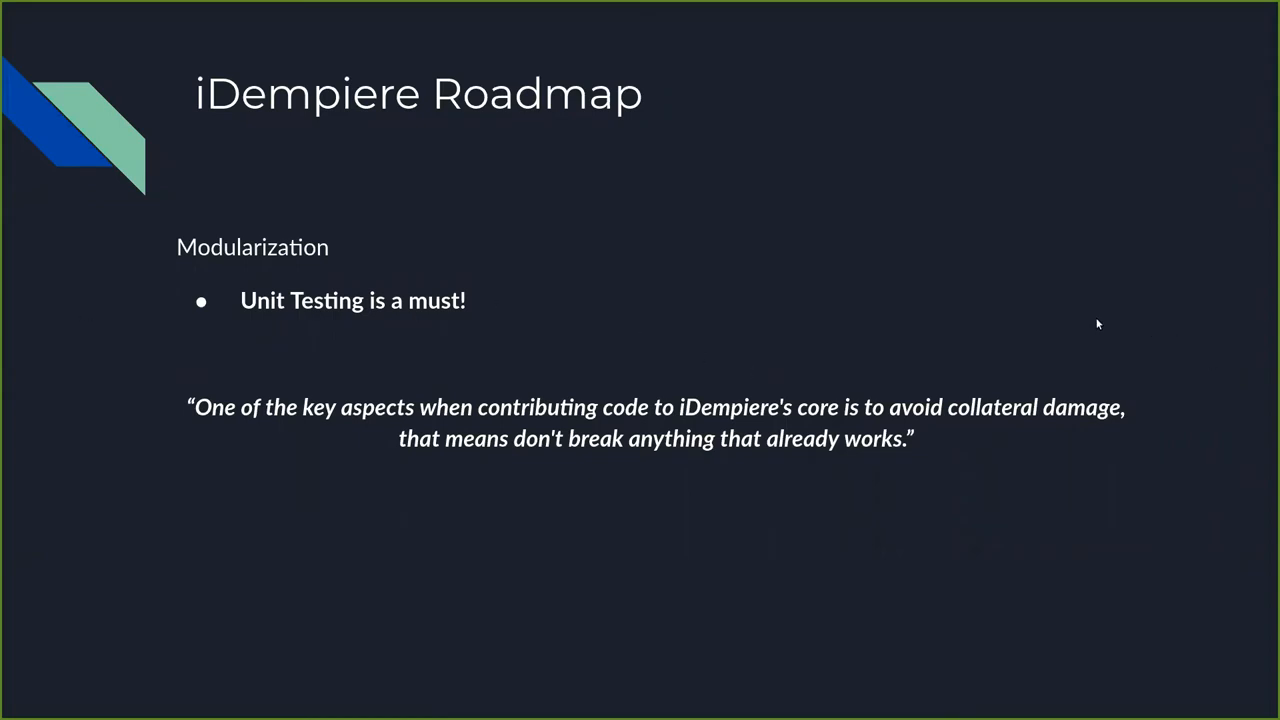
Advance to the slide on running org.idempiere.test via a JUnit Plug-in Test
{"action": "key", "text": "Right"}
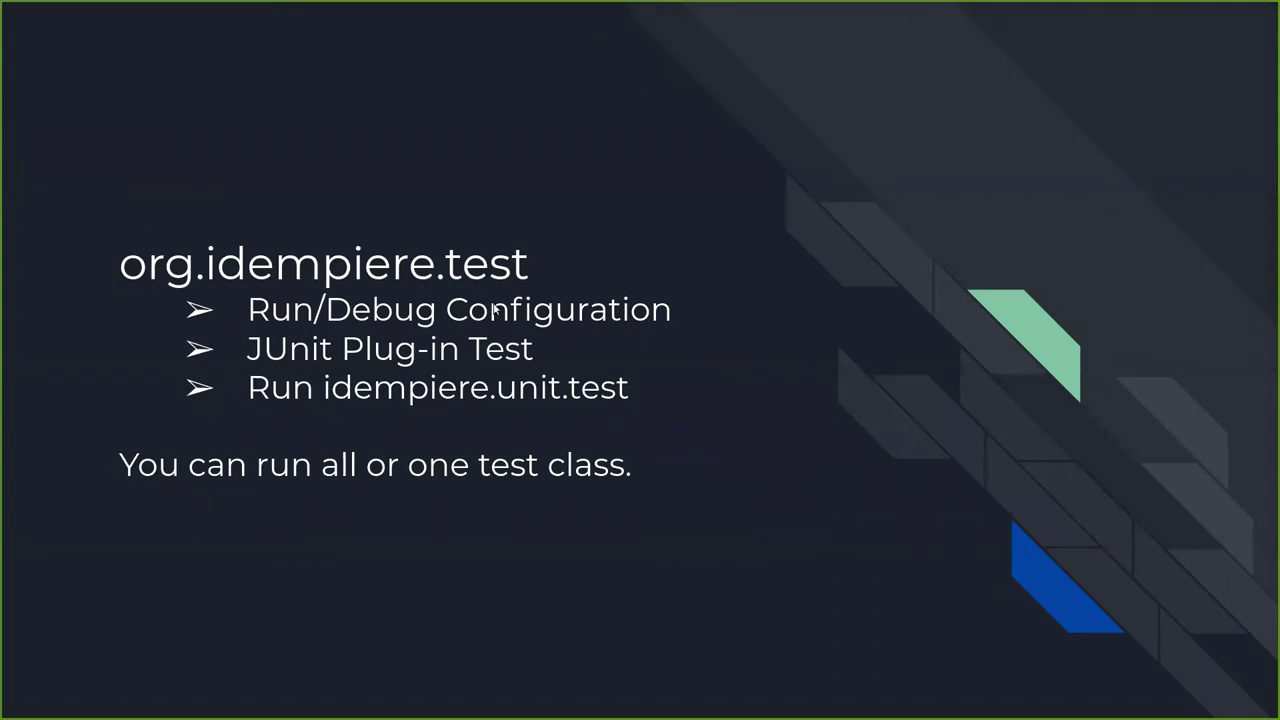
{"action": "mouse_move", "coordinate": [400, 243]}
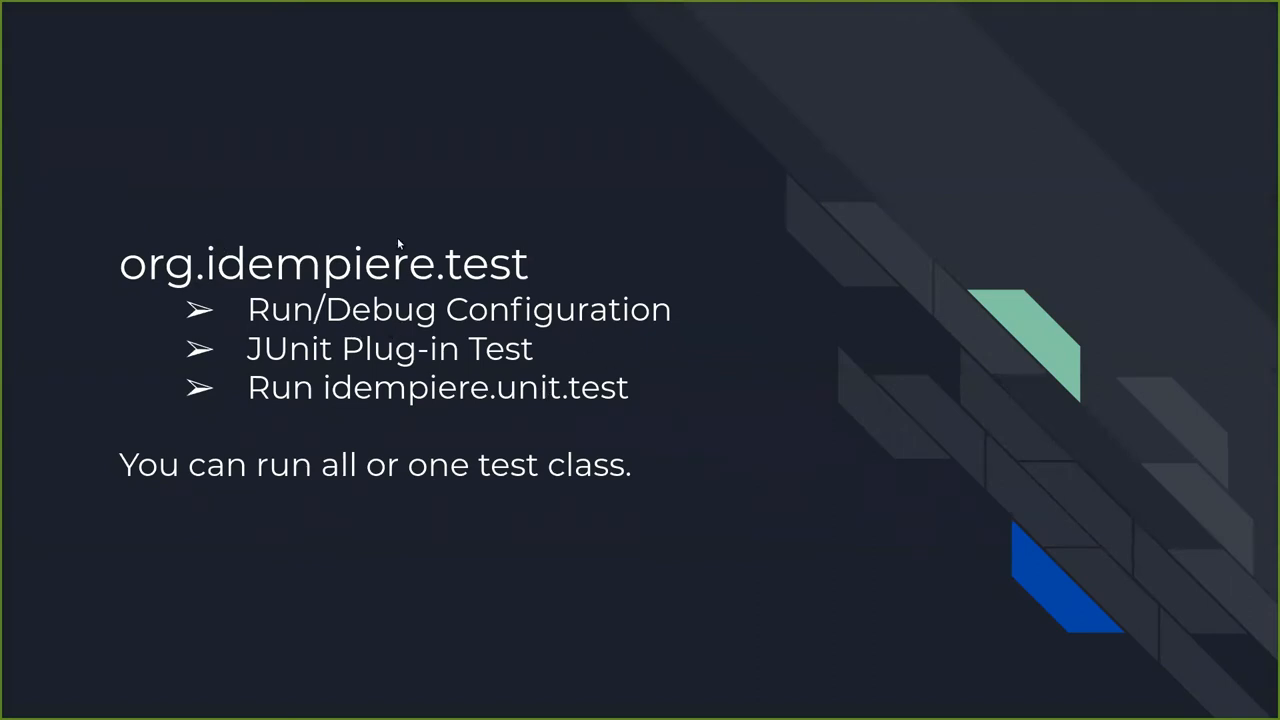
{"action": "mouse_move", "coordinate": [858, 326]}
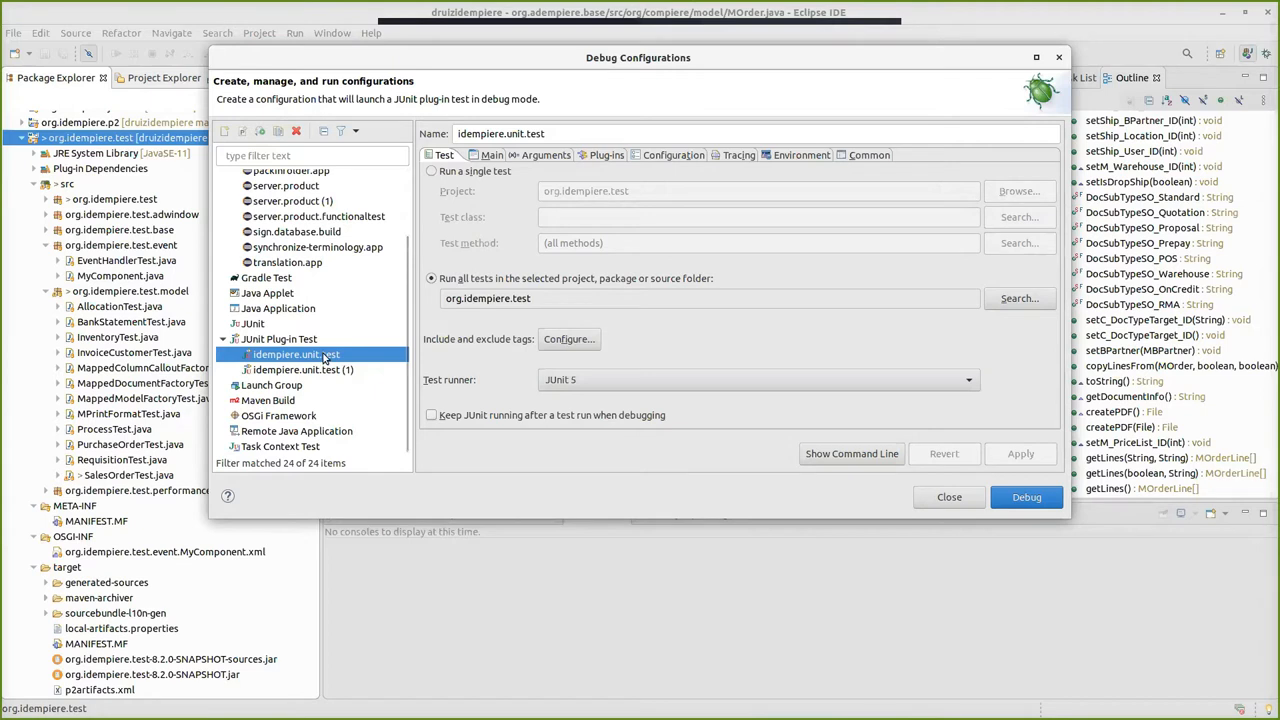
Create an idempiere.unit.test debug configuration running only org.idempiere.test.model.SalesOrderTest
{"action": "right_click", "coordinate": [296, 354]}
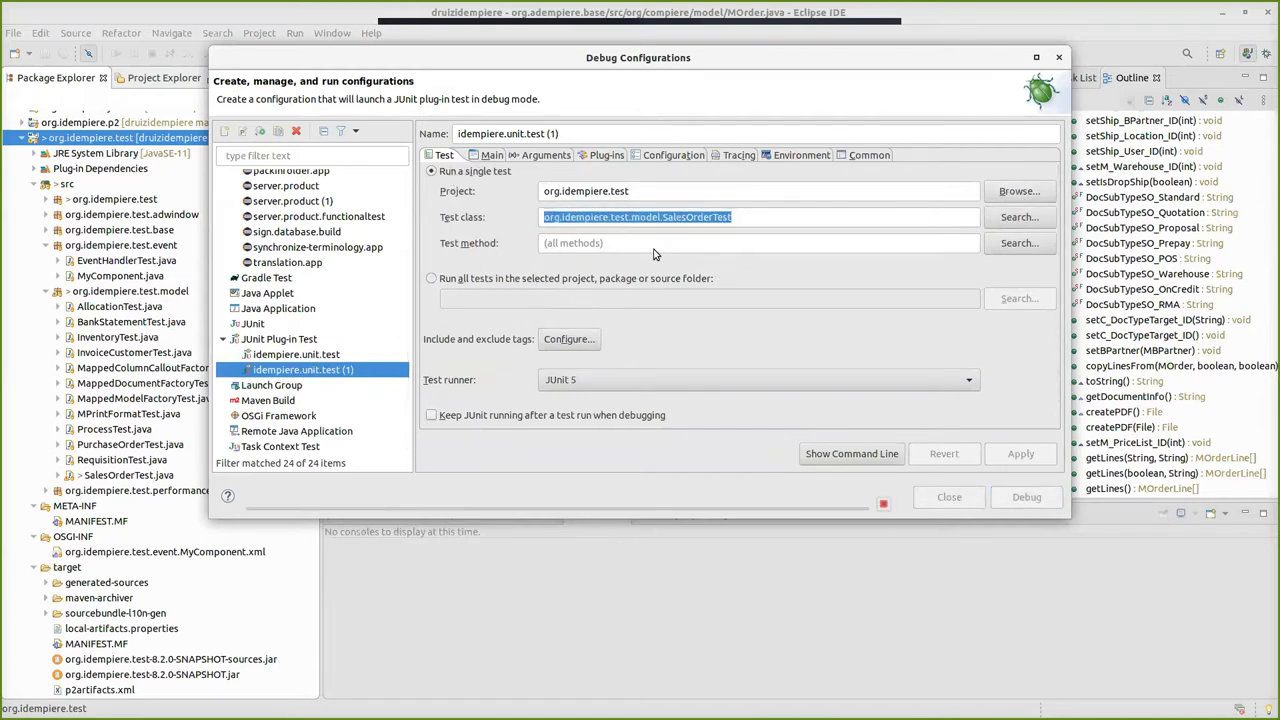
{"action": "mouse_move", "coordinate": [807, 234]}
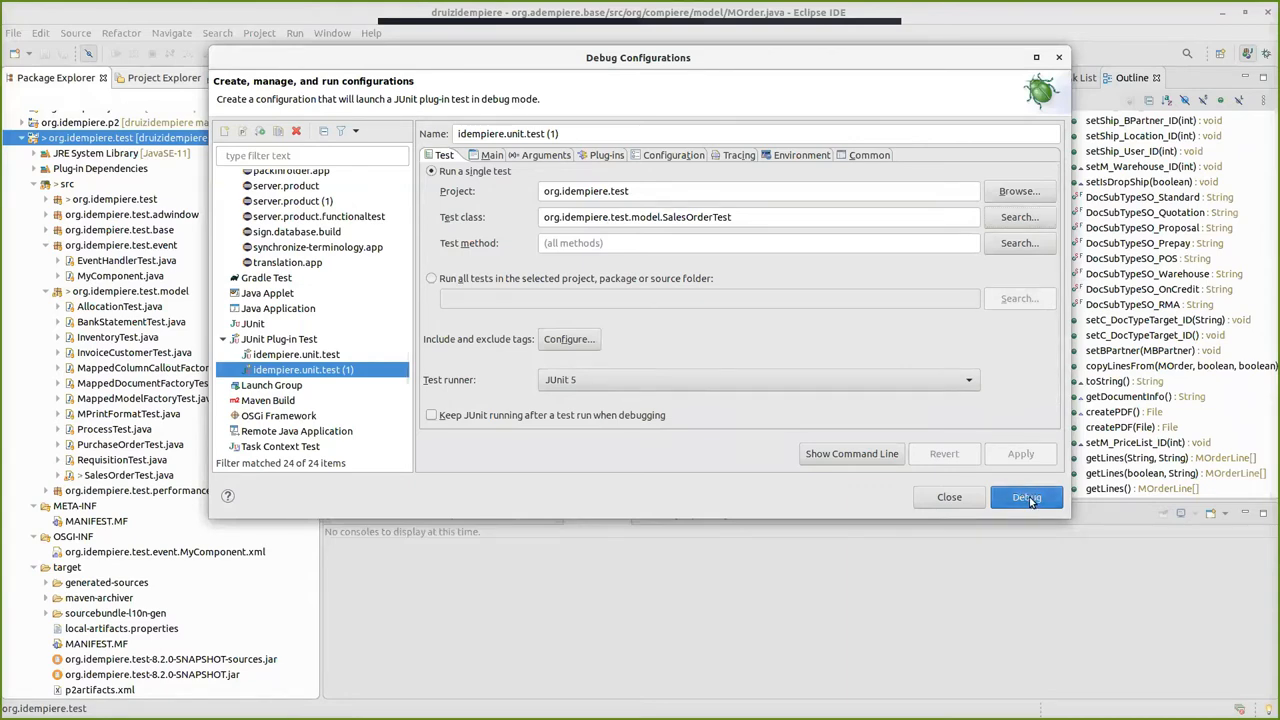
Launch SalesOrderTest in debug mode and wait for 6/6 runs passing
{"action": "left_click", "coordinate": [1026, 497]}
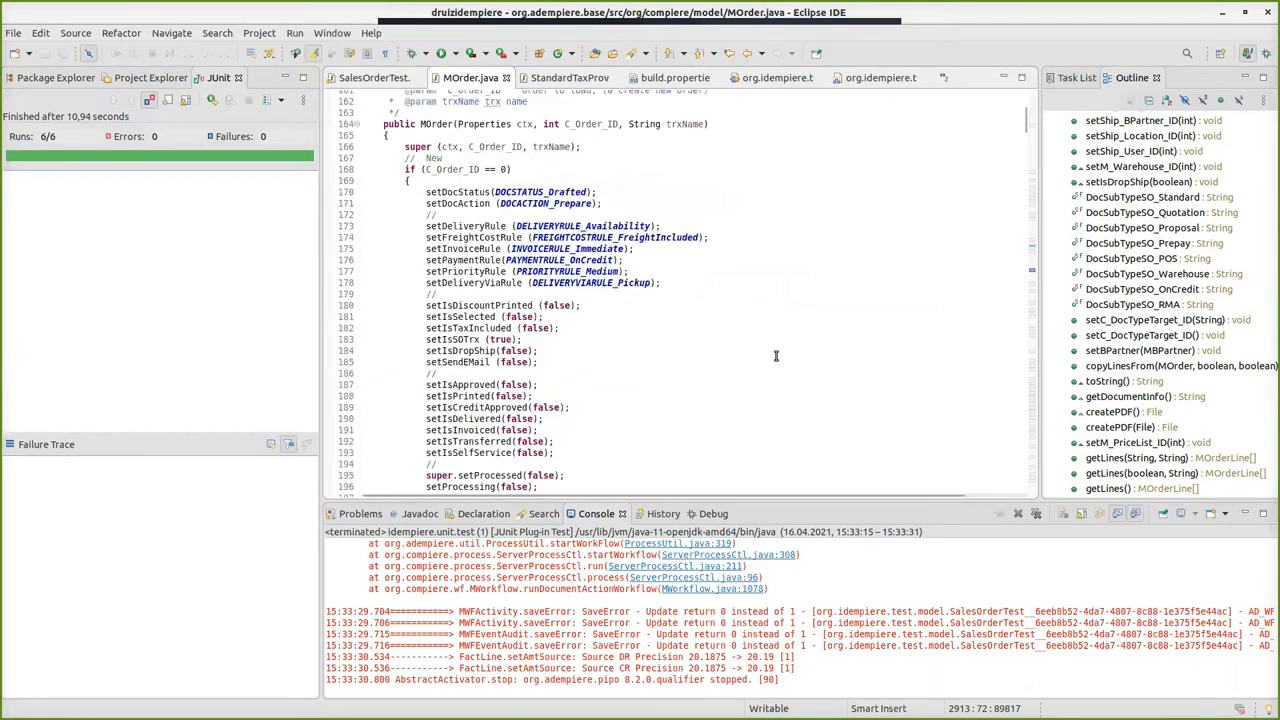
Change MOrder's prepareIt date-promised check to after(getDatePromised()) and rerun the failing tests
{"action": "scroll", "scroll_direction": "down", "scroll_amount": 3}
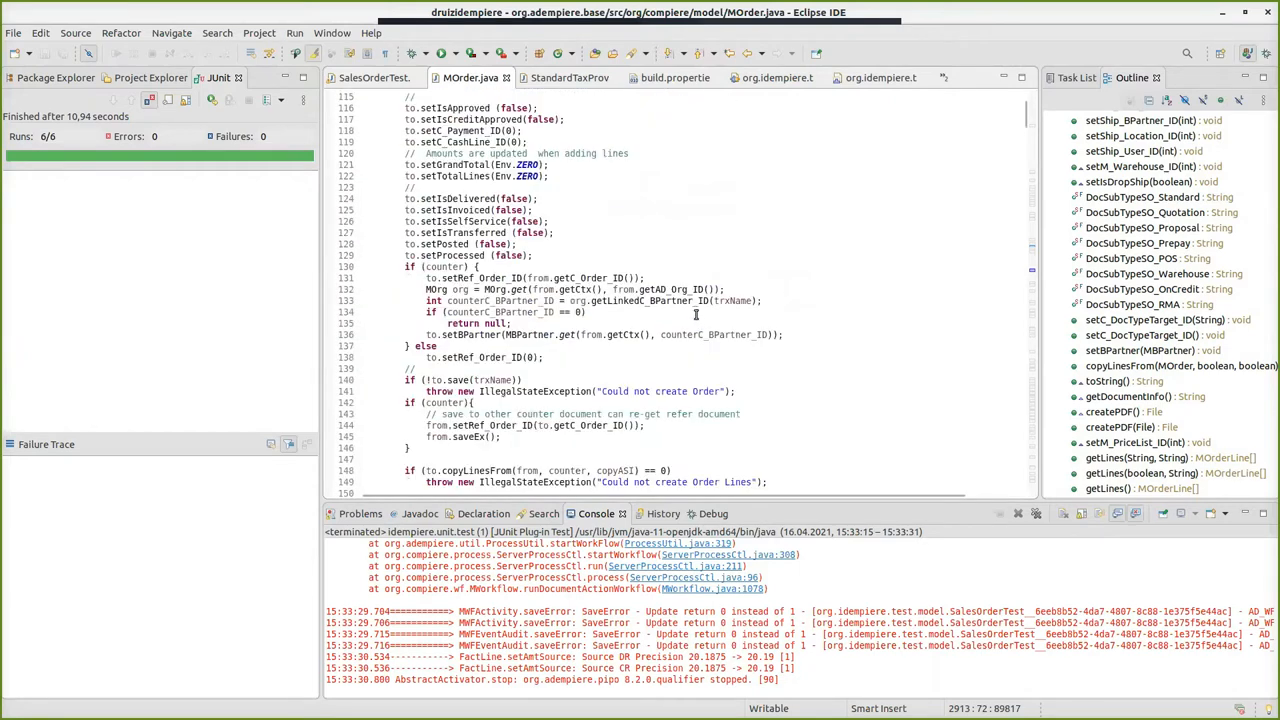
{"action": "scroll", "scroll_direction": "down", "scroll_amount": 3}
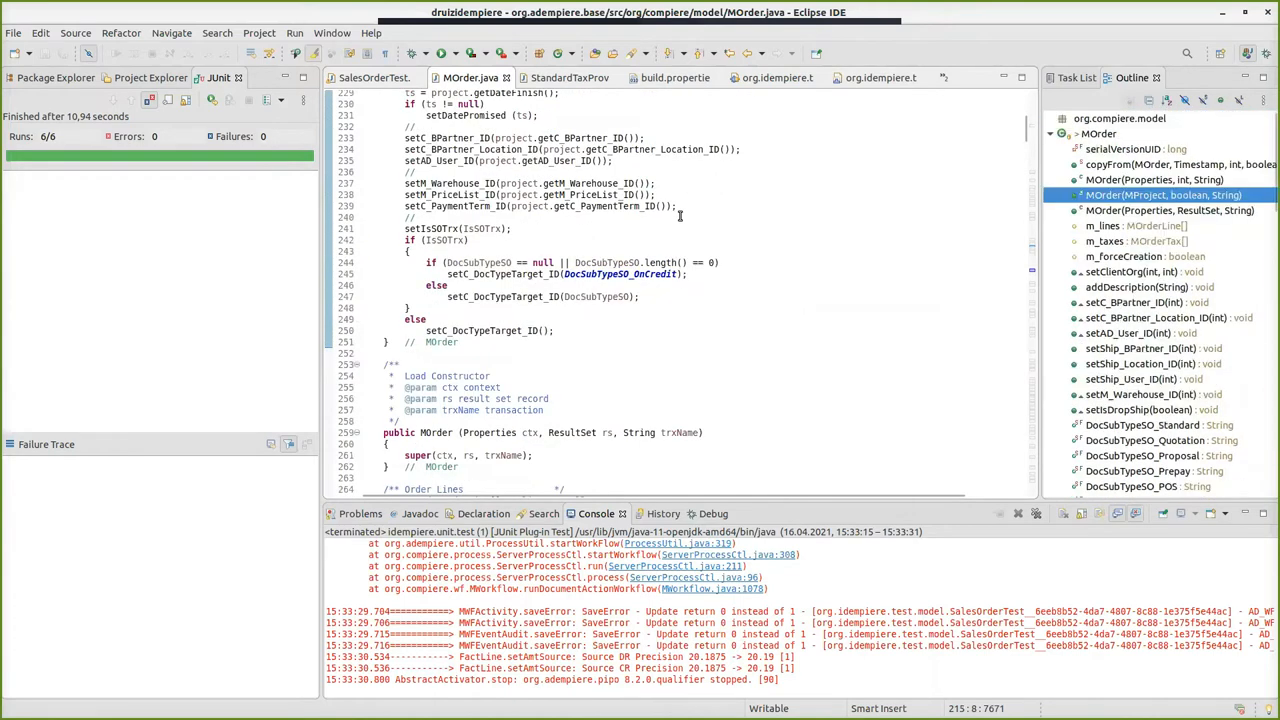
{"action": "scroll", "scroll_direction": "down", "scroll_amount": 3}
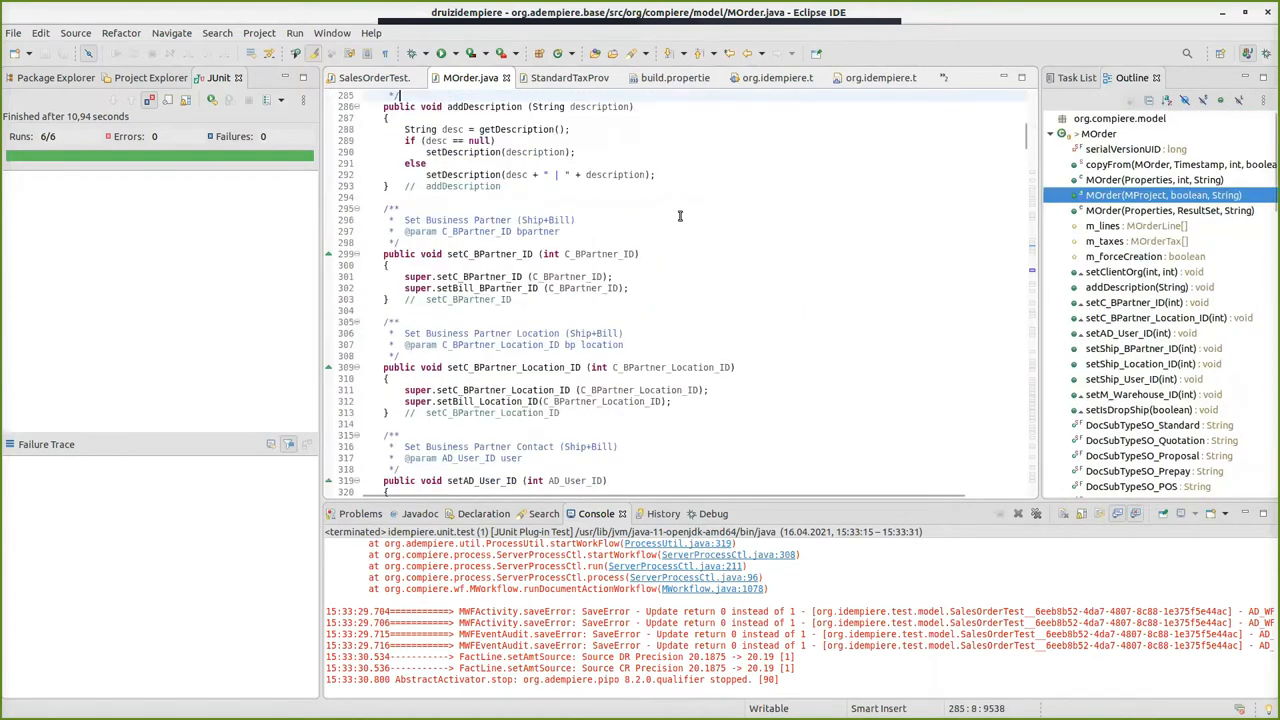
{"action": "scroll", "scroll_direction": "down", "scroll_amount": 3}
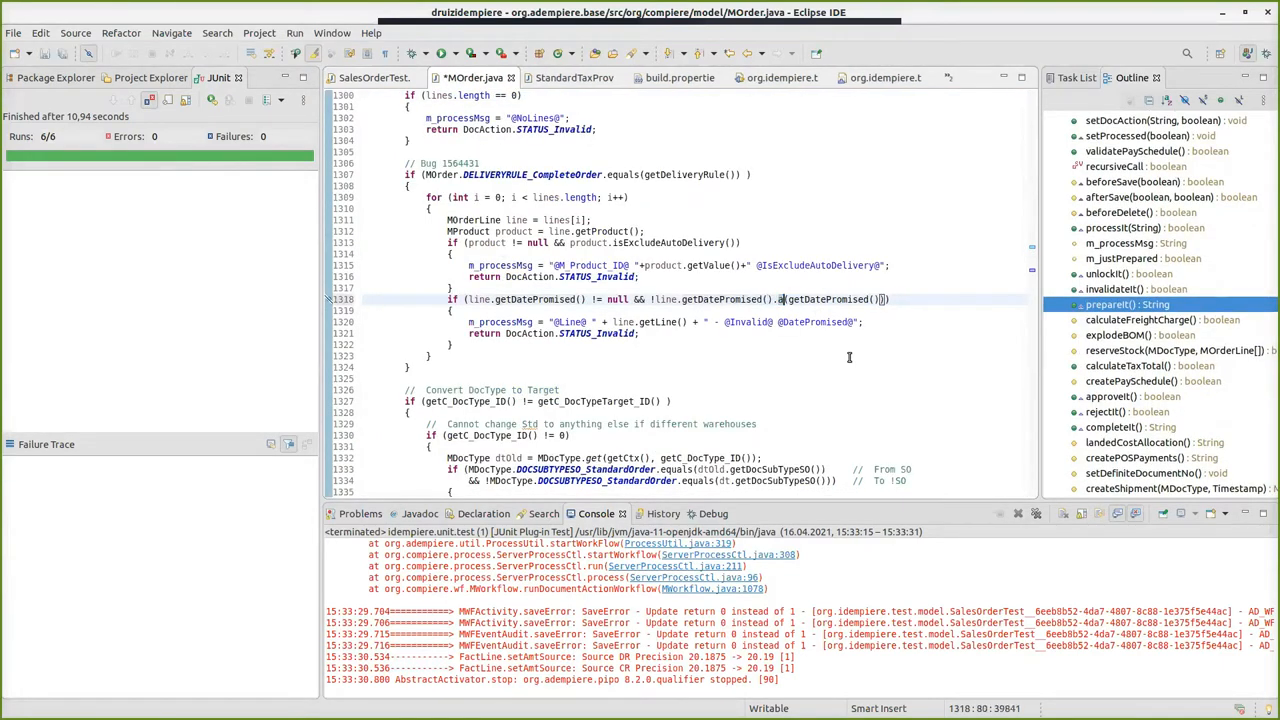
{"action": "type", "text": "fter"}
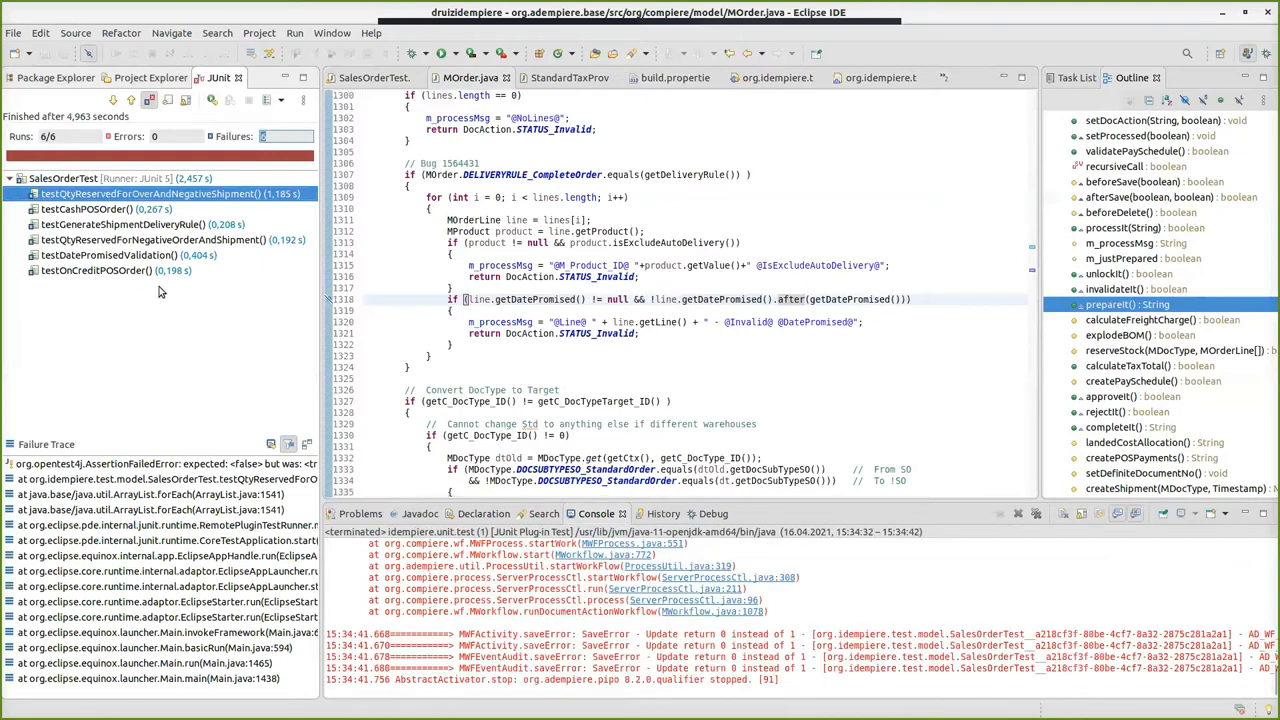
{"action": "double_click", "coordinate": [792, 299]}
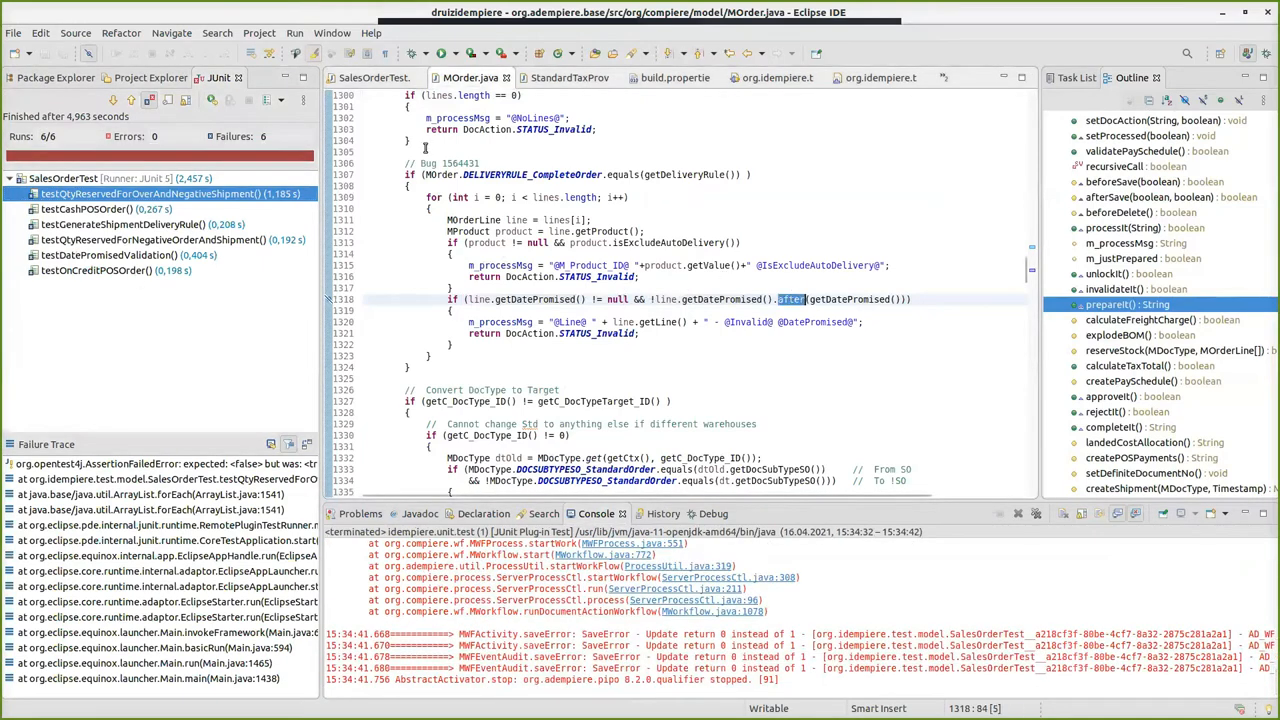
{"action": "left_click", "coordinate": [380, 77]}
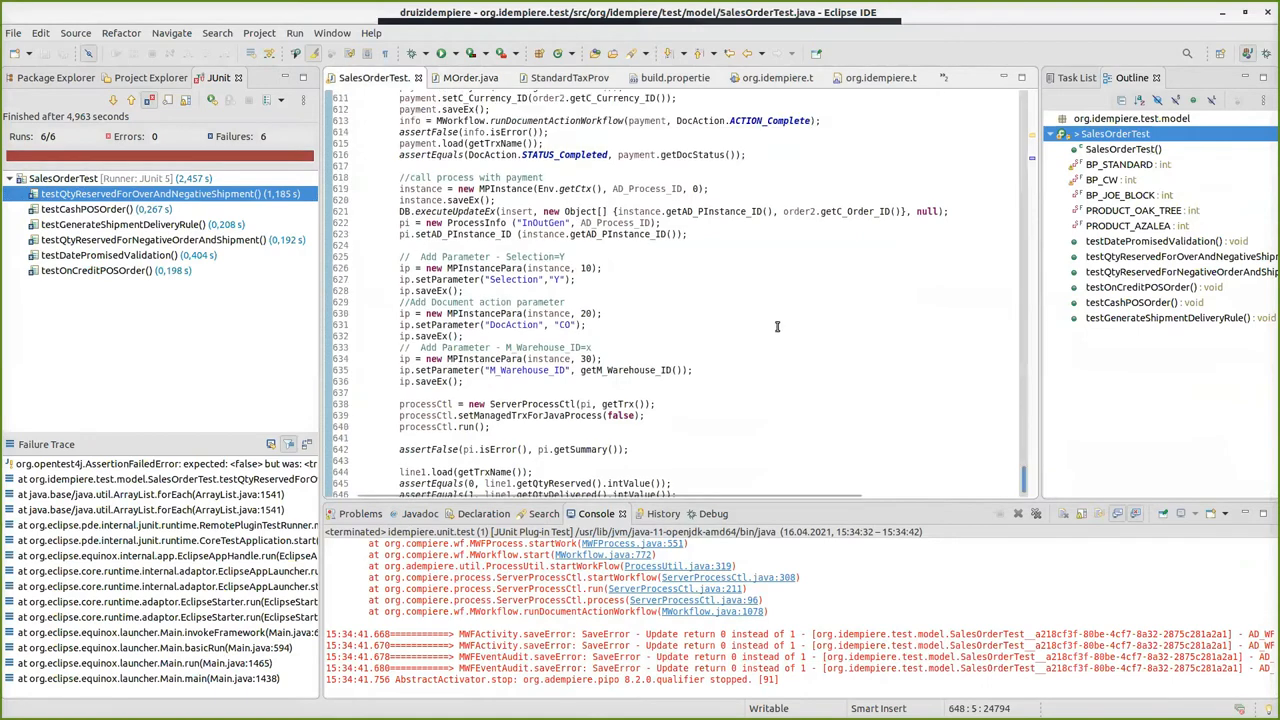
{"action": "mouse_move", "coordinate": [717, 313]}
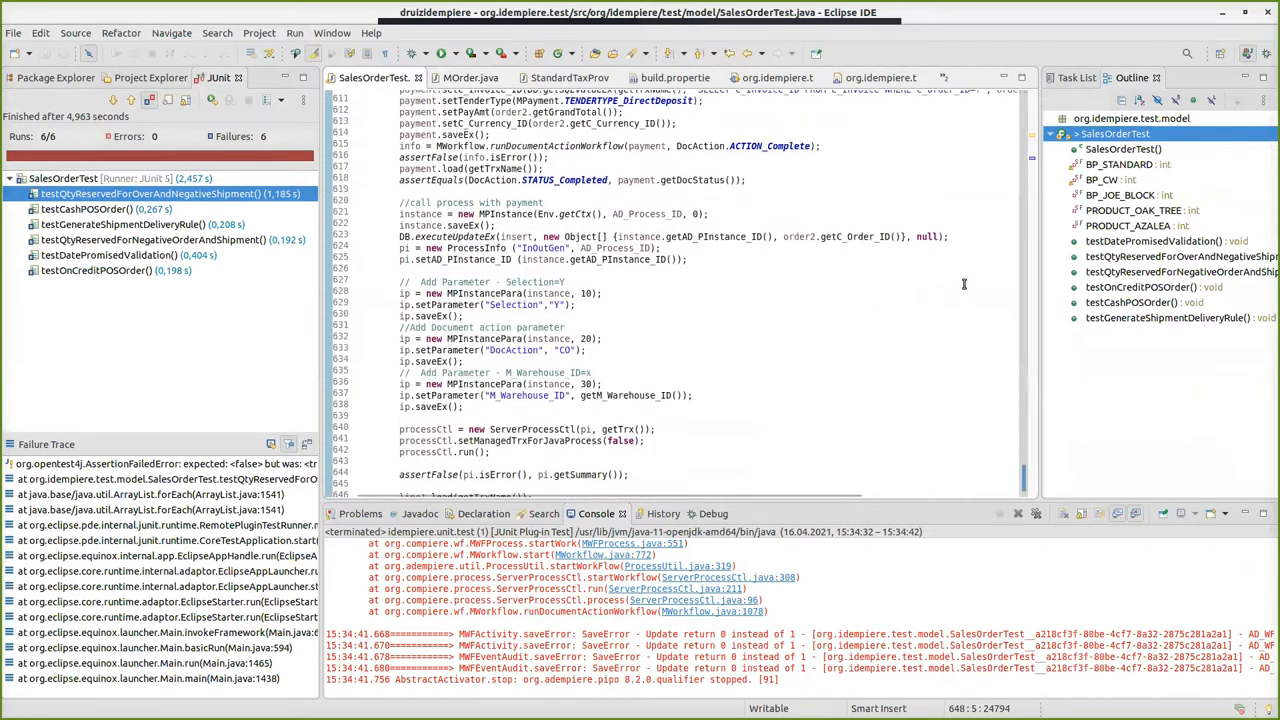
{"action": "left_click", "coordinate": [460, 77]}
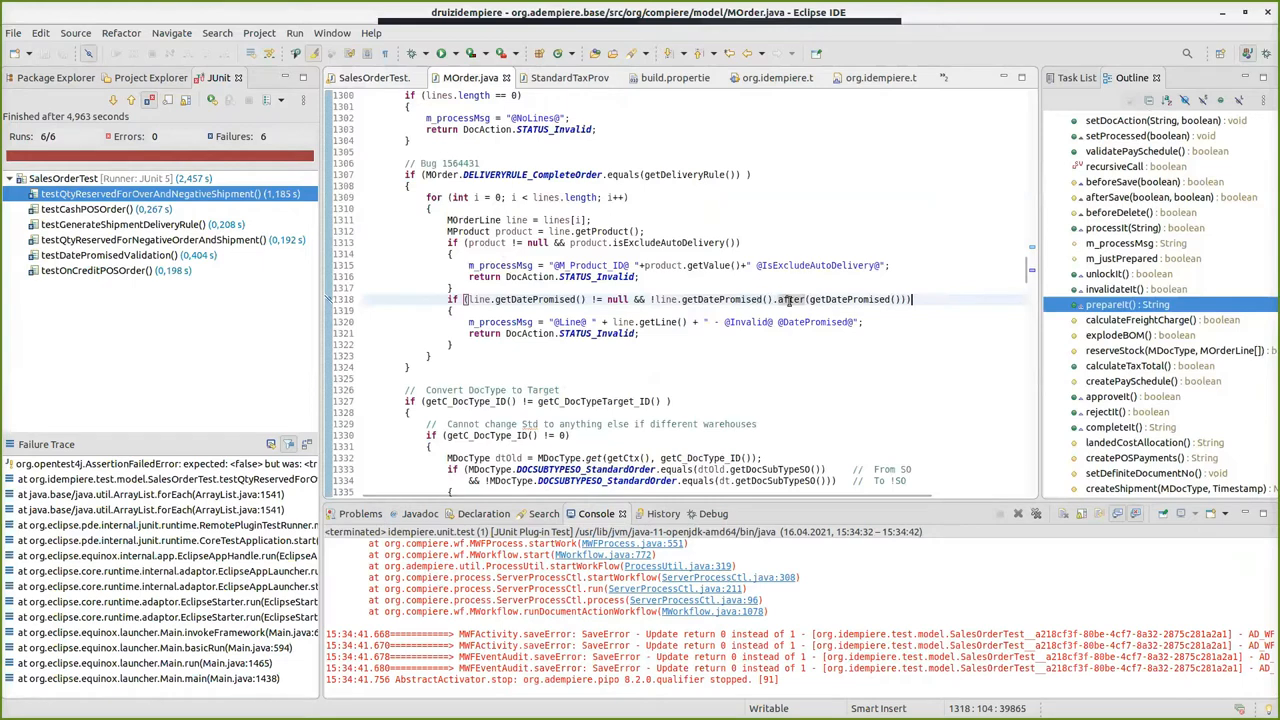
{"action": "mouse_move", "coordinate": [755, 299]}
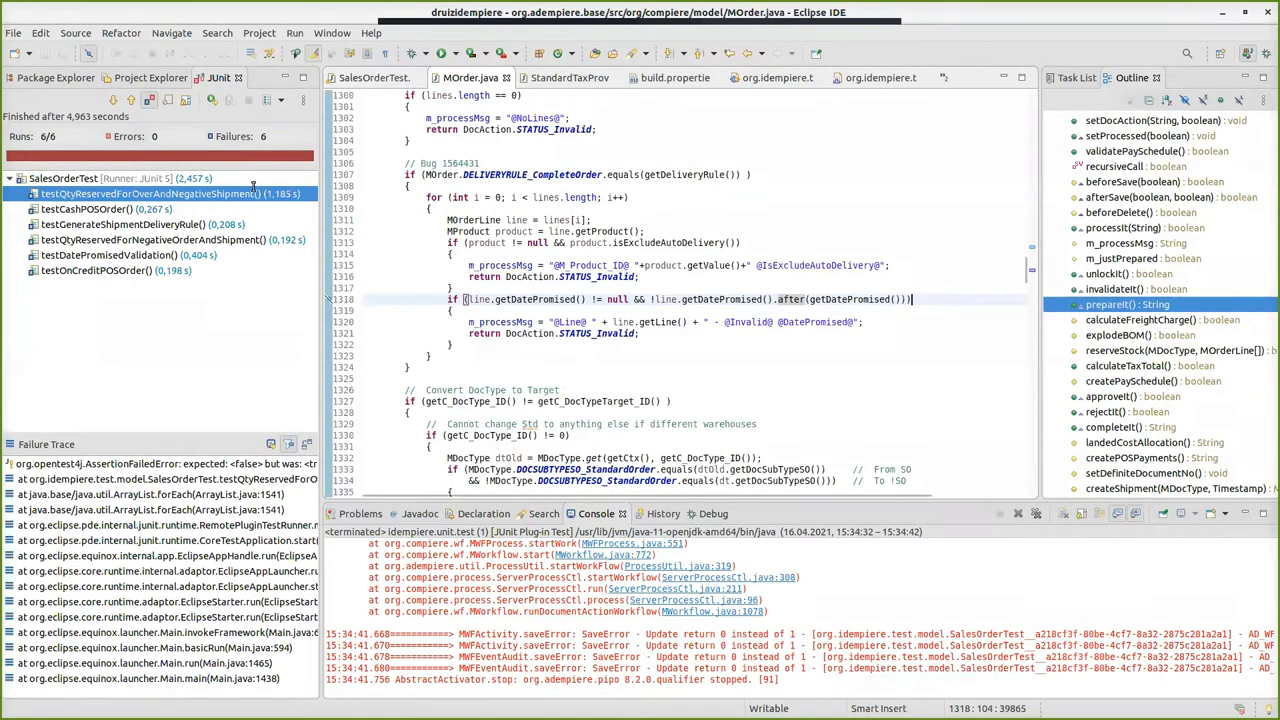
{"action": "double_click", "coordinate": [791, 299]}
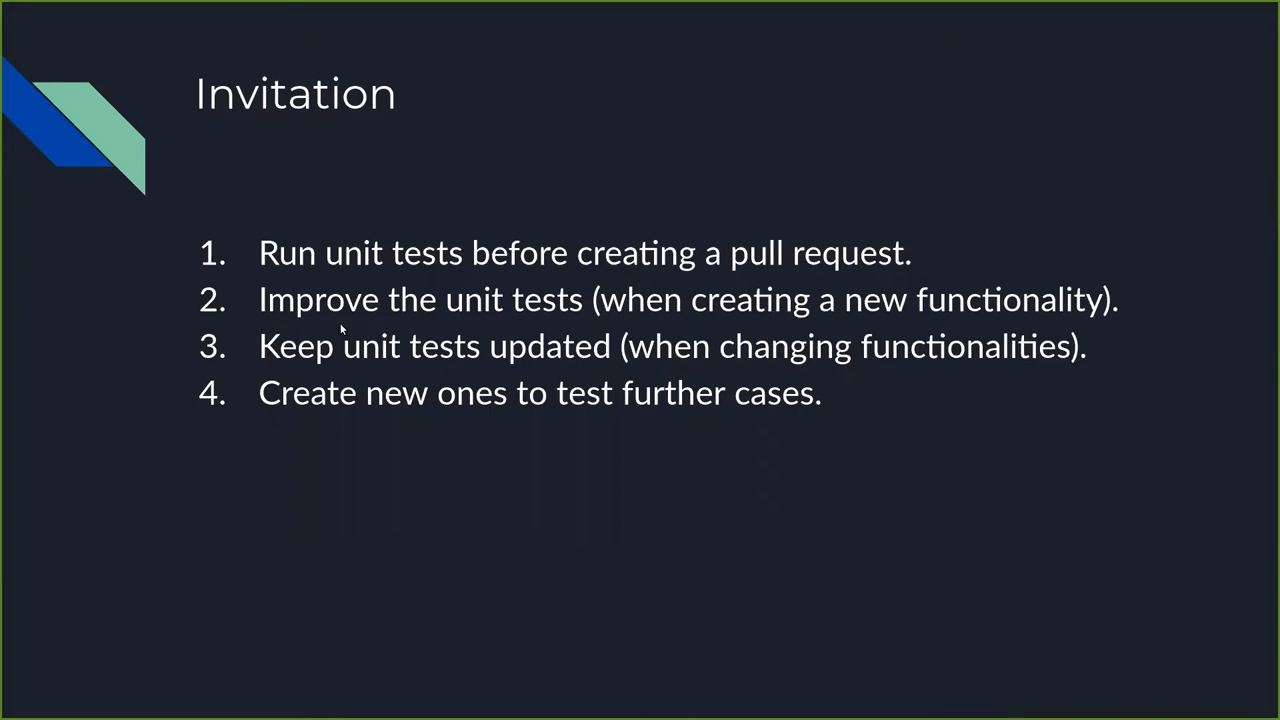
{"action": "mouse_move", "coordinate": [785, 484]}
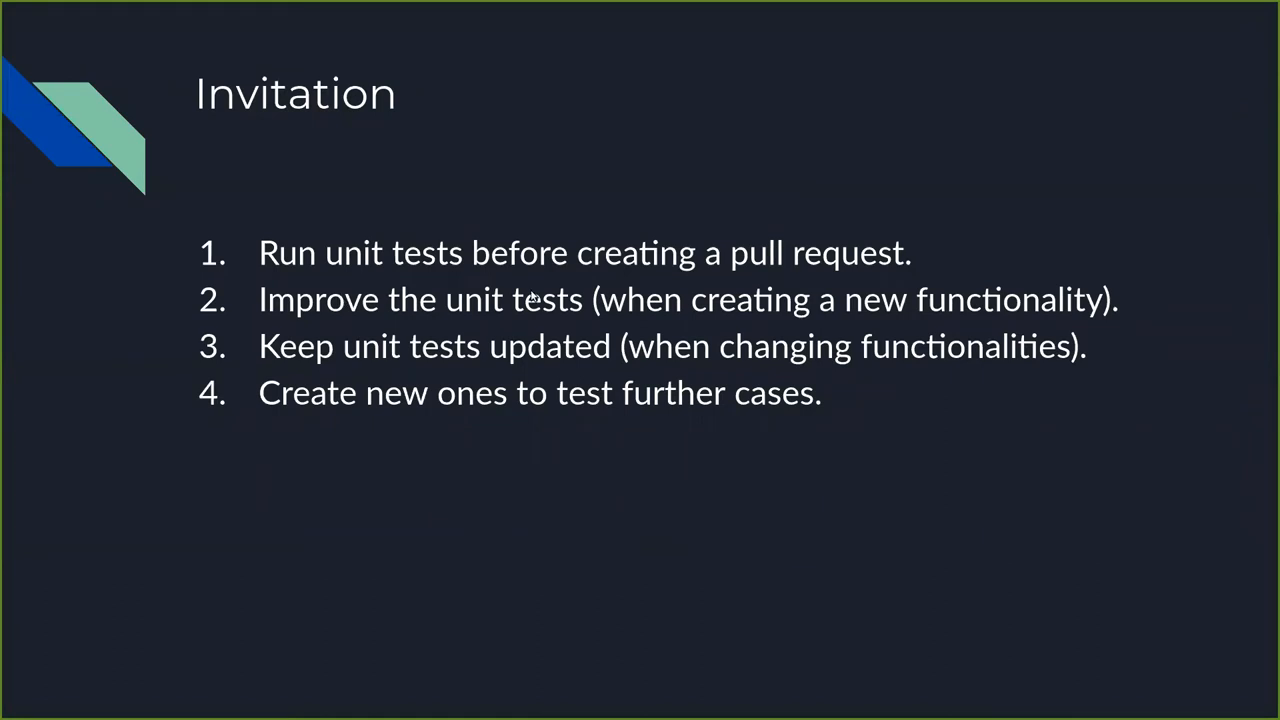
{"action": "mouse_move", "coordinate": [822, 512]}
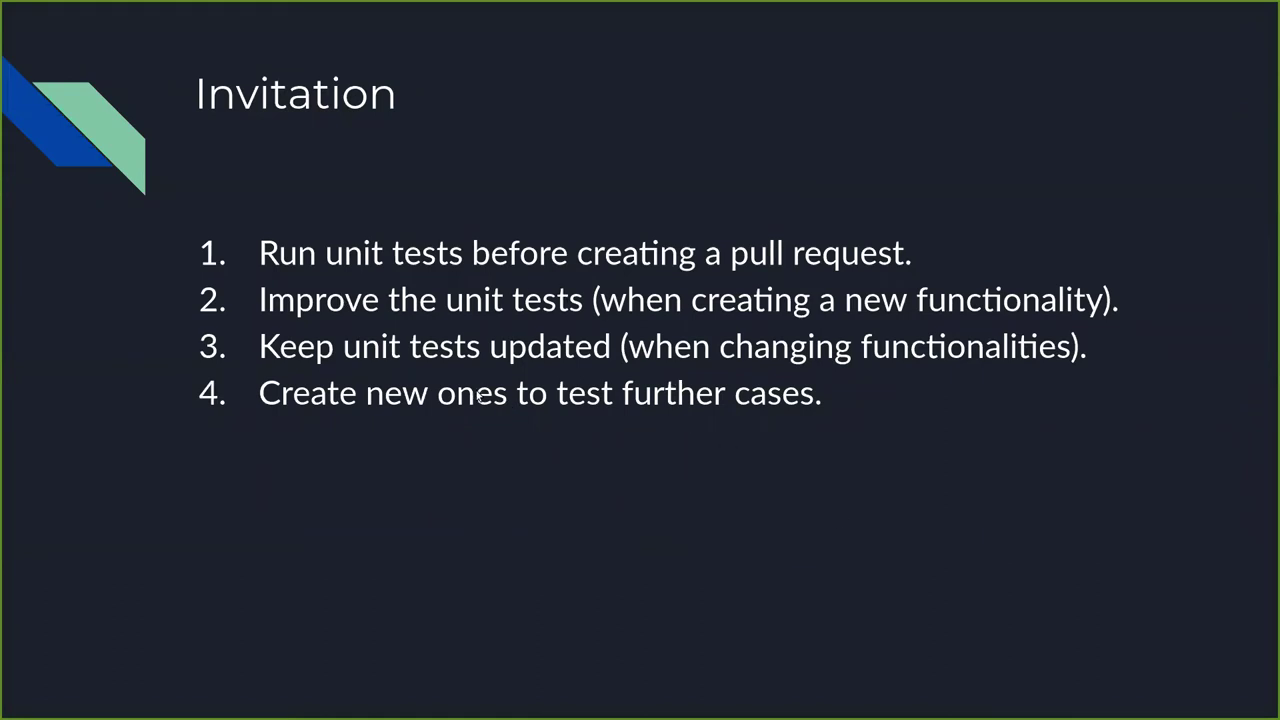
{"action": "mouse_move", "coordinate": [267, 365]}
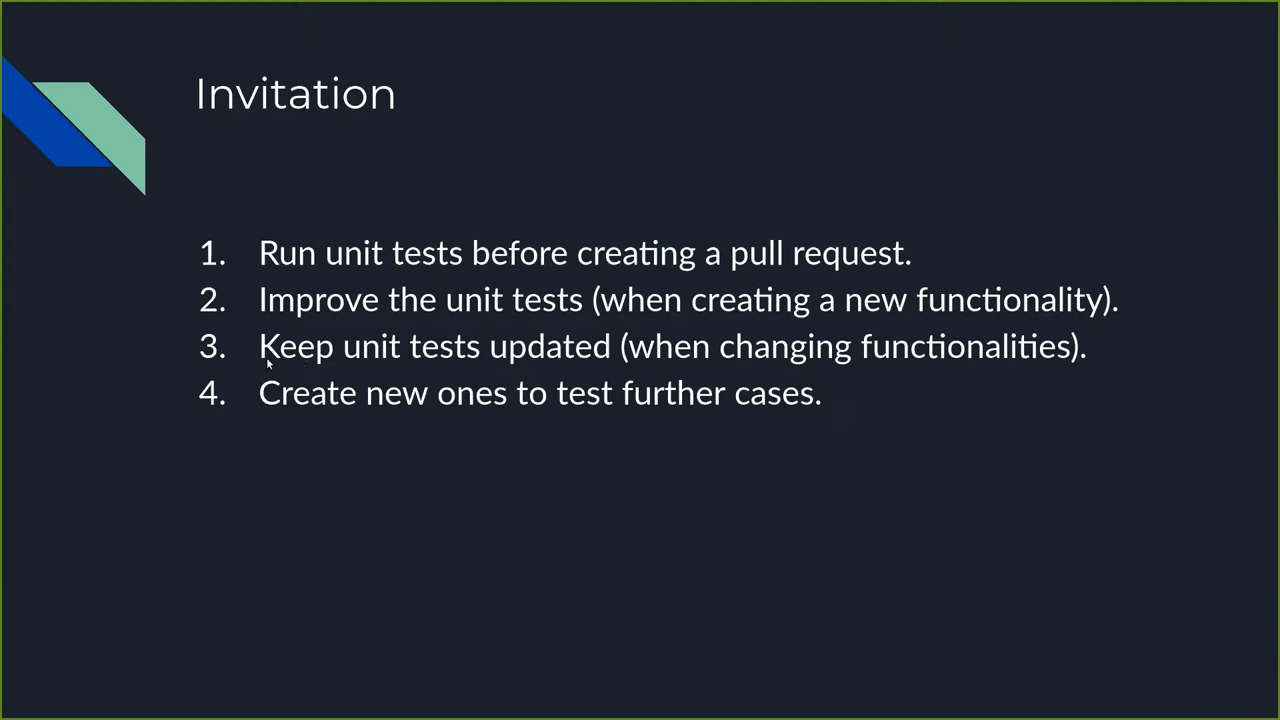
{"action": "mouse_move", "coordinate": [581, 449]}
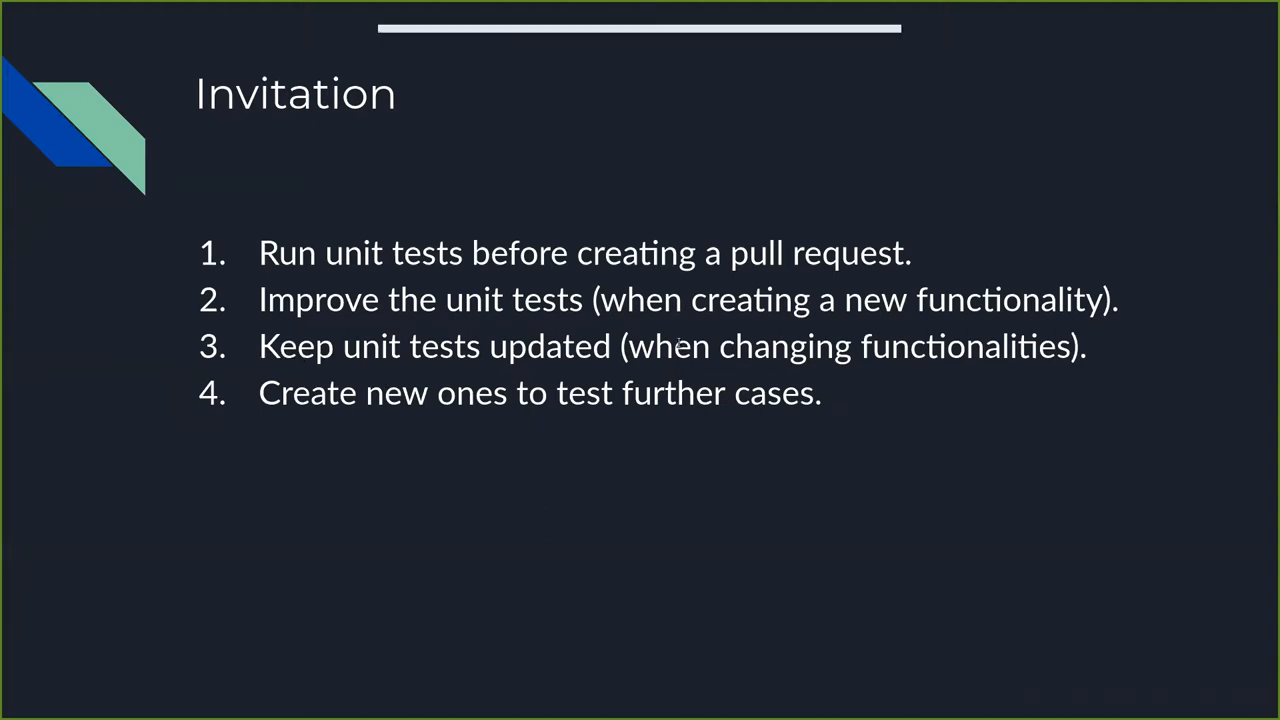
Switch back to the presentation and show the Invitation slide
{"action": "key", "text": "alt+tab"}
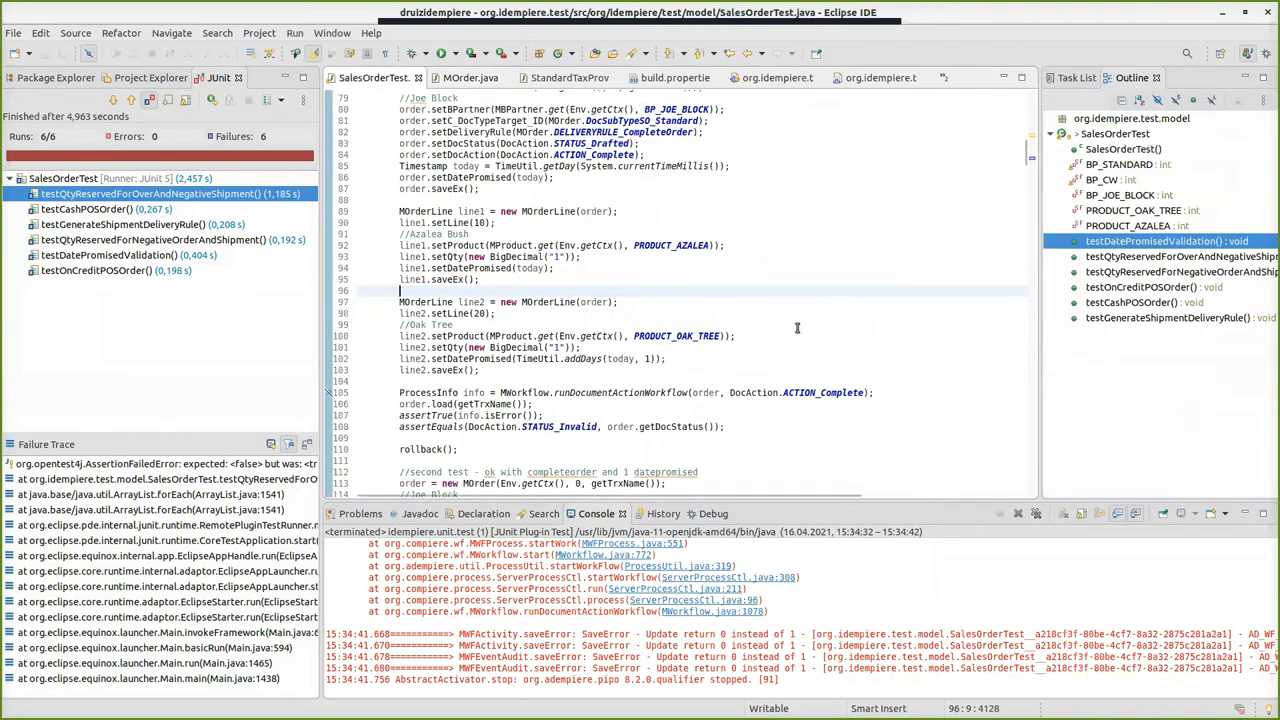
{"action": "mouse_move", "coordinate": [812, 340]}
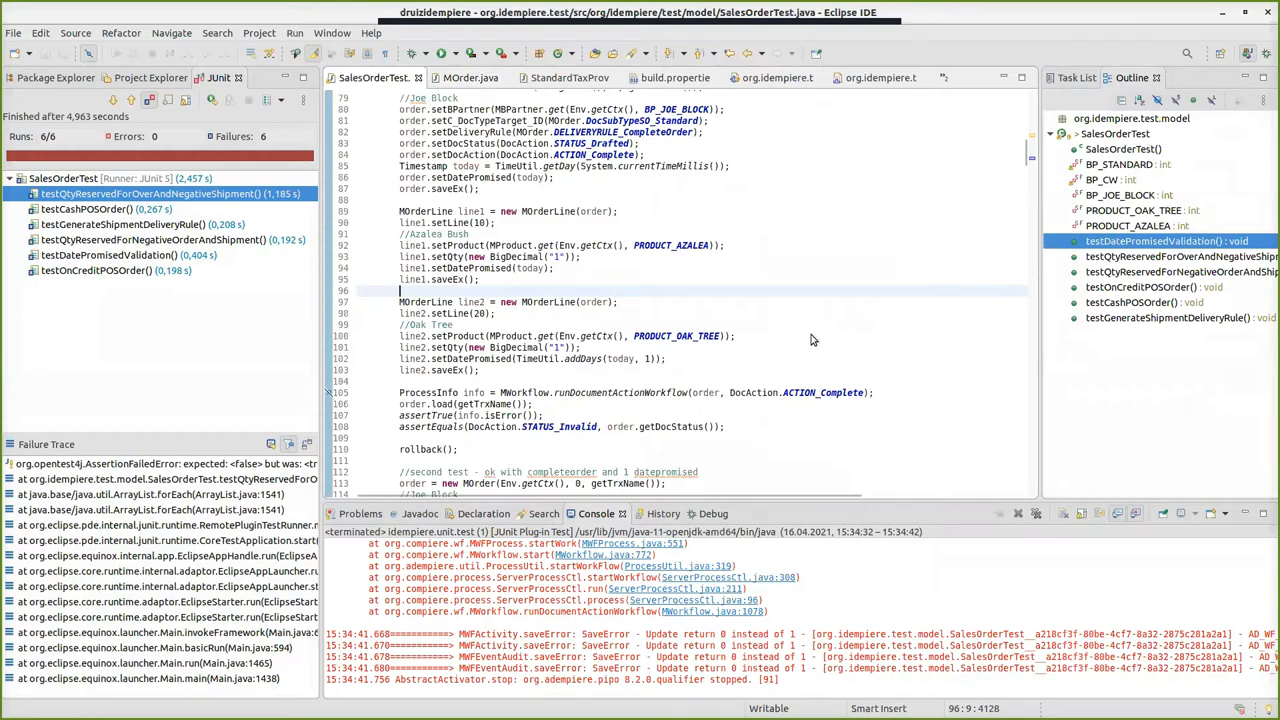
{"action": "scroll", "scroll_direction": "down", "scroll_amount": 3}
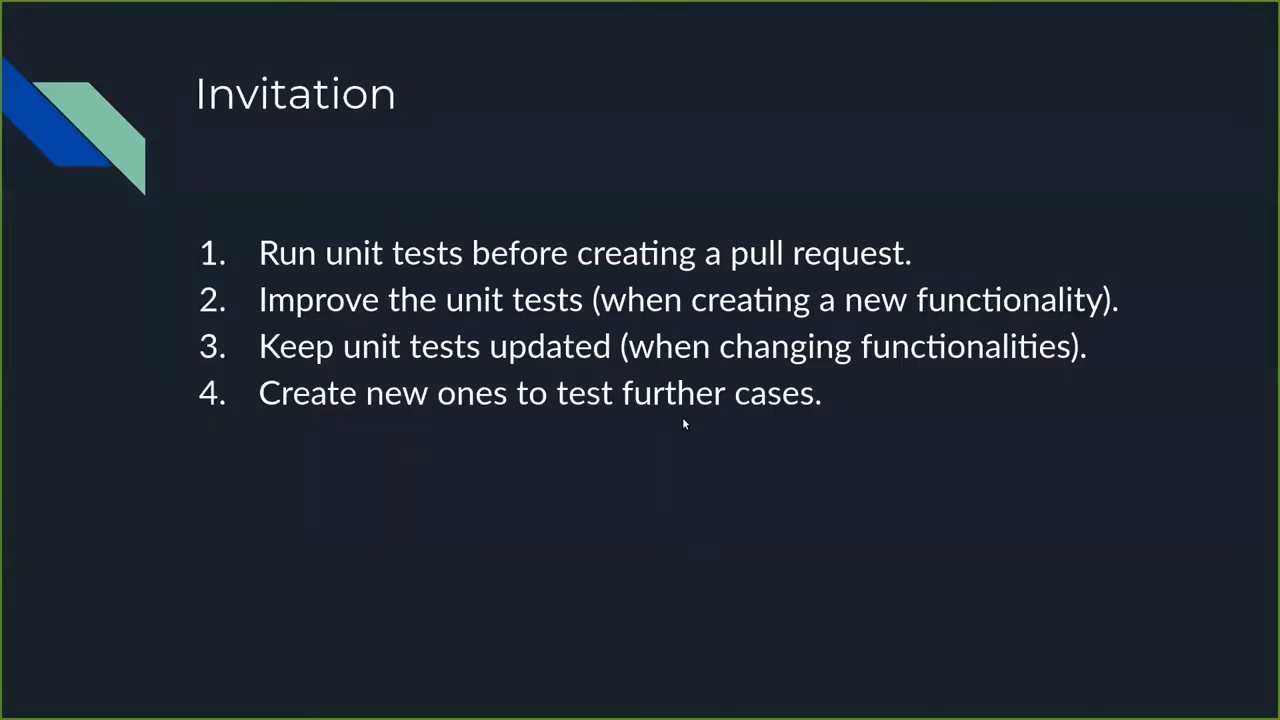
{"action": "mouse_move", "coordinate": [679, 416]}
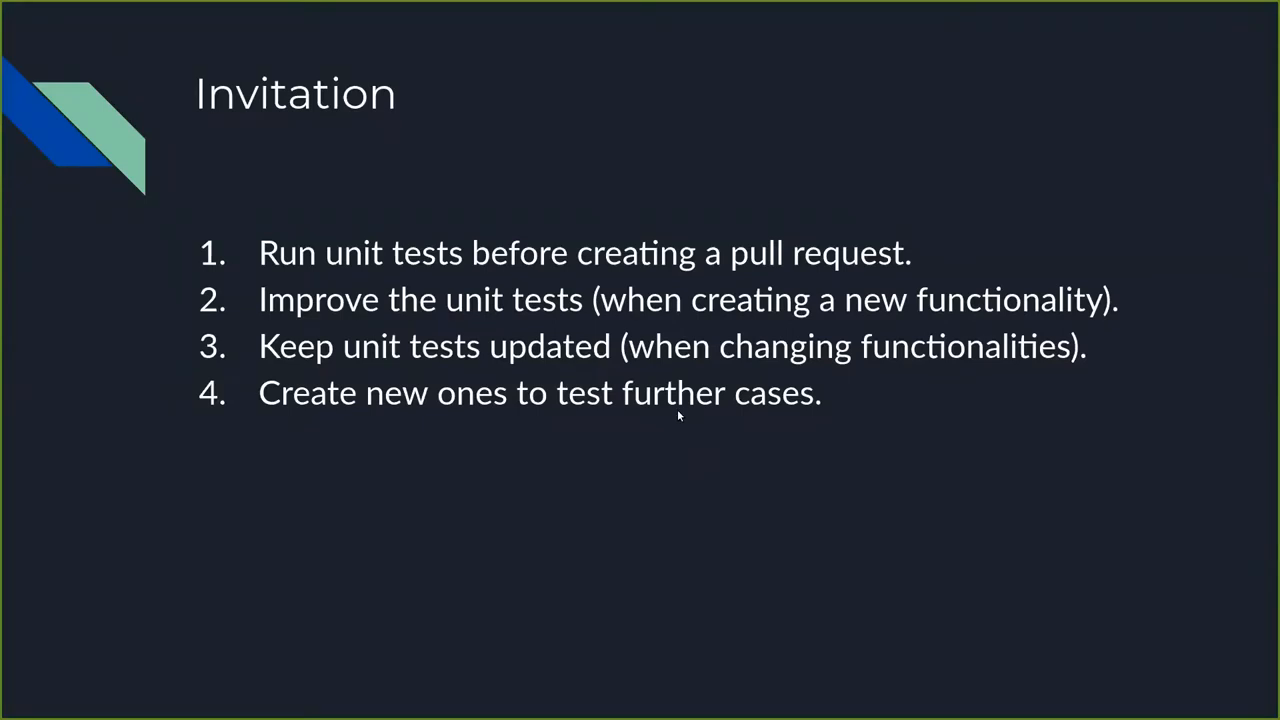
{"action": "mouse_move", "coordinate": [1020, 137]}
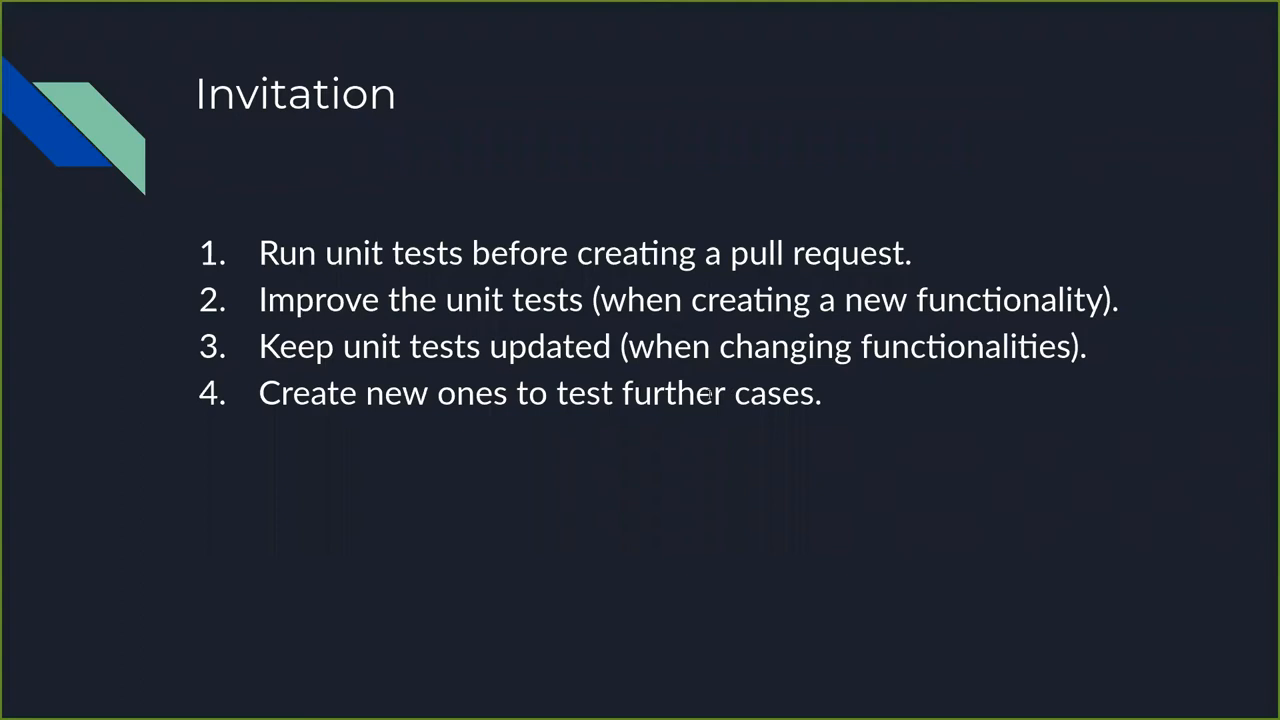
{"action": "mouse_move", "coordinate": [702, 454]}
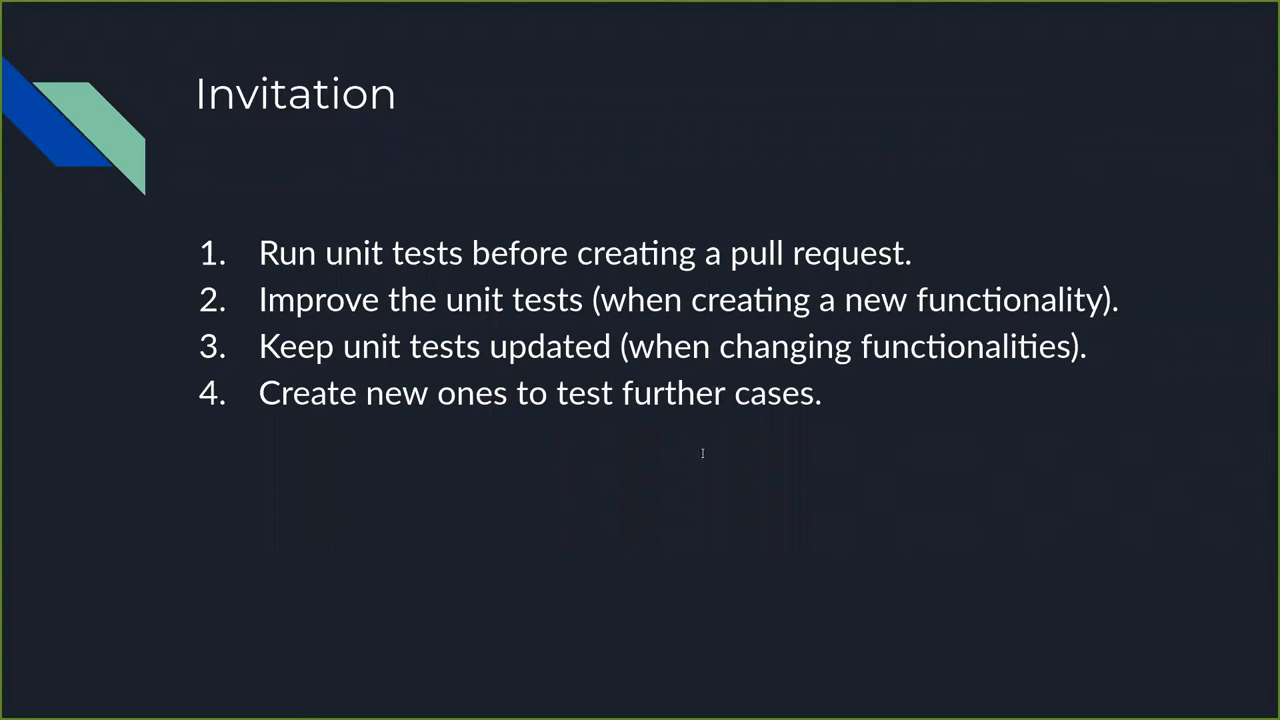
{"action": "mouse_move", "coordinate": [459, 130]}
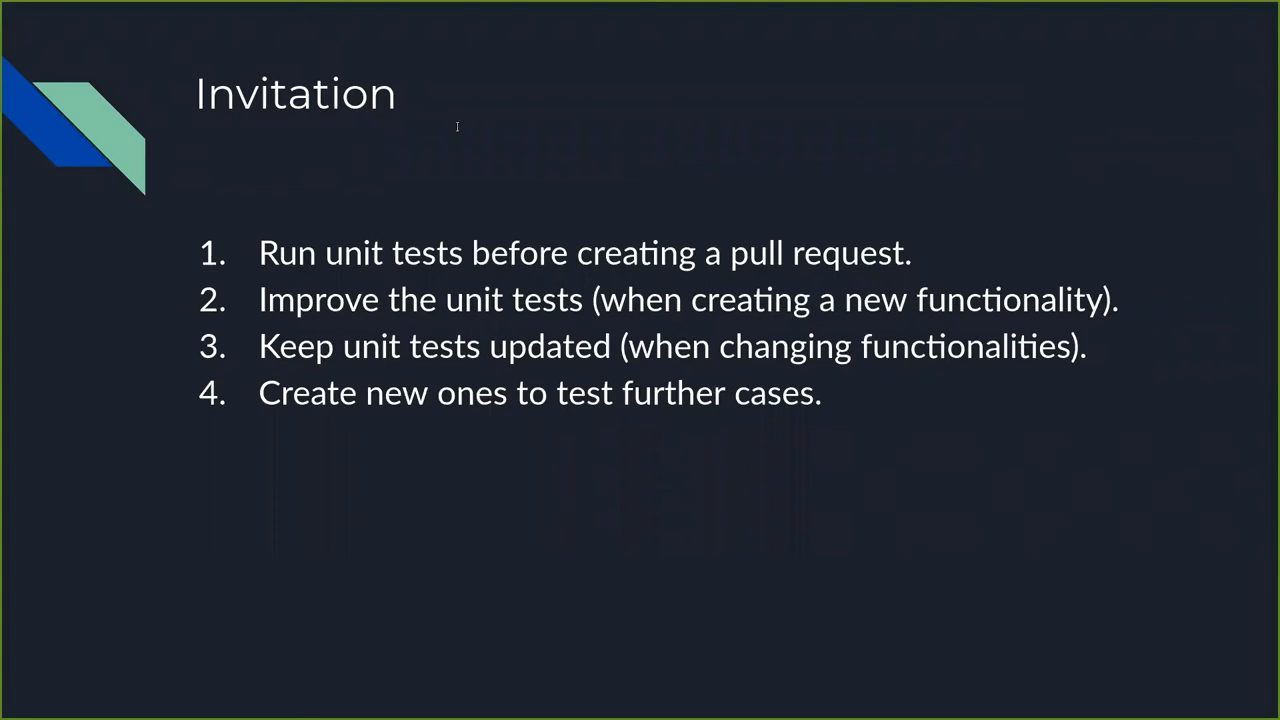
{"action": "mouse_move", "coordinate": [757, 364]}
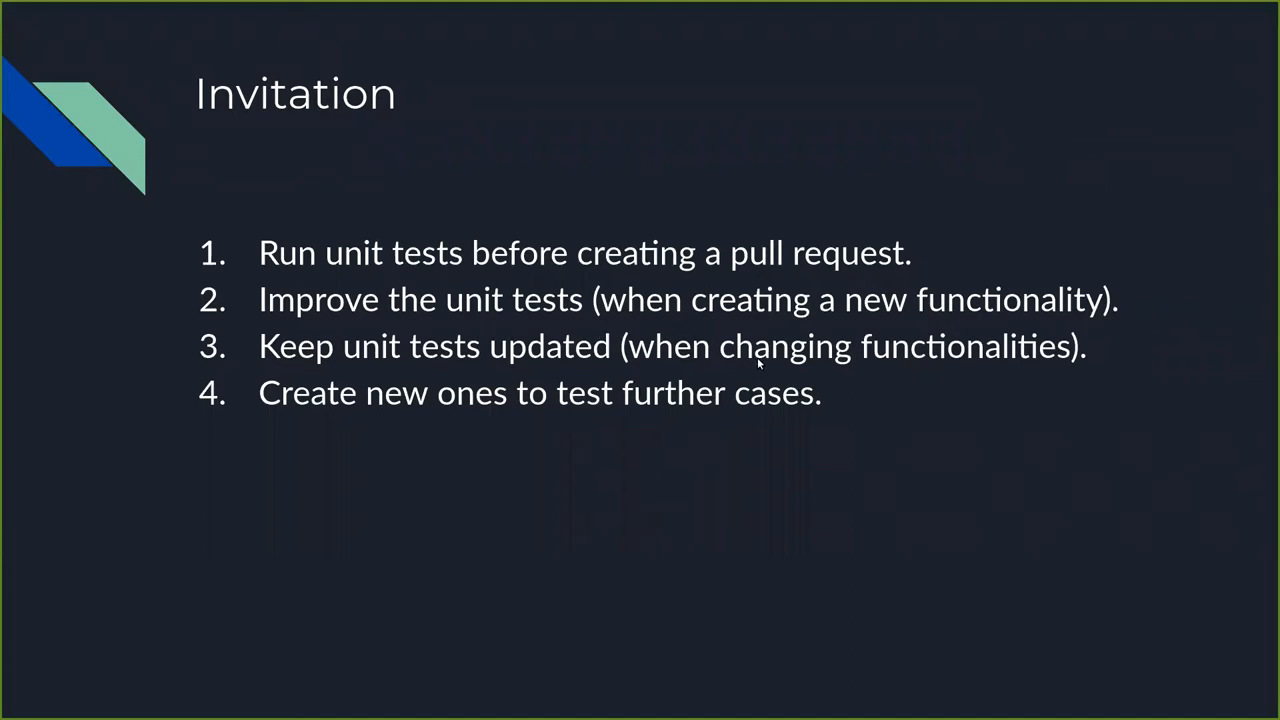
{"action": "mouse_move", "coordinate": [1136, 452]}
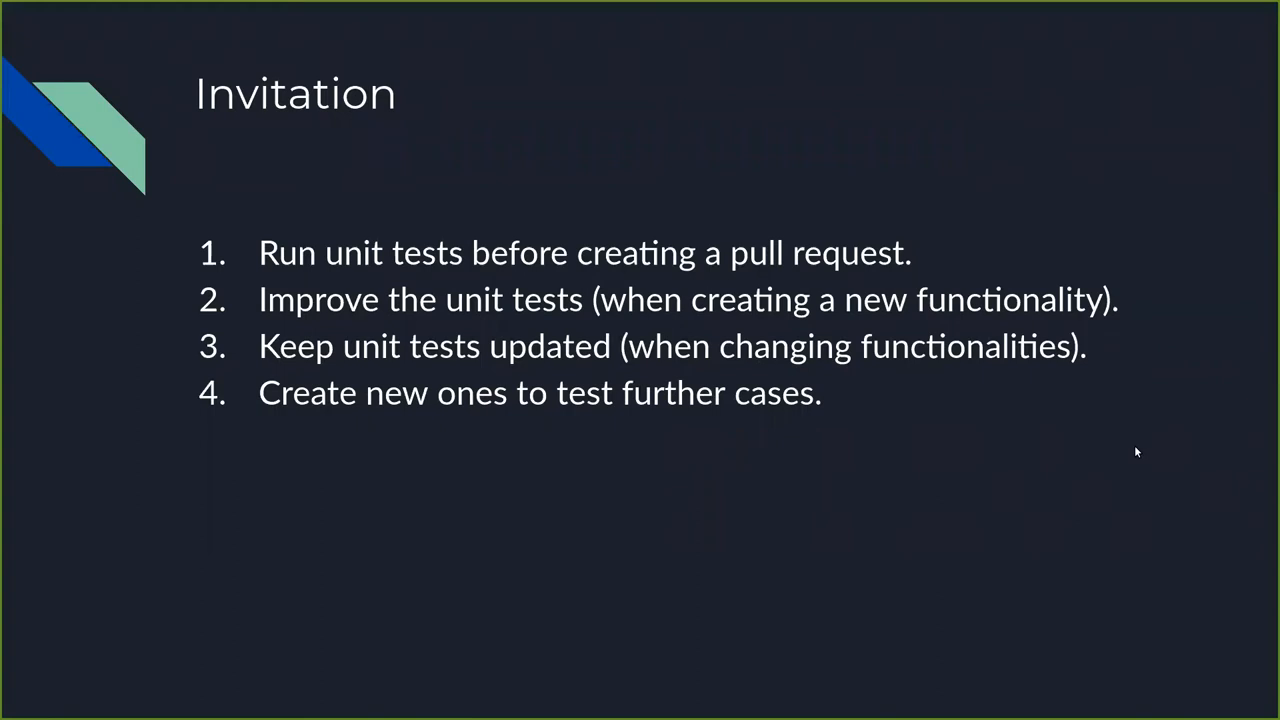
Advance to the TDD Test-Driven Development title slide
{"action": "key", "text": "Right"}
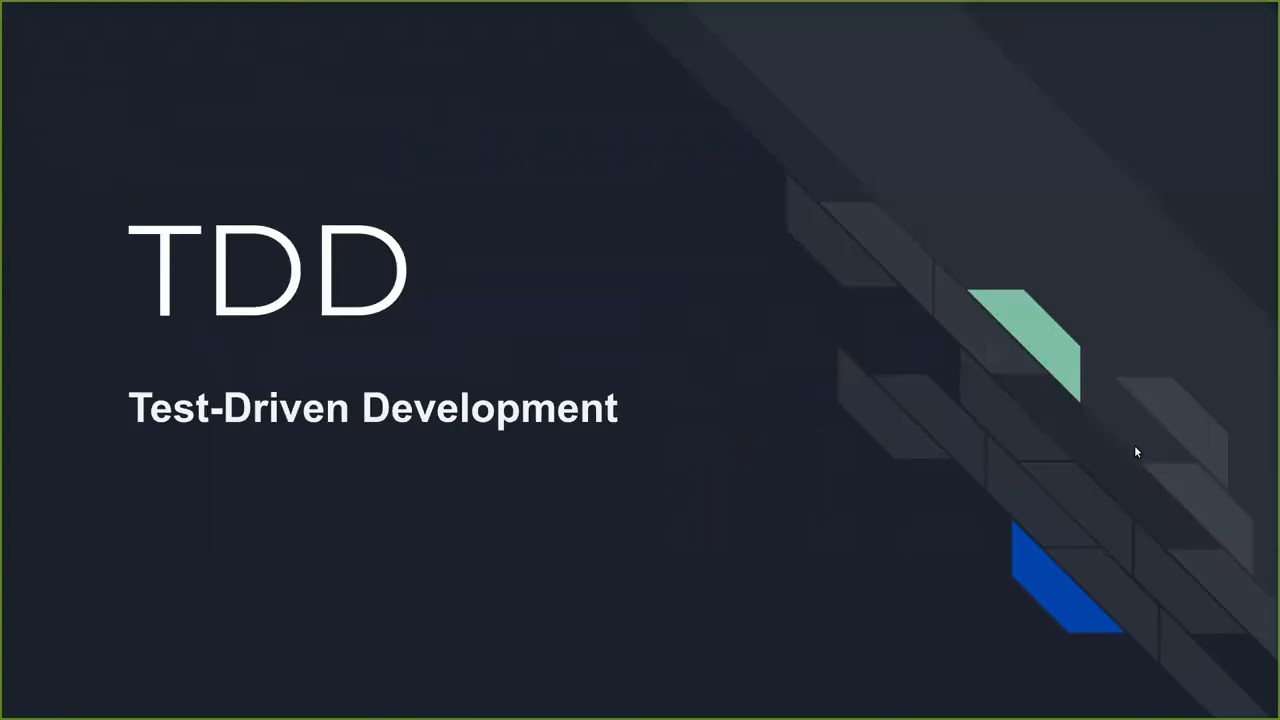
{"action": "mouse_move", "coordinate": [1091, 407]}
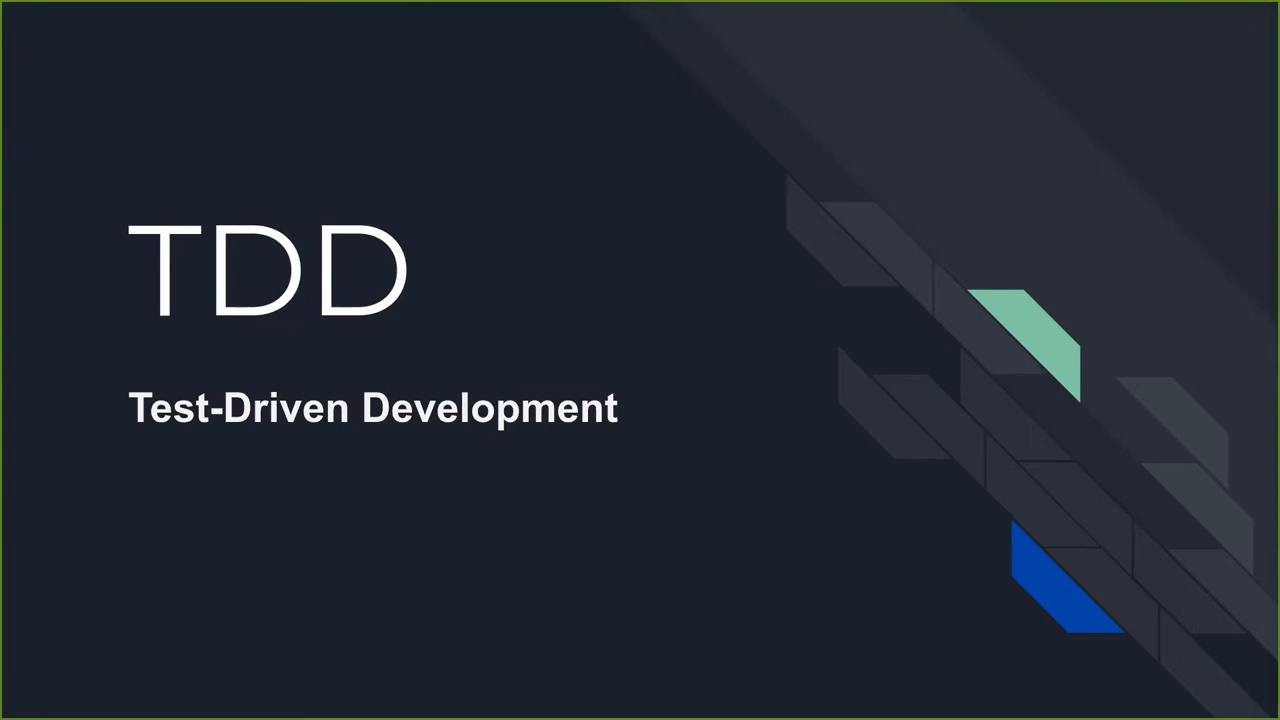
{"action": "mouse_move", "coordinate": [971, 342]}
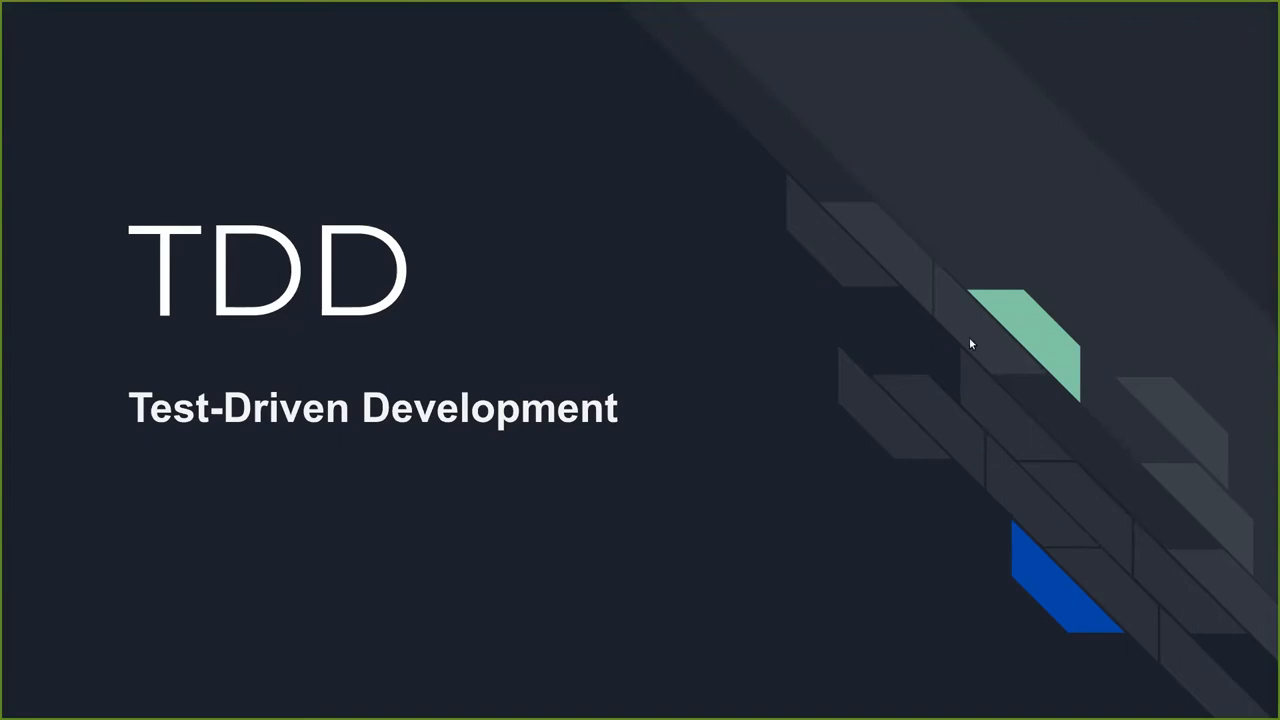
{"action": "mouse_move", "coordinate": [251, 49]}
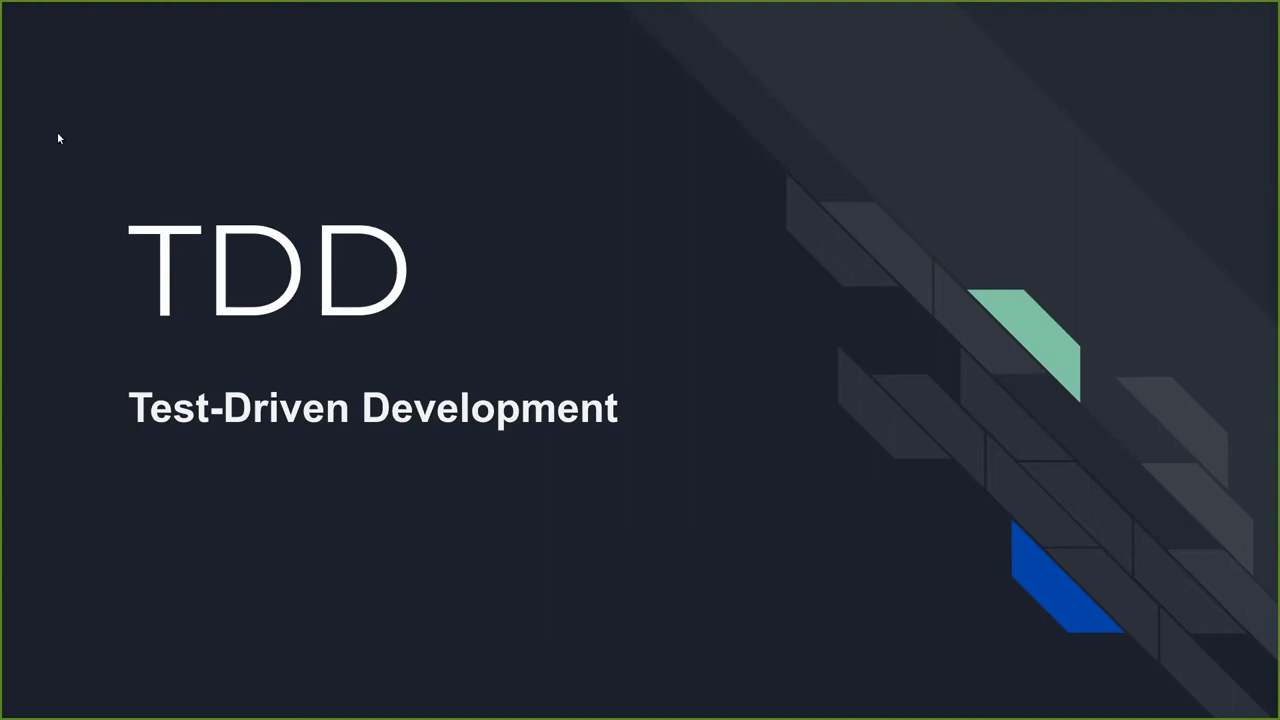
{"action": "mouse_move", "coordinate": [595, 265]}
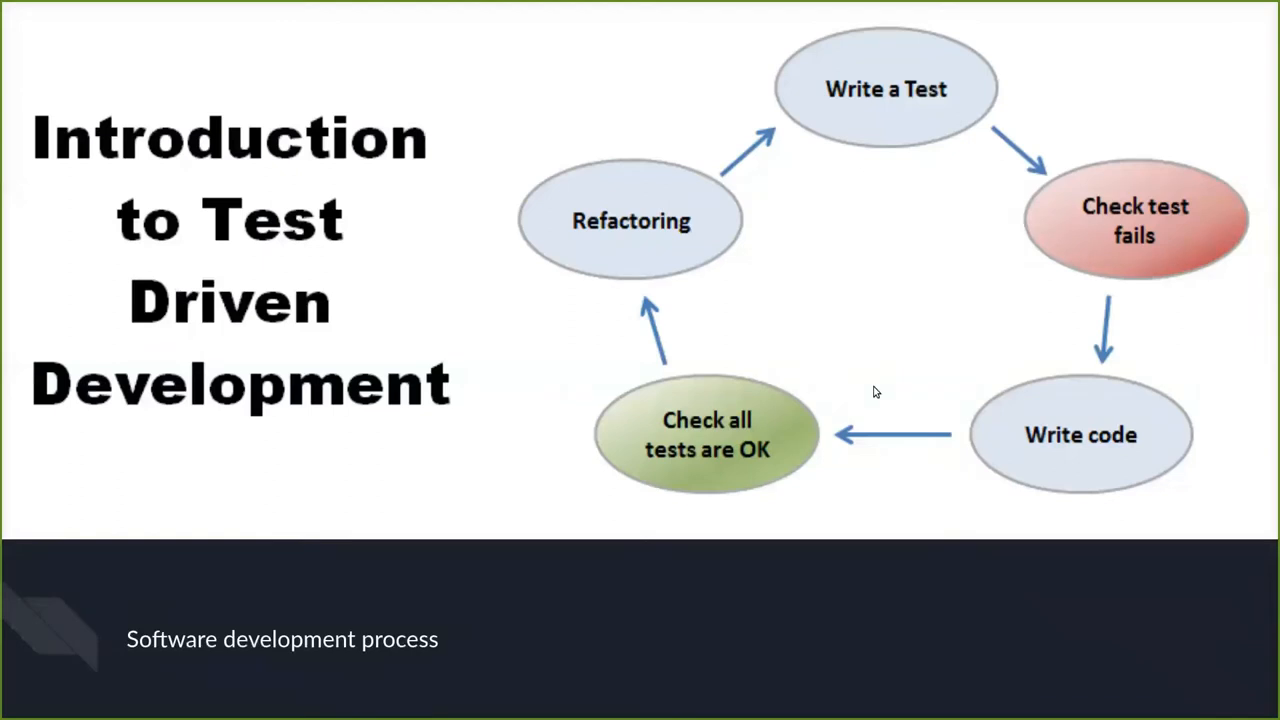
{"action": "mouse_move", "coordinate": [793, 495]}
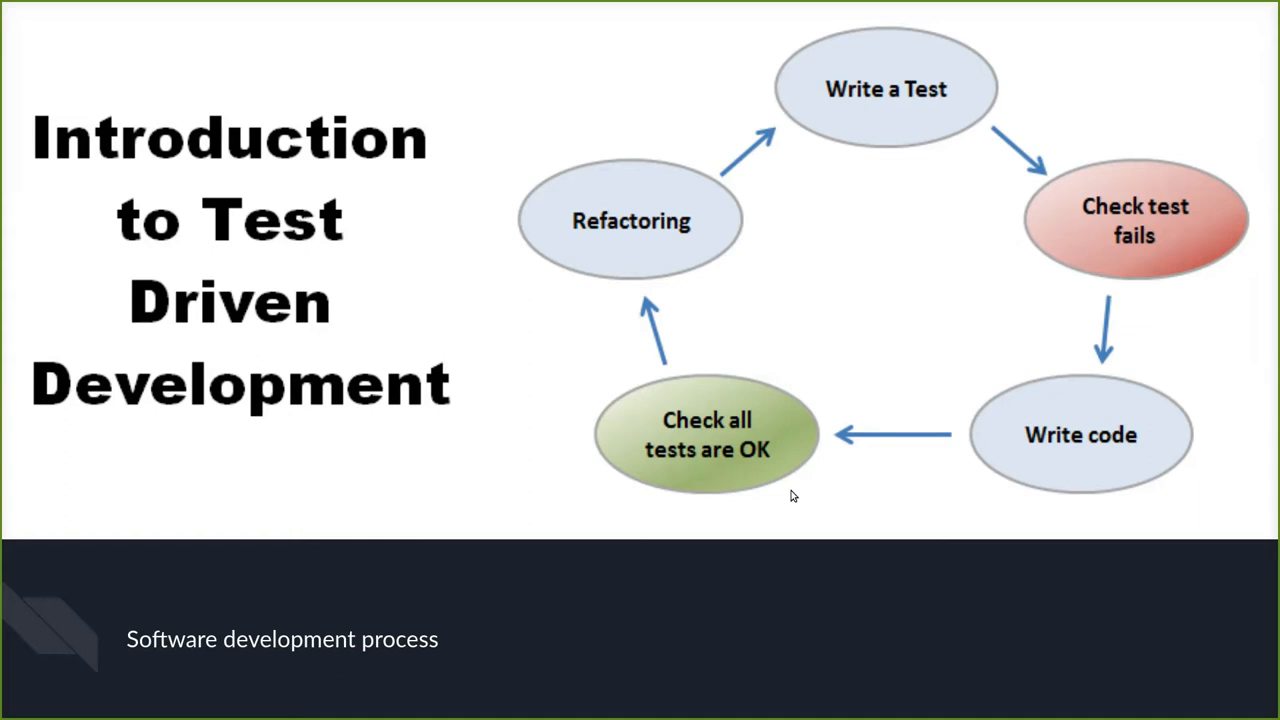
{"action": "mouse_move", "coordinate": [1056, 73]}
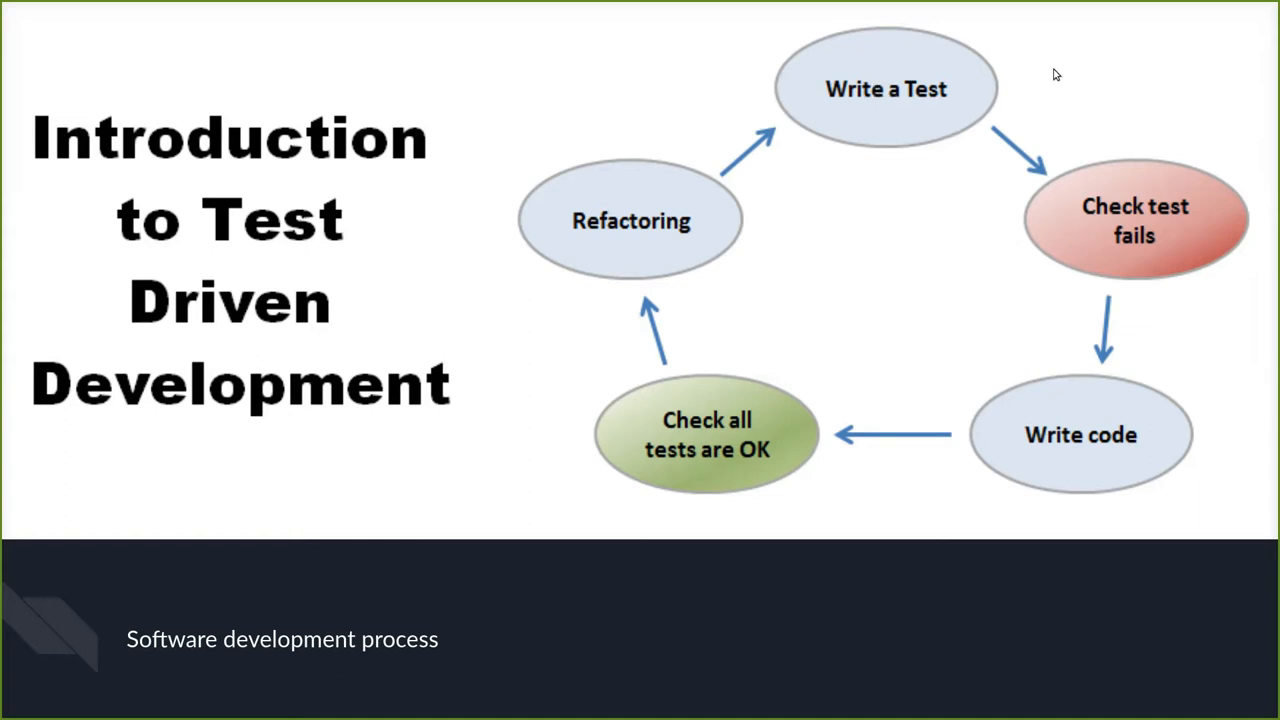
{"action": "mouse_move", "coordinate": [1080, 189]}
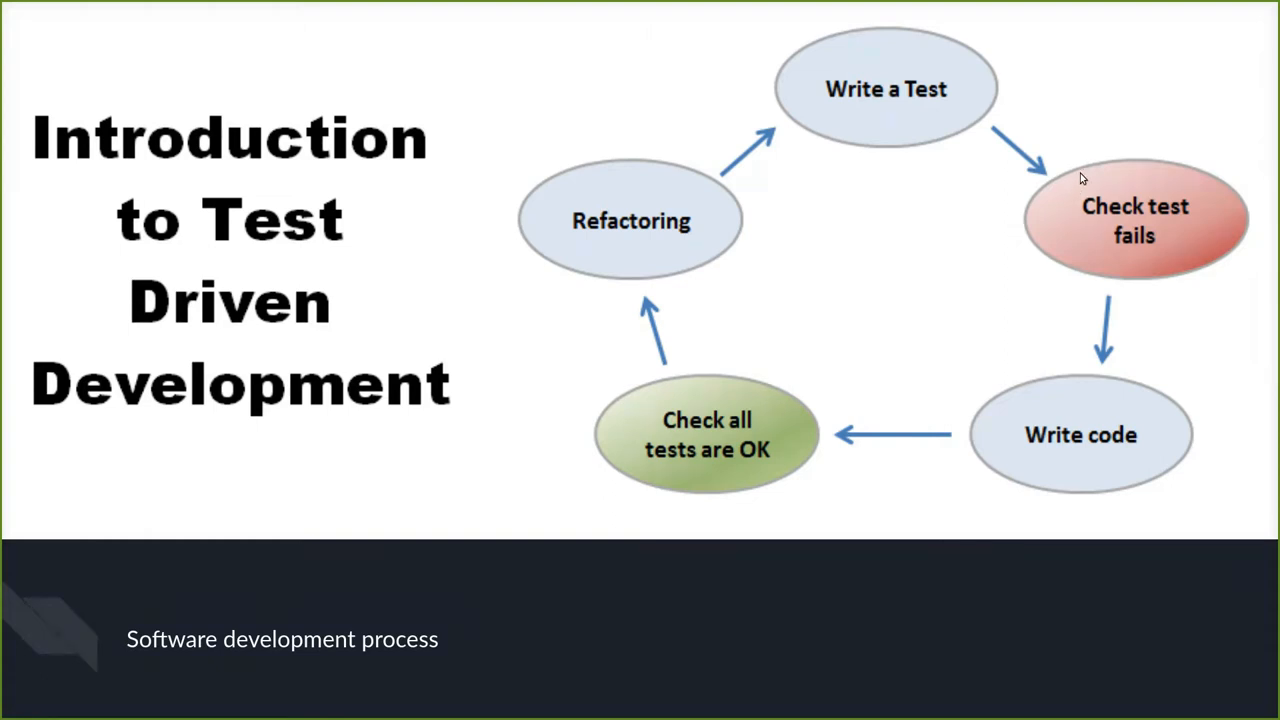
{"action": "mouse_move", "coordinate": [919, 50]}
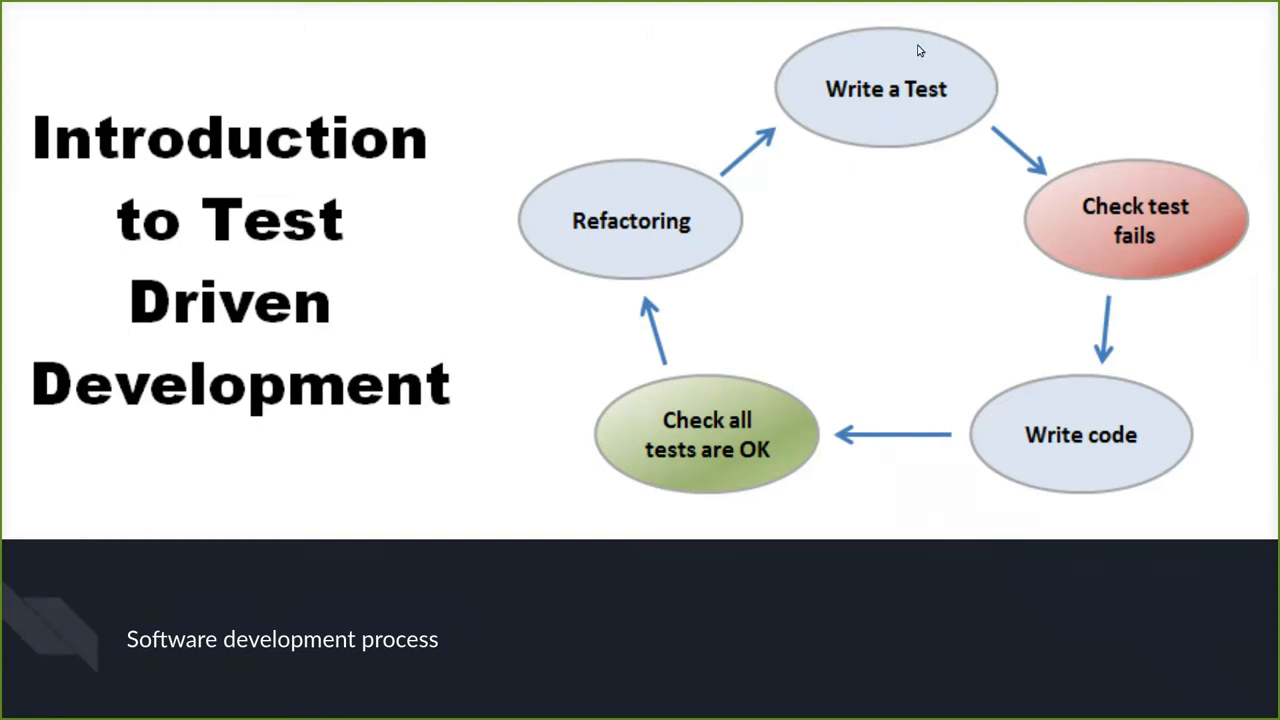
{"action": "mouse_move", "coordinate": [1088, 207]}
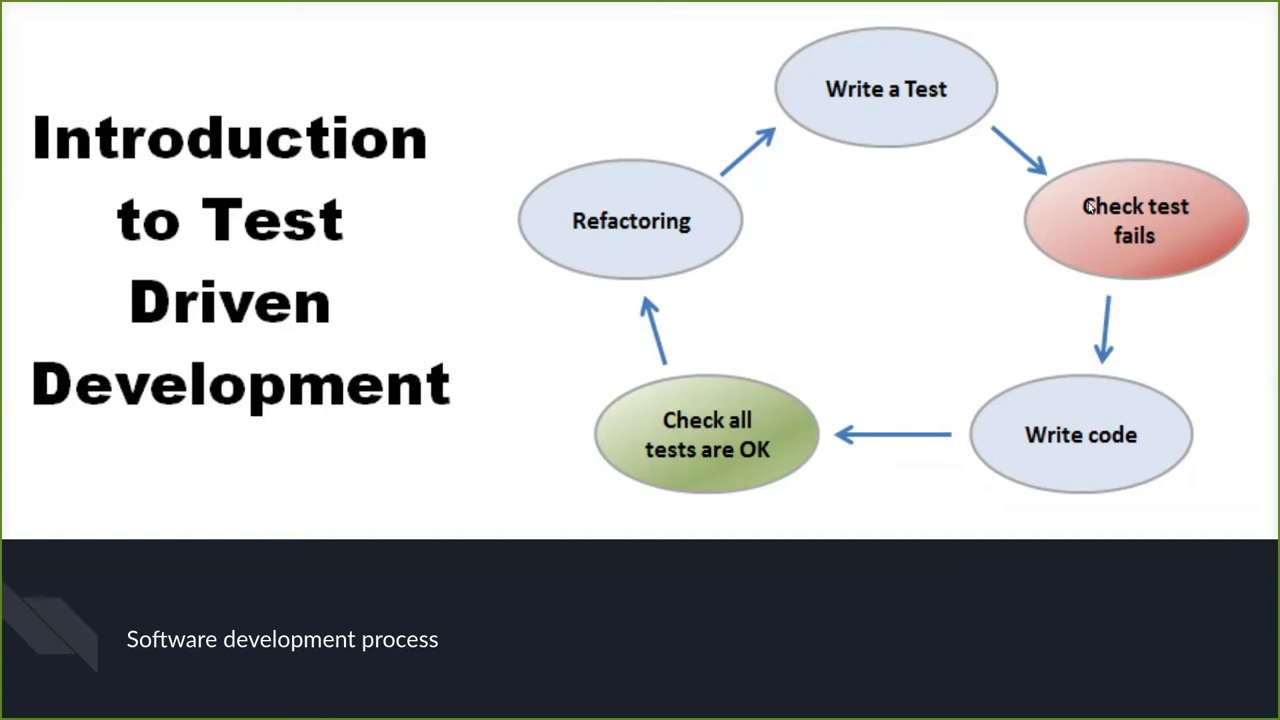
{"action": "mouse_move", "coordinate": [1192, 467]}
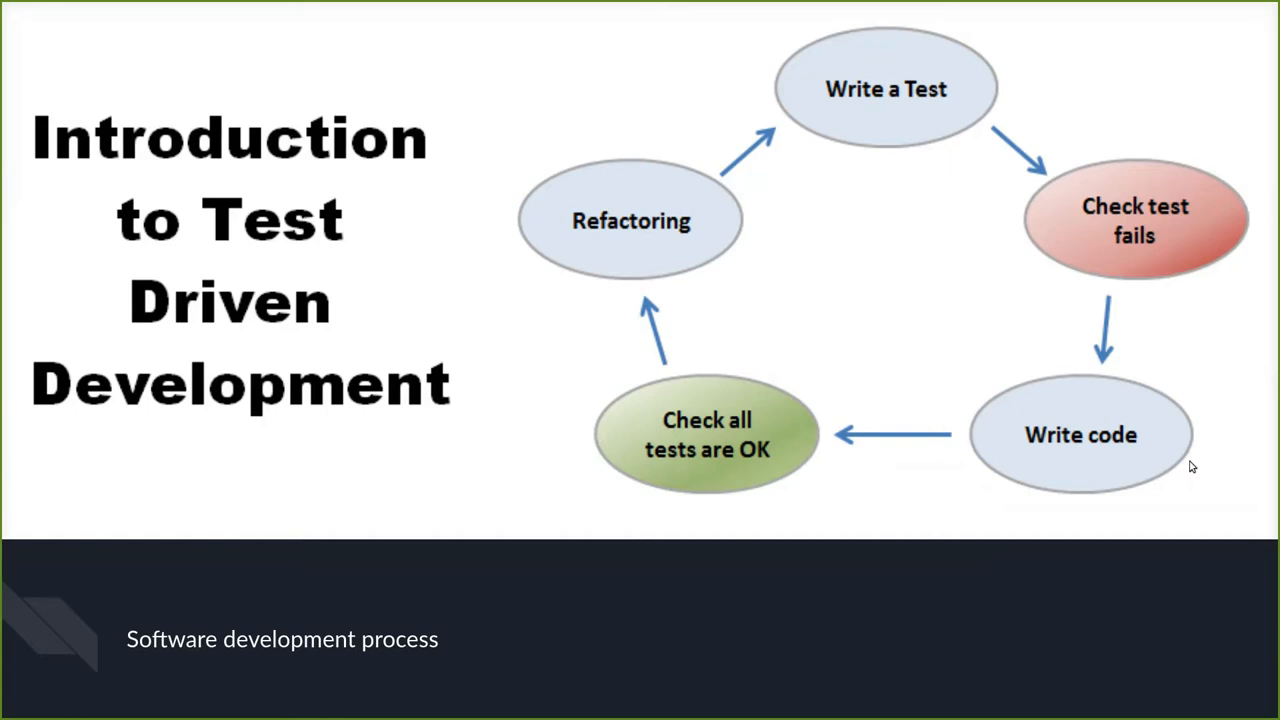
{"action": "mouse_move", "coordinate": [620, 386]}
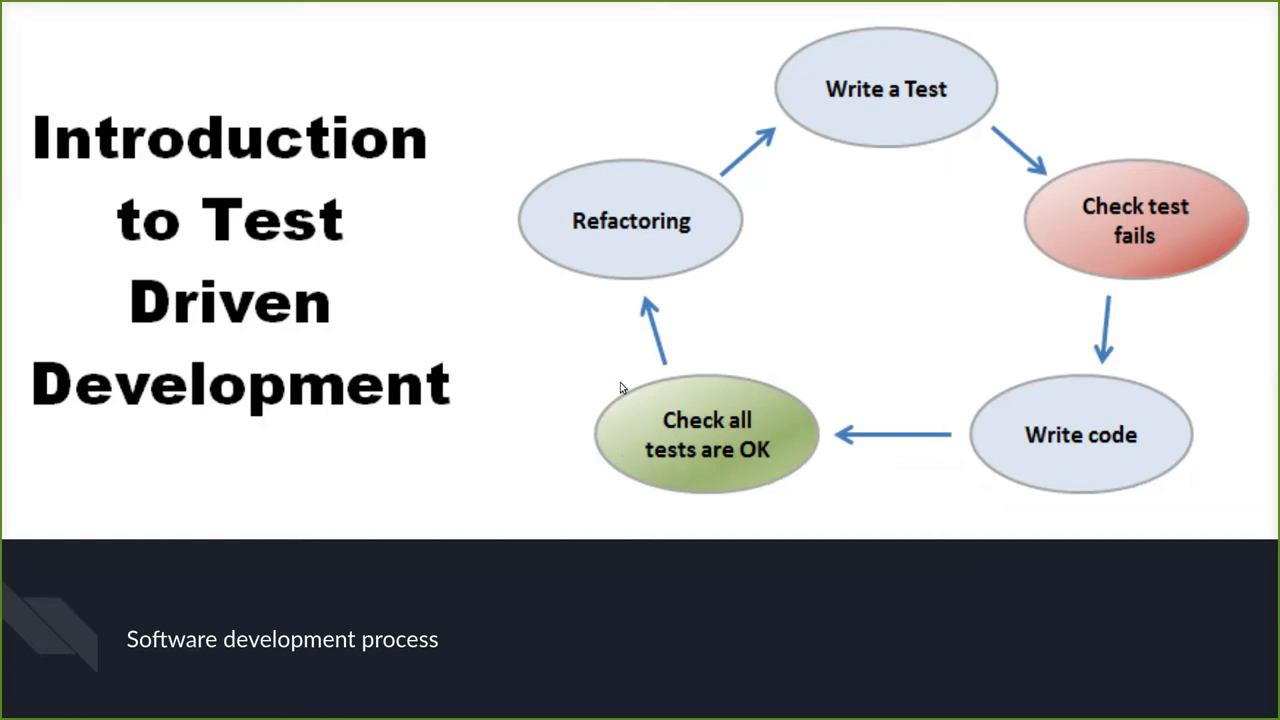
{"action": "mouse_move", "coordinate": [855, 478]}
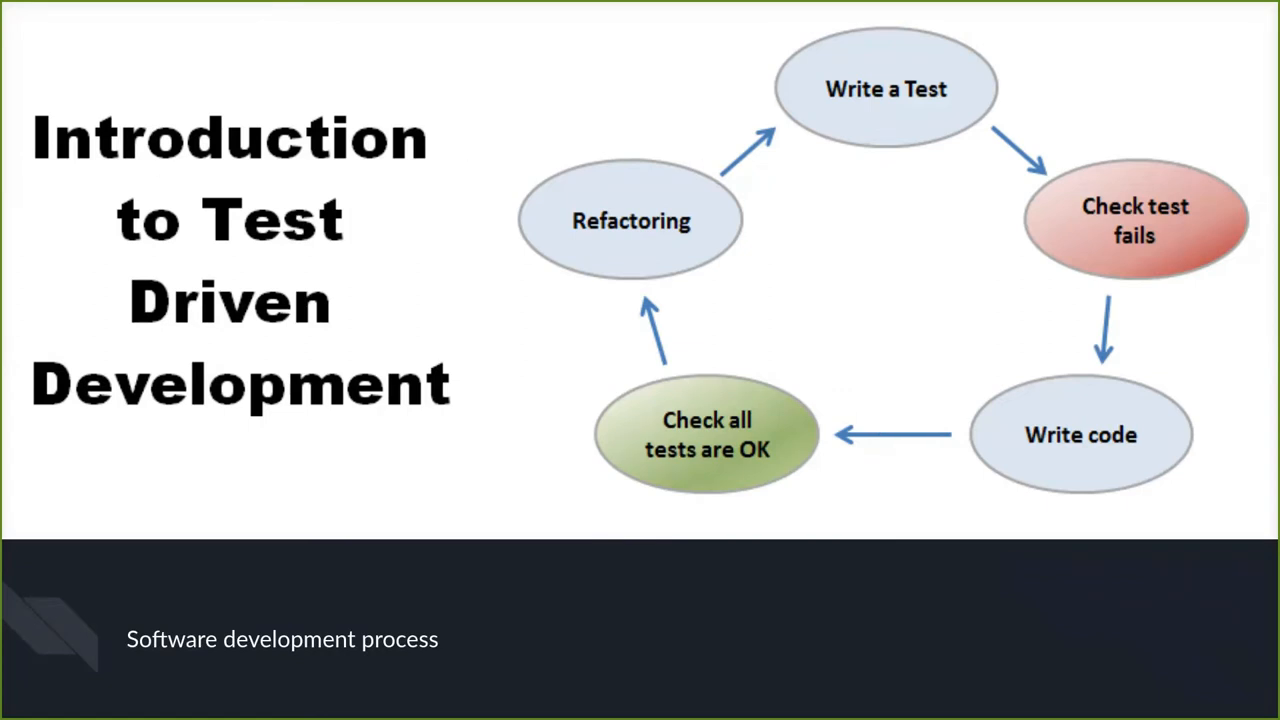
{"action": "mouse_move", "coordinate": [740, 334]}
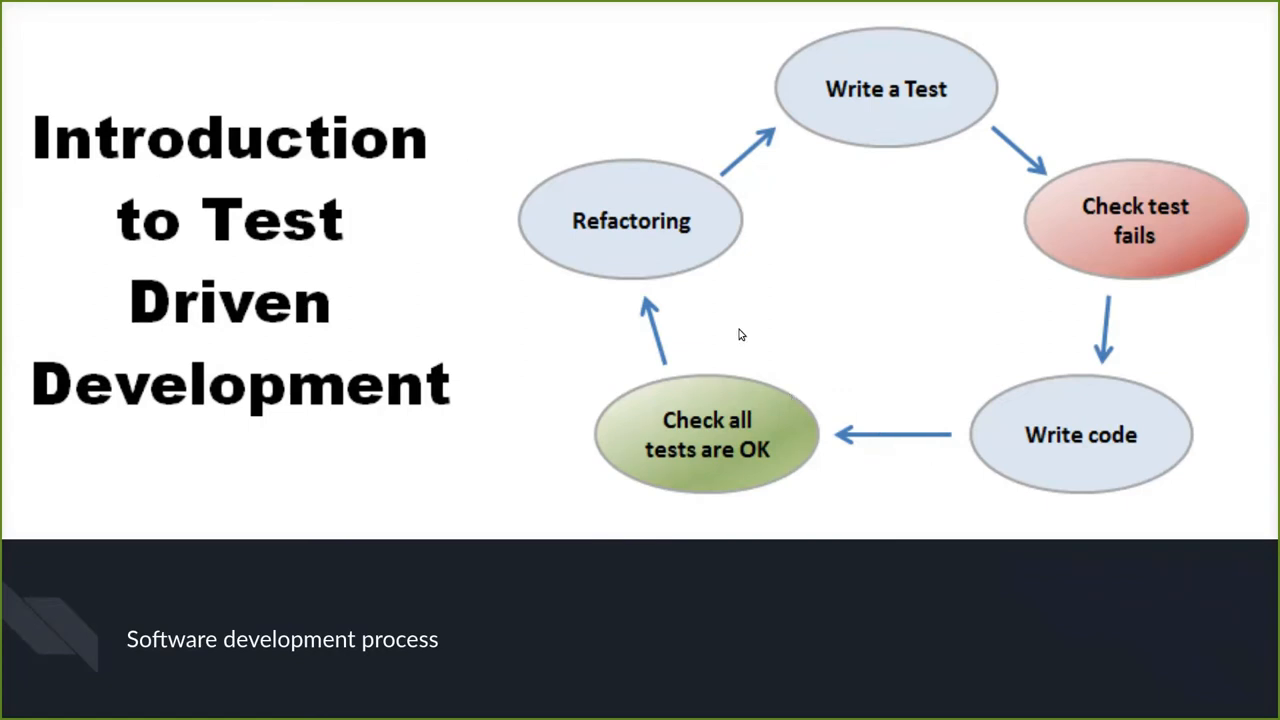
{"action": "mouse_move", "coordinate": [710, 258]}
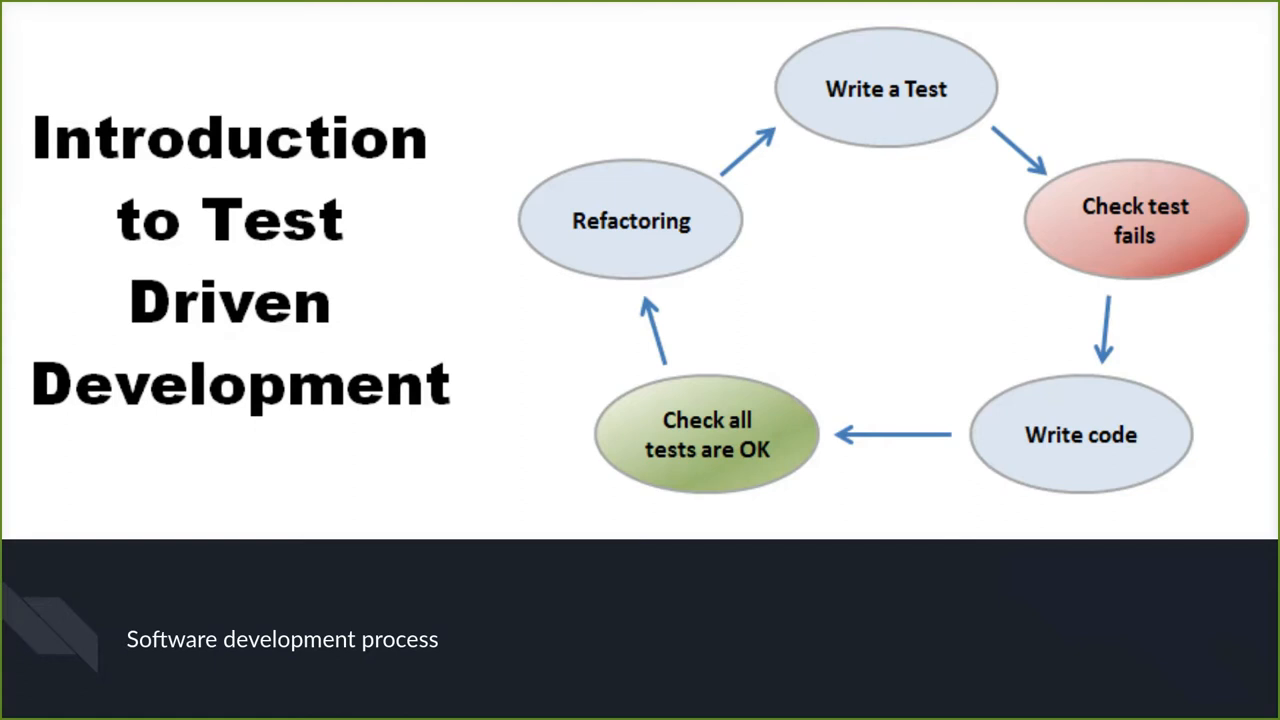
{"action": "mouse_move", "coordinate": [522, 218]}
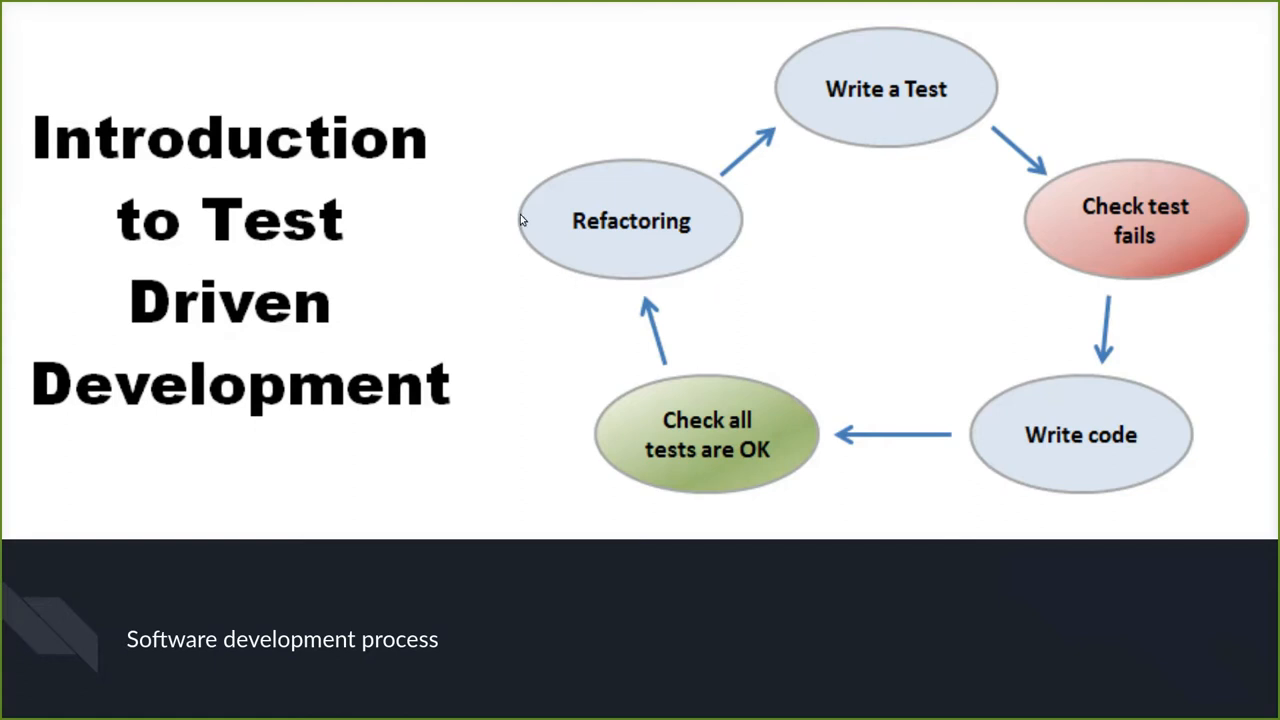
{"action": "mouse_move", "coordinate": [727, 228]}
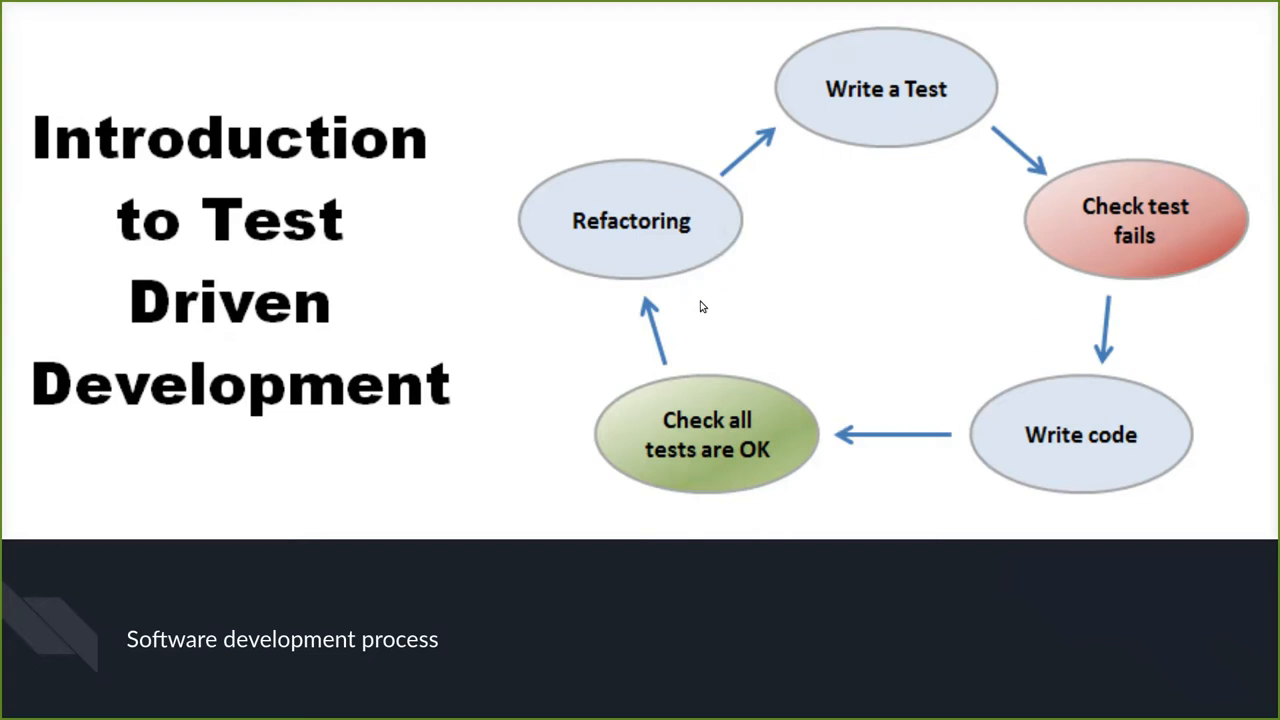
{"action": "mouse_move", "coordinate": [485, 156]}
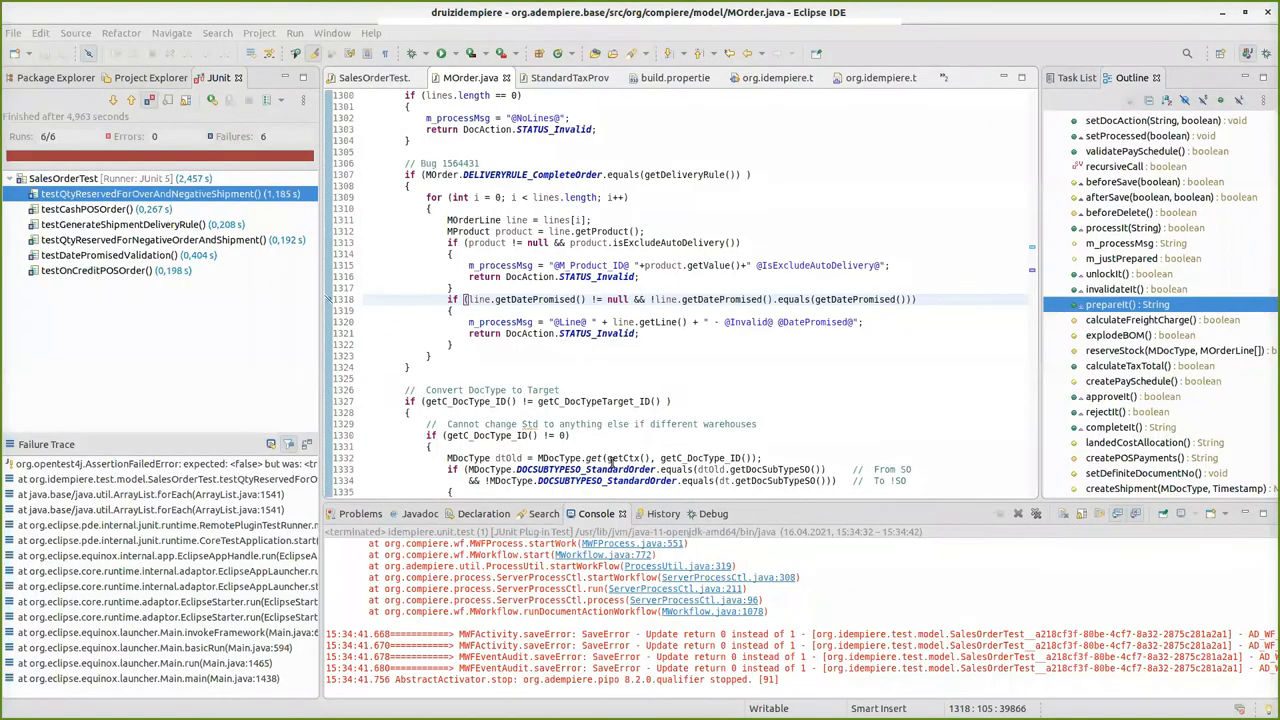
{"action": "mouse_move", "coordinate": [737, 383]}
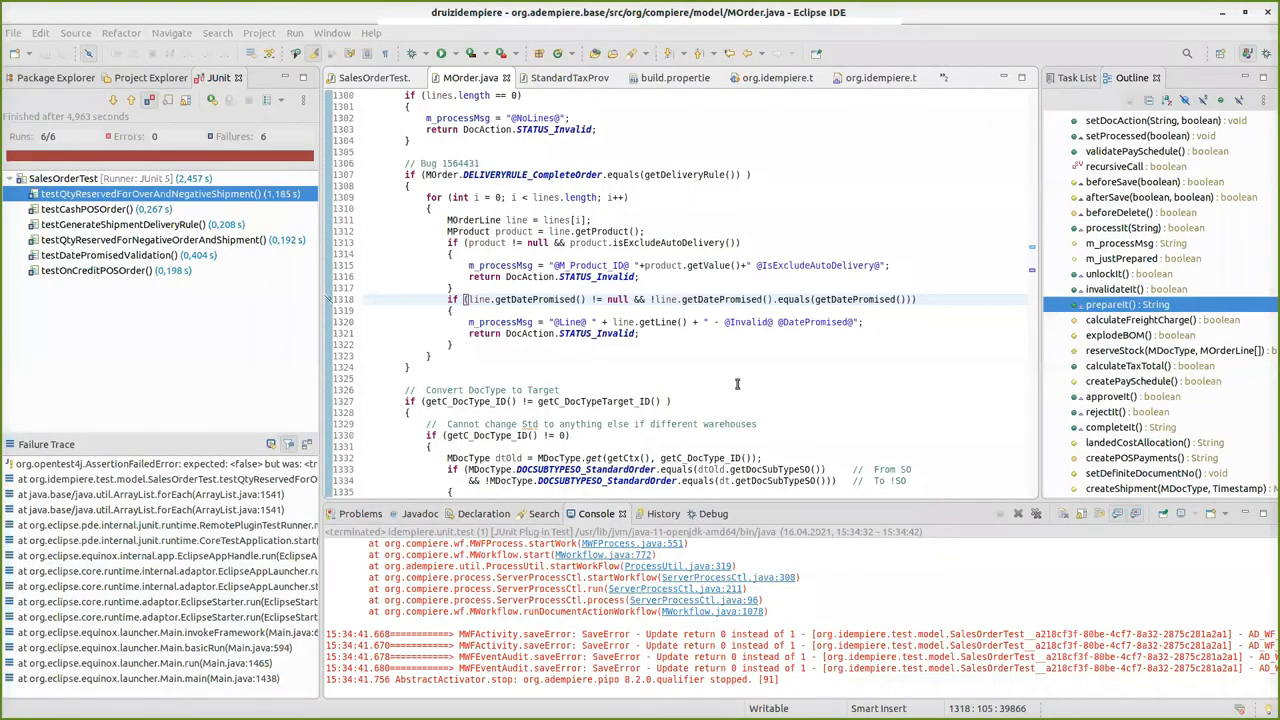
{"action": "left_click", "coordinate": [379, 78]}
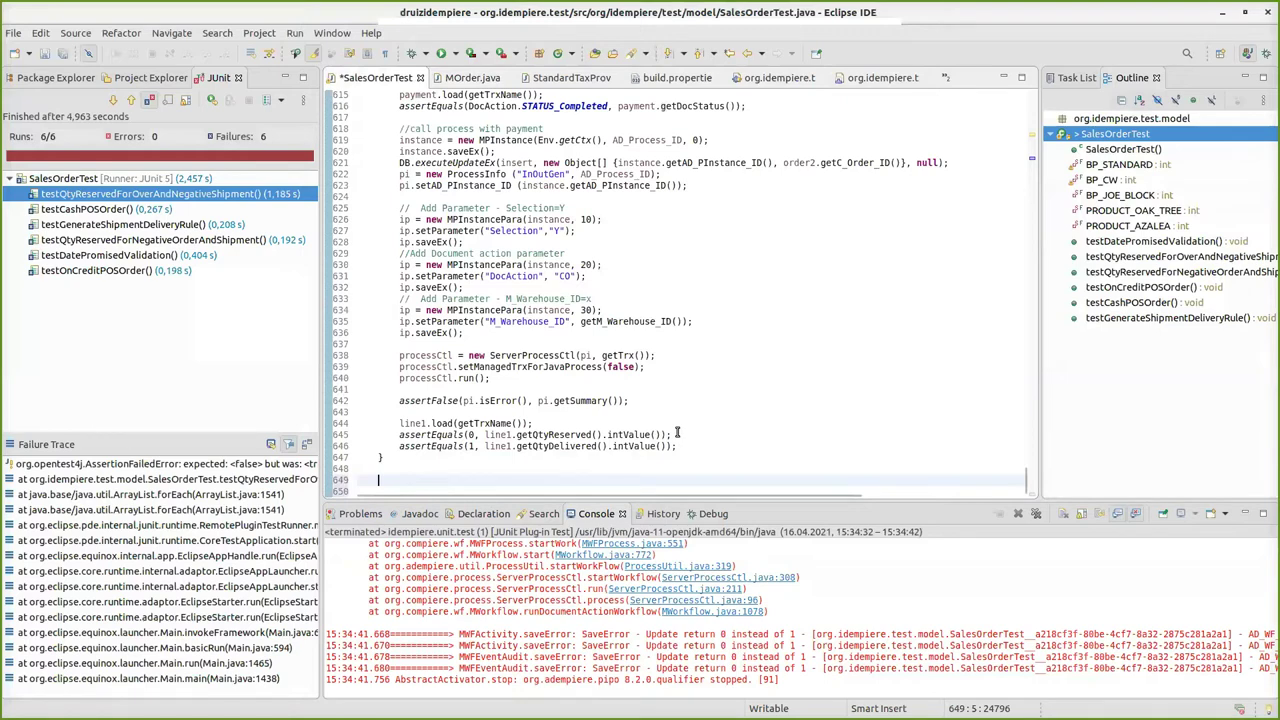
{"action": "type", "text": "@Test"}
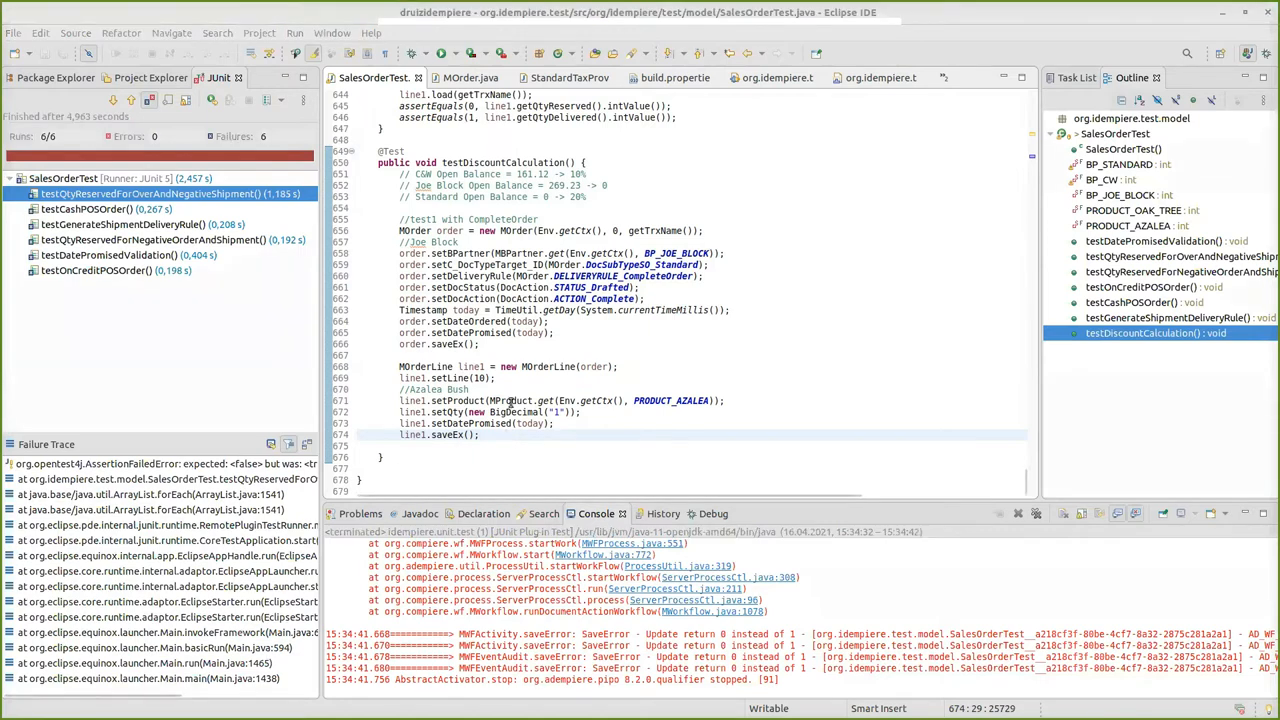
{"action": "type", "text": "line1.setQty(new BigDecimal(\"4\"));"}
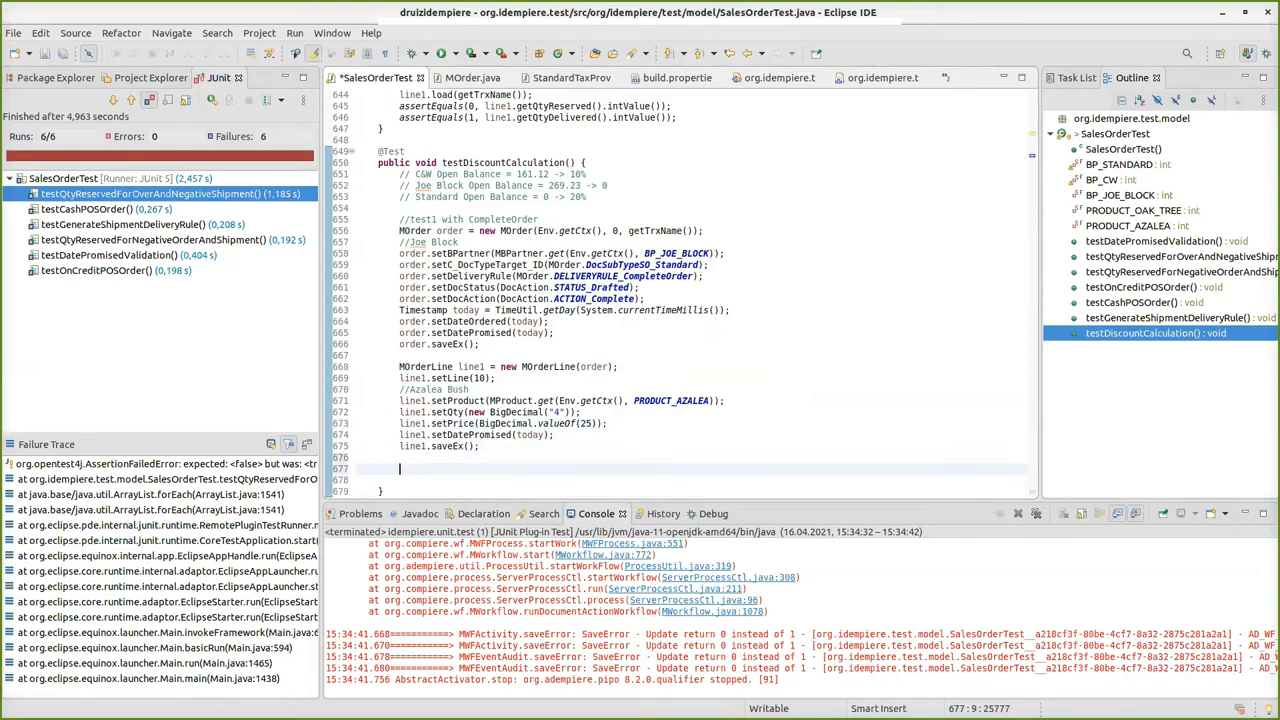
Declare getDiscountAmount in MOrder and call order.getDiscountAmount() in testDiscountCalculation
{"action": "type", "text": "orde"}
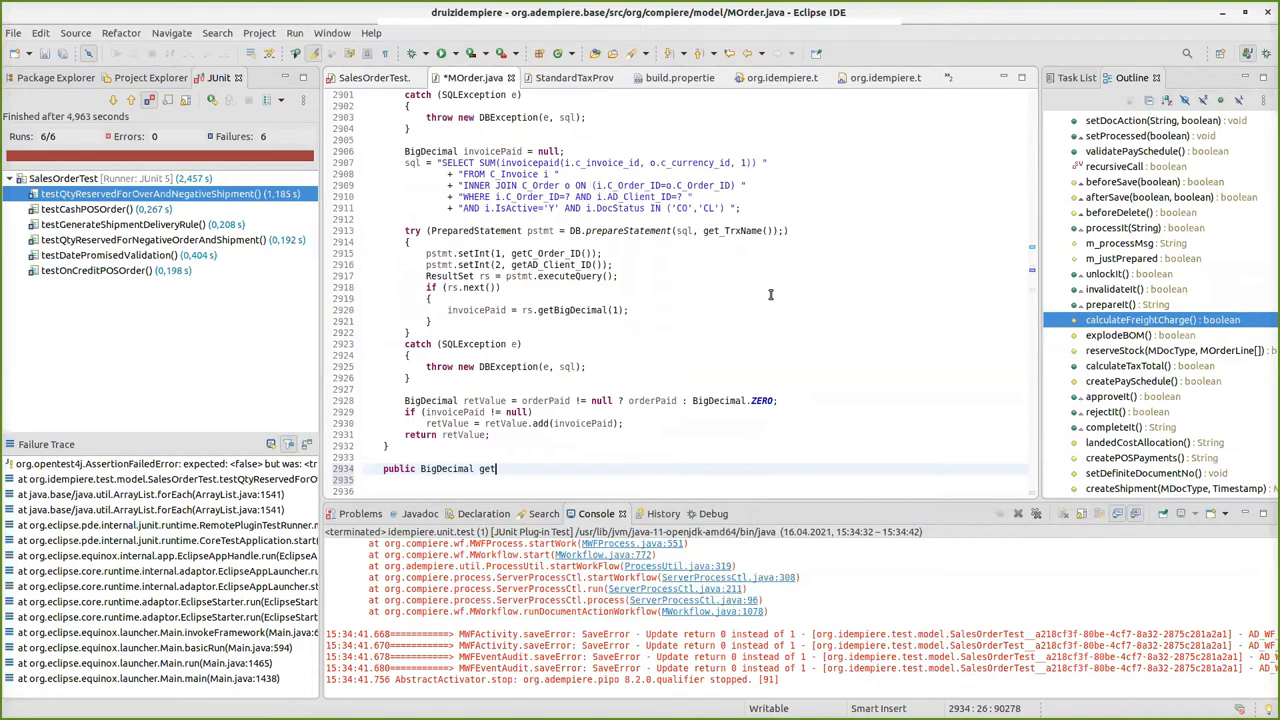
{"action": "type", "text": "DiscountAmount"}
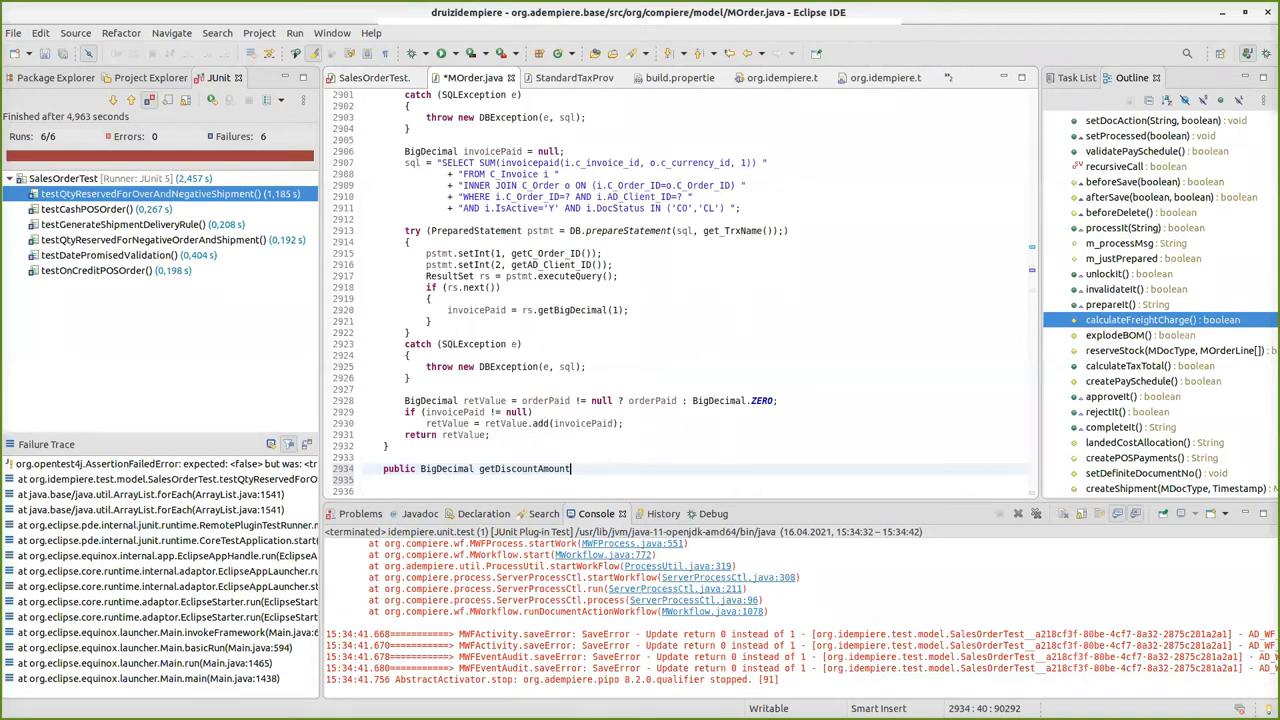
{"action": "left_click", "coordinate": [383, 78]}
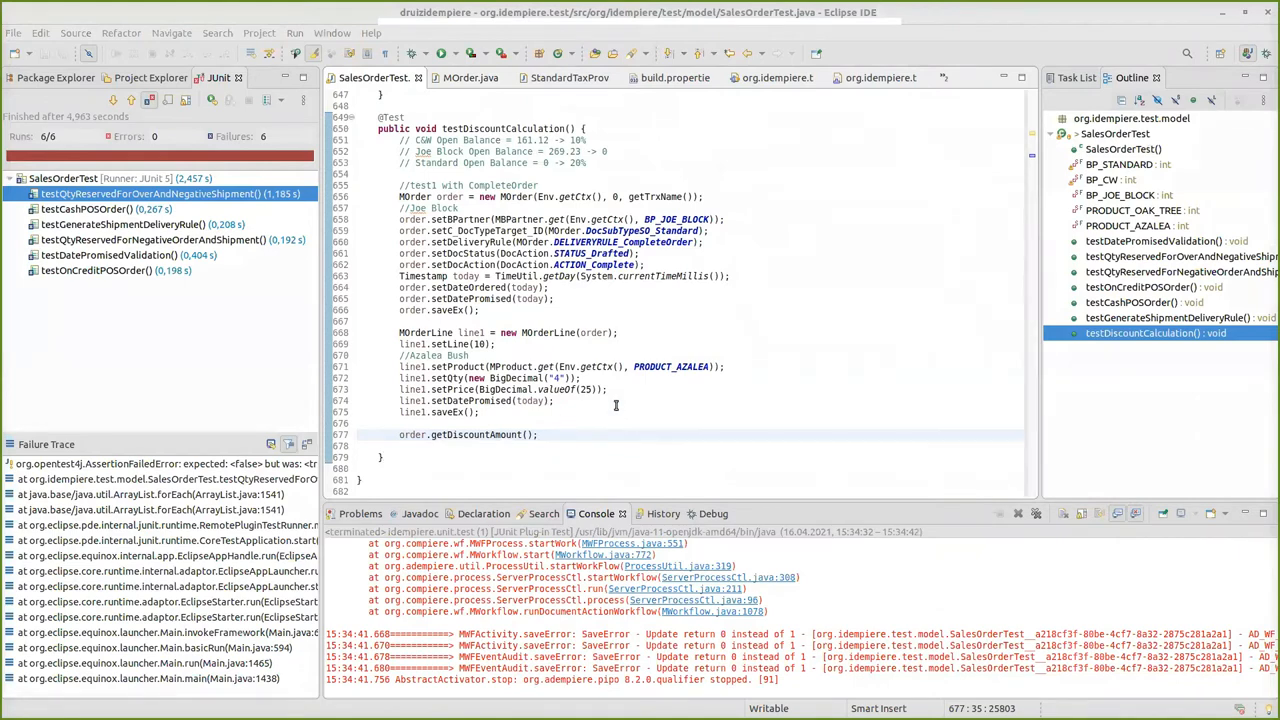
Assert order.getDiscountAmount() equals 0 and rerun SalesOrderTest until all 7 pass
{"action": "type", "text": "assertEquals(10, order.getDiscountAmount().intValue());"}
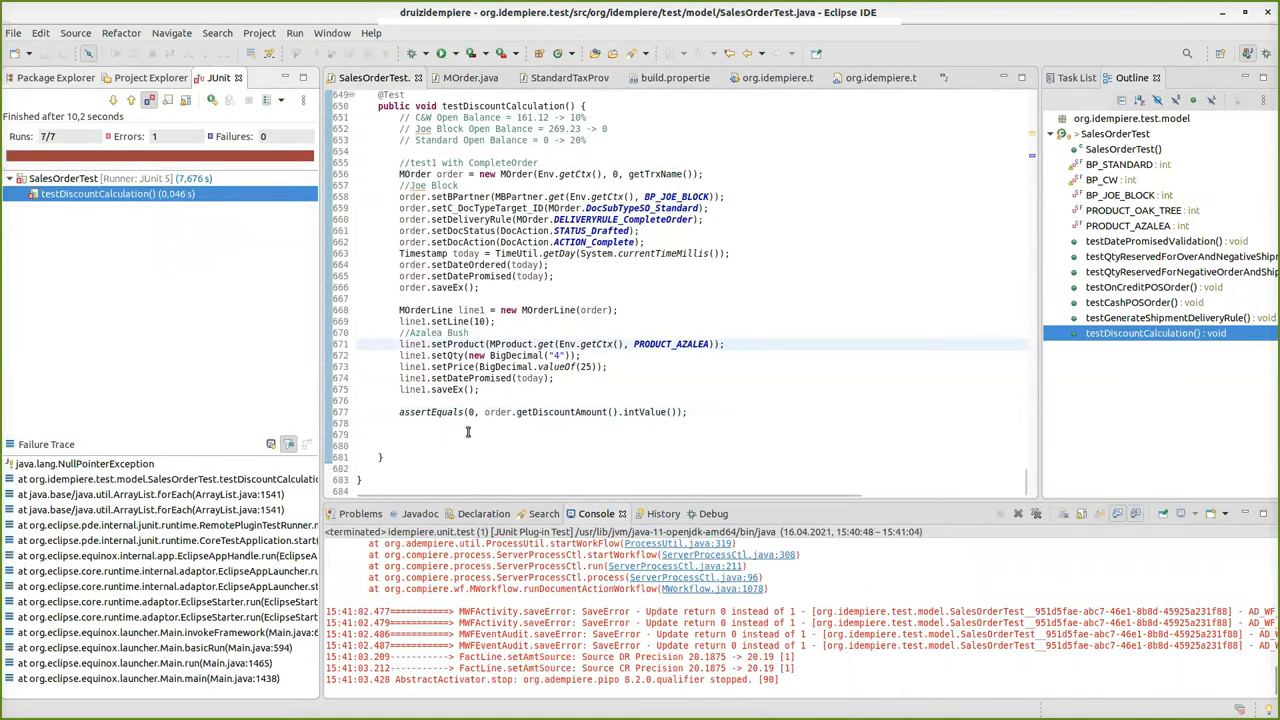
{"action": "left_click", "coordinate": [471, 77]}
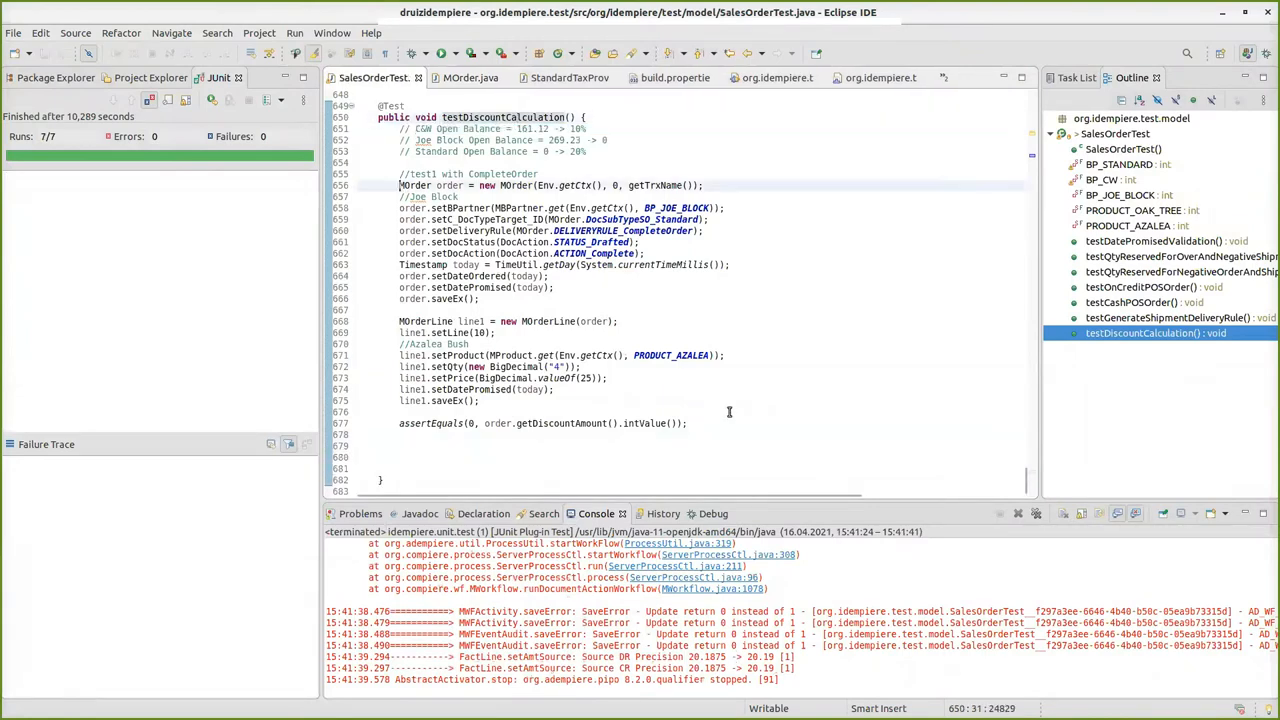
Select test code to change the expected discount to 10 before rerunning JUnit
{"action": "left_click_drag", "start_coordinate": [399, 185], "coordinate": [758, 405]}
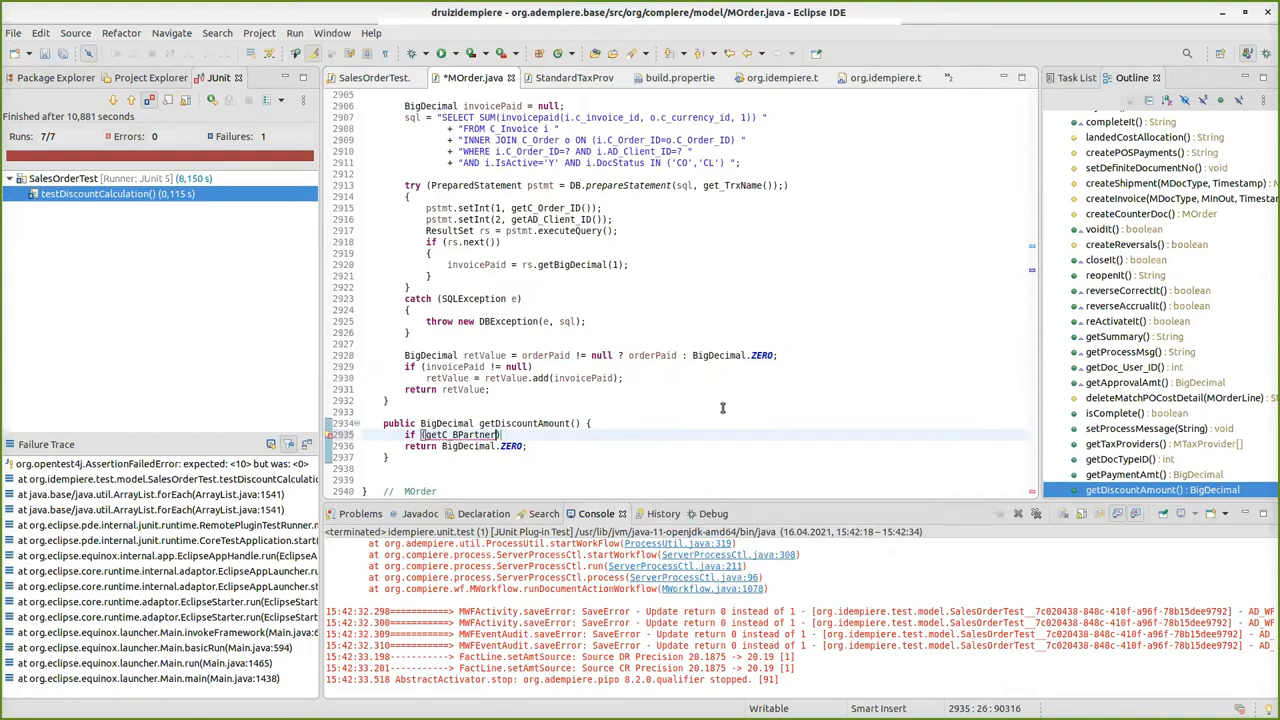
Write if (getC_BPartner_ID() == 117) returning new BigDecimal(10), else BigDecimal.ZERO
{"action": "type", "text": "_ID()"}
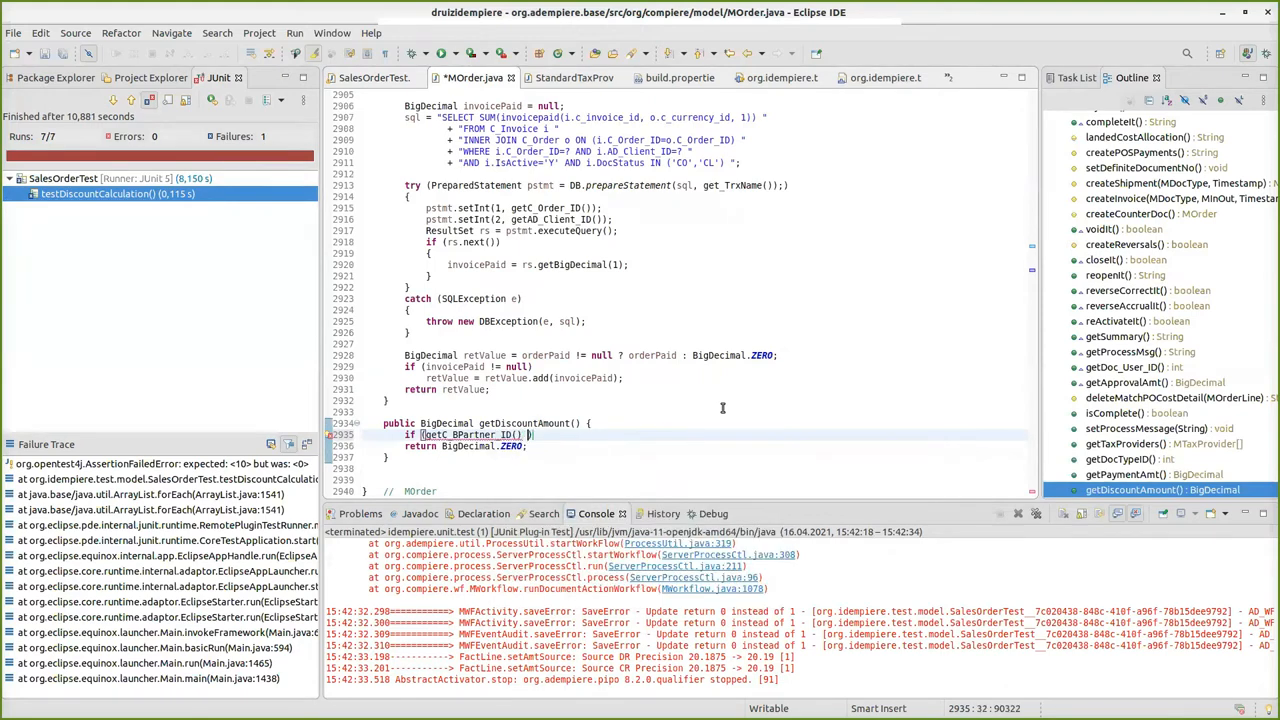
{"action": "type", "text": "=="}
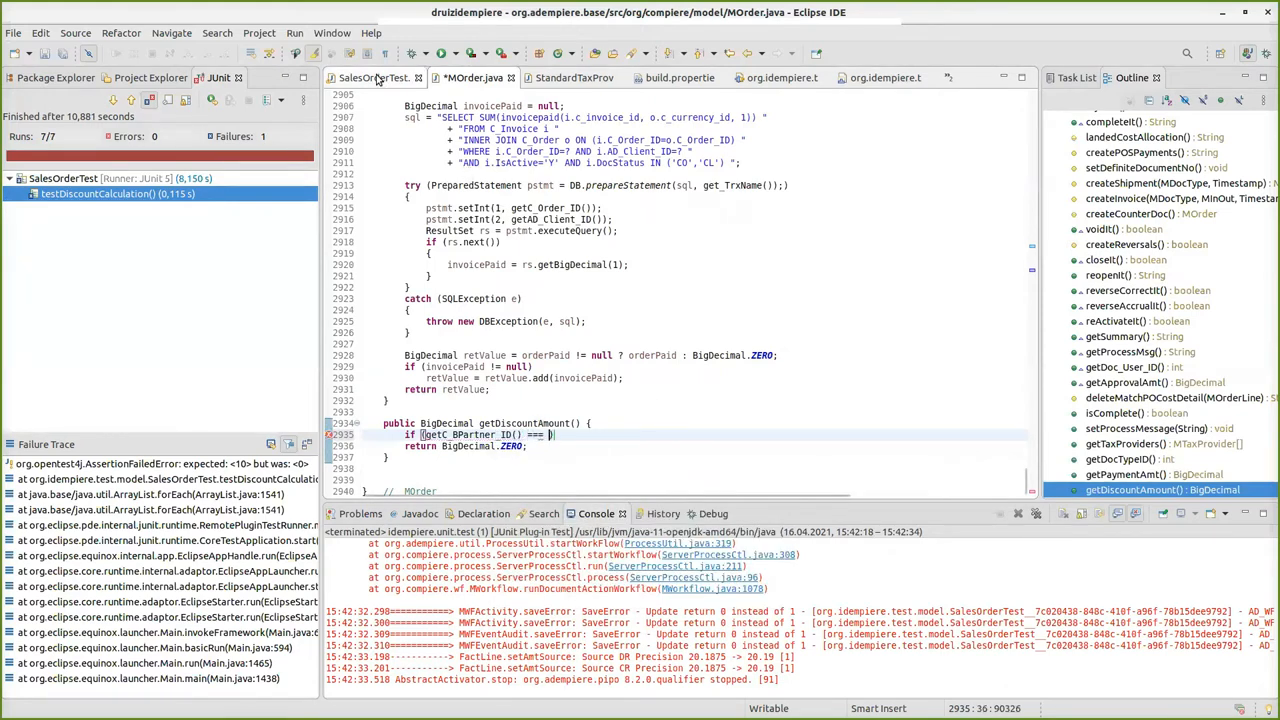
{"action": "left_click", "coordinate": [372, 78]}
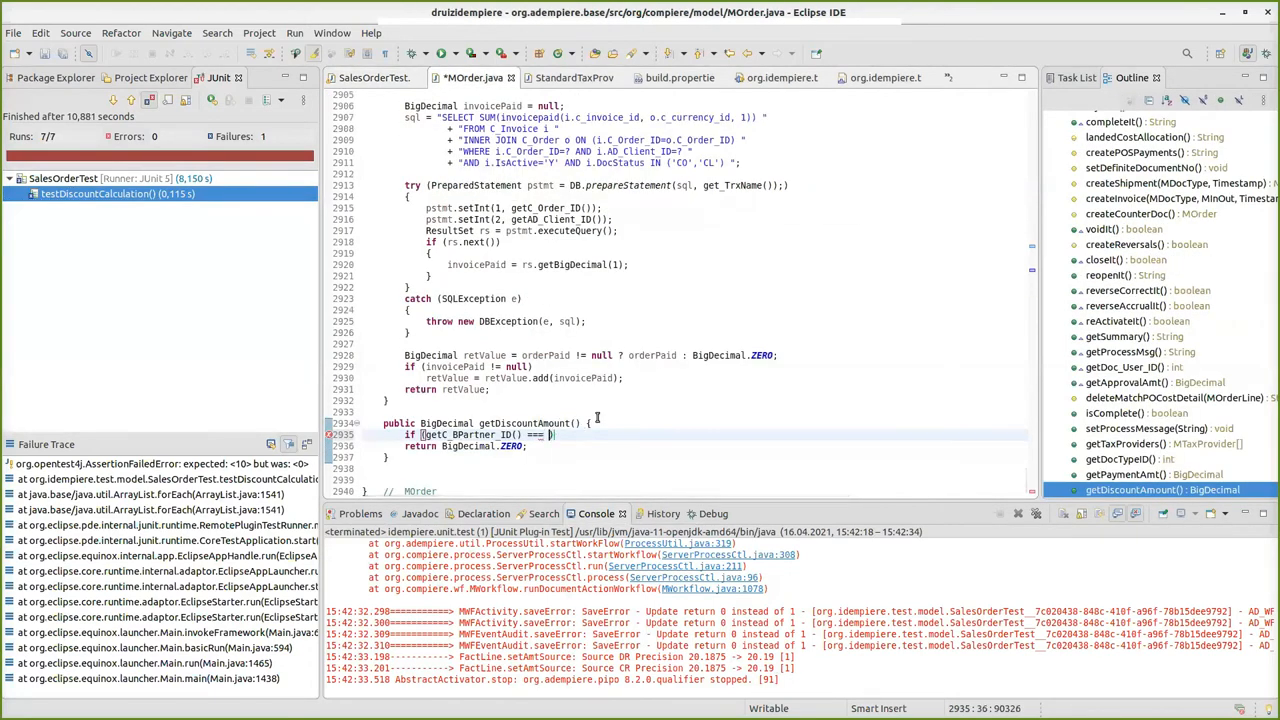
{"action": "type", "text": "117"}
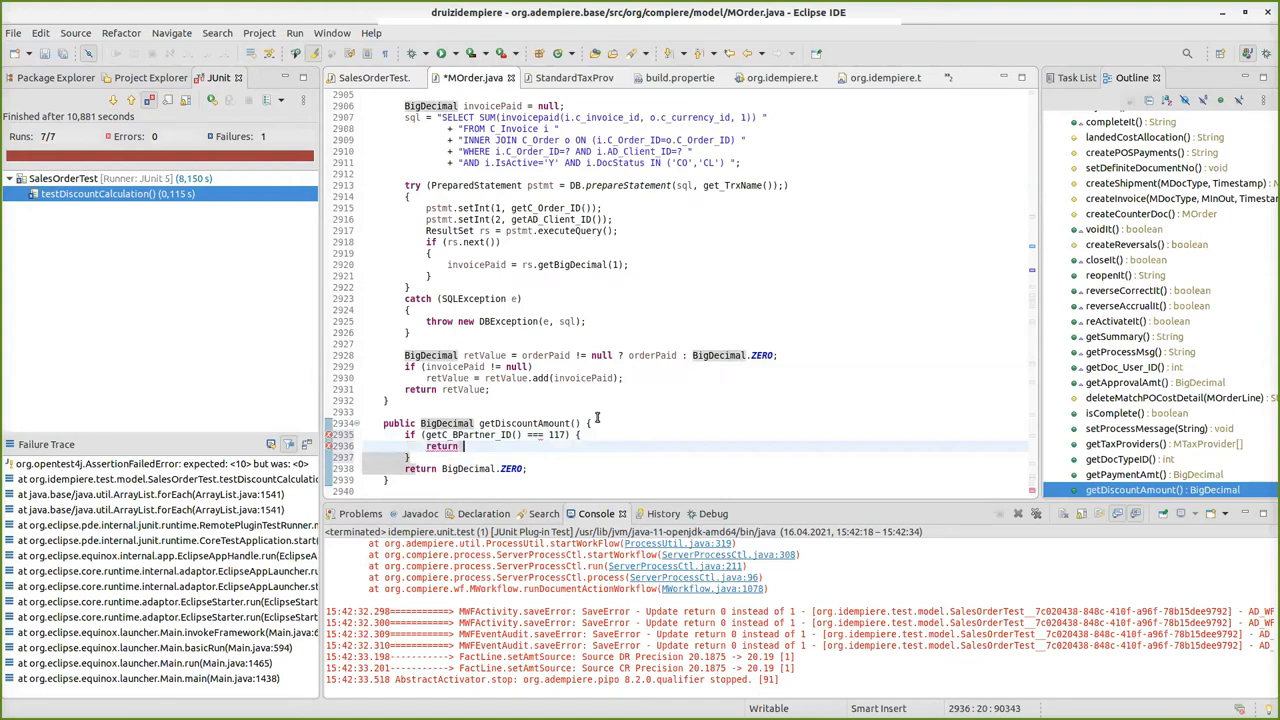
{"action": "type", "text": "BigDecimal("}
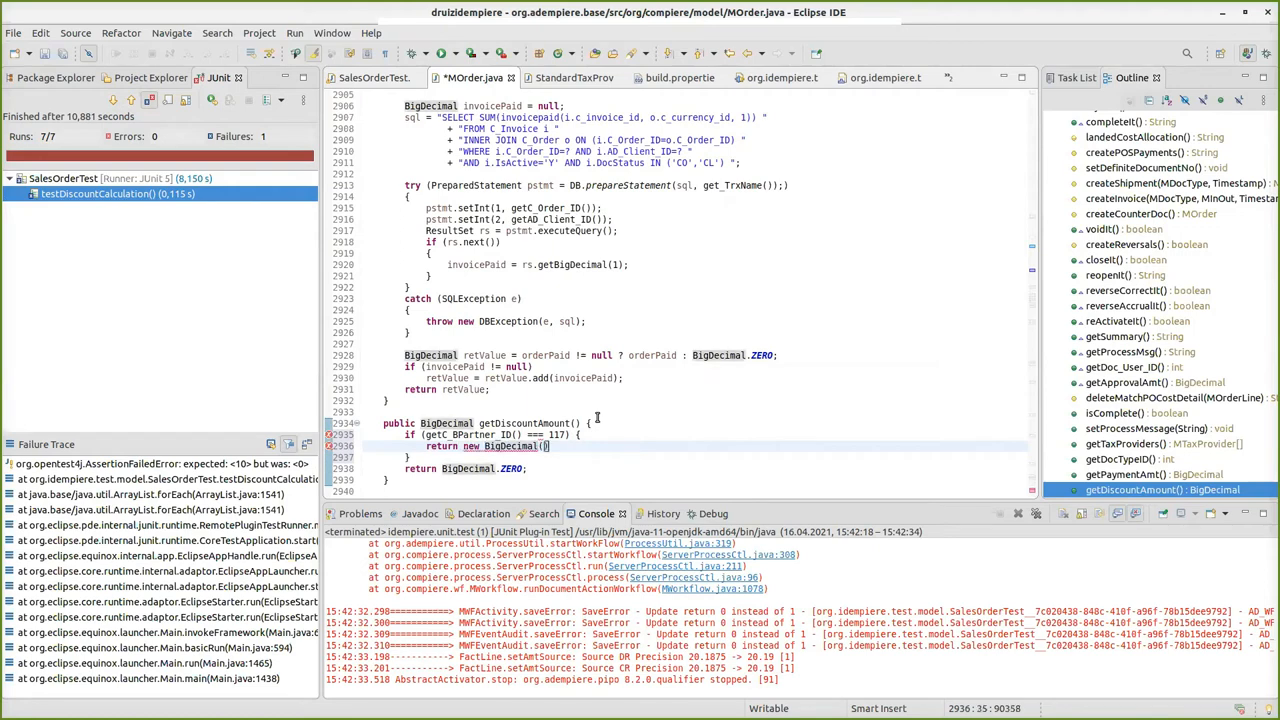
{"action": "type", "text": "1"}
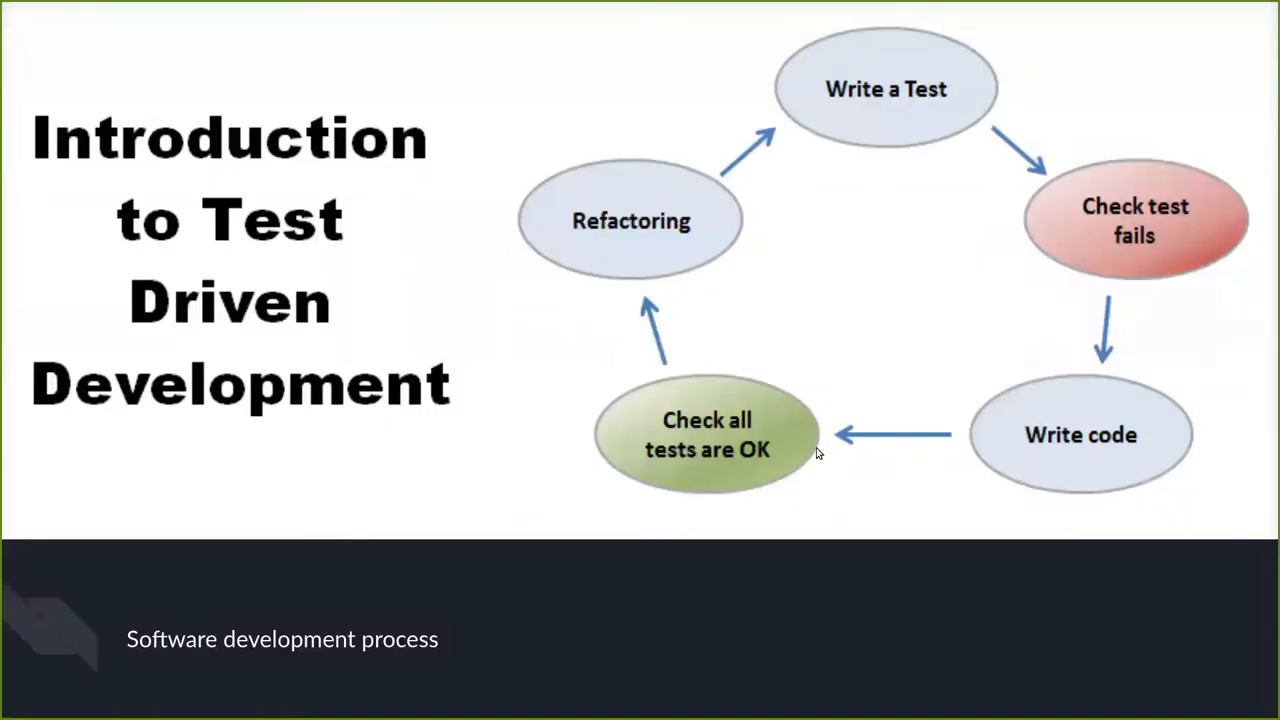
{"action": "mouse_move", "coordinate": [572, 277]}
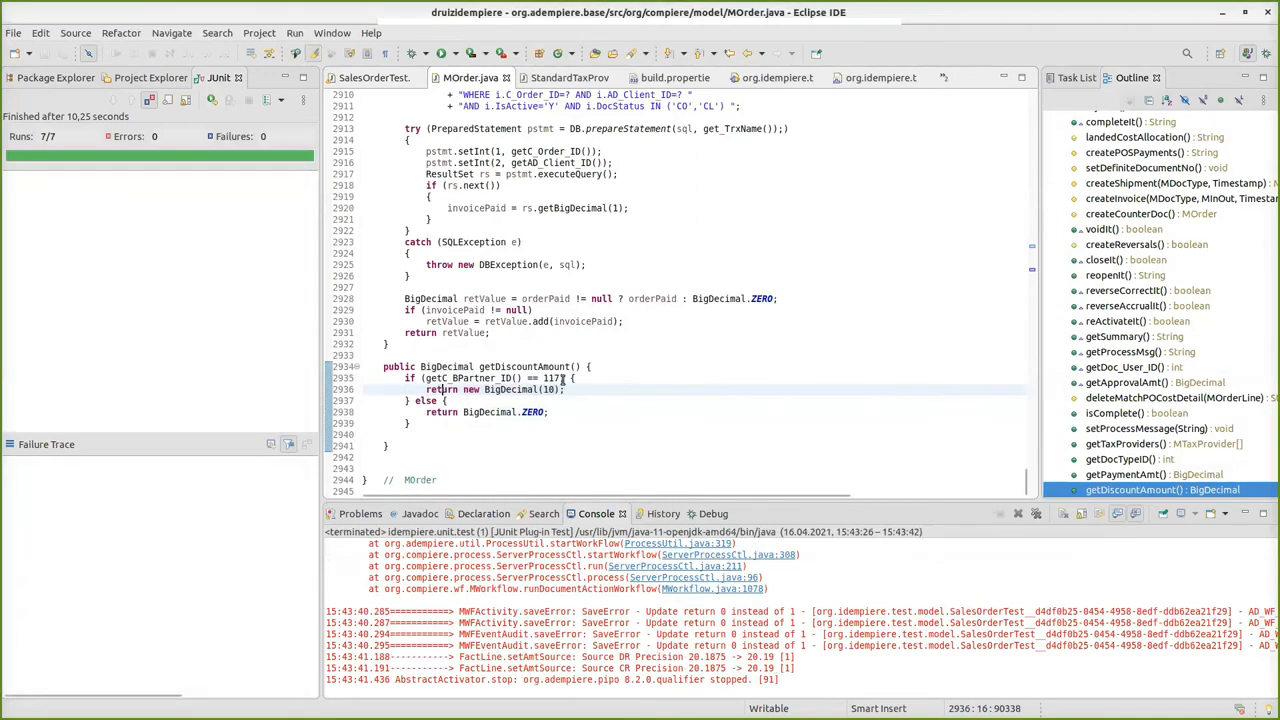
Replace the hard-coded 10 with 10% of getGrandTotal() and rerun the tests
{"action": "double_click", "coordinate": [485, 389]}
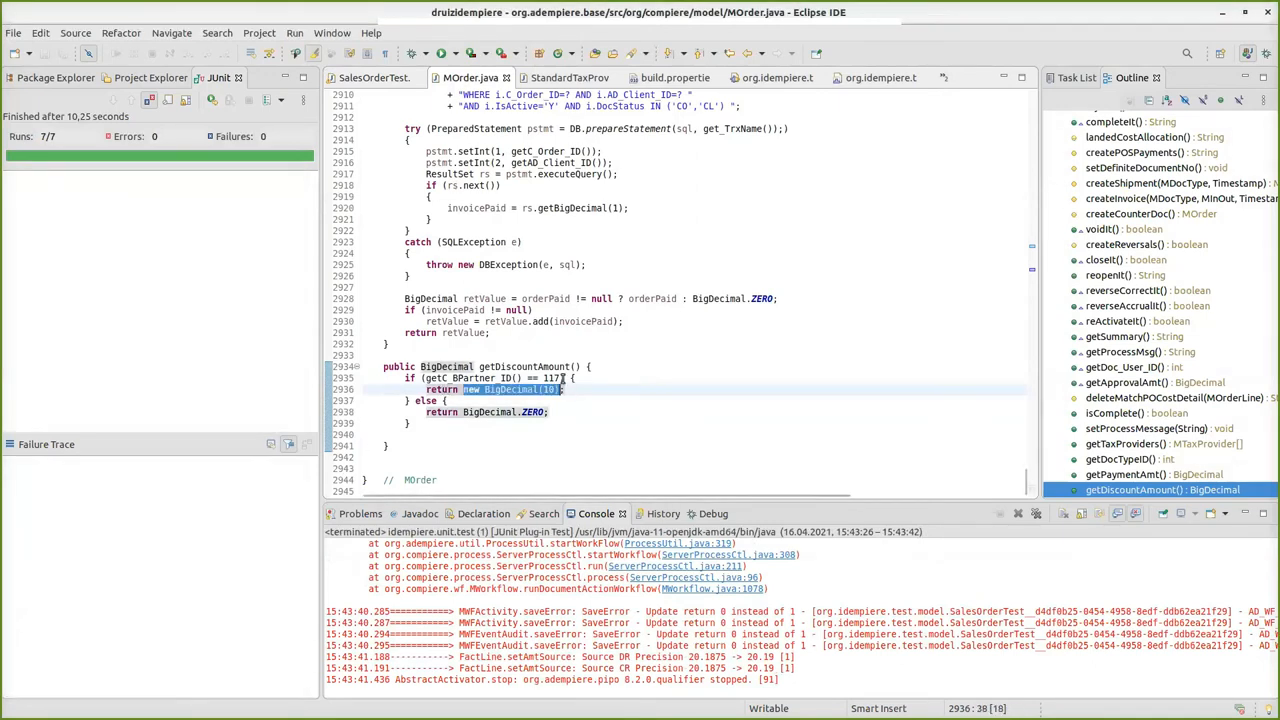
{"action": "type", "text": "getGrandTotal().multiply(BigDecimal.valueOf(10)).divide(new BigDecimal(100))"}
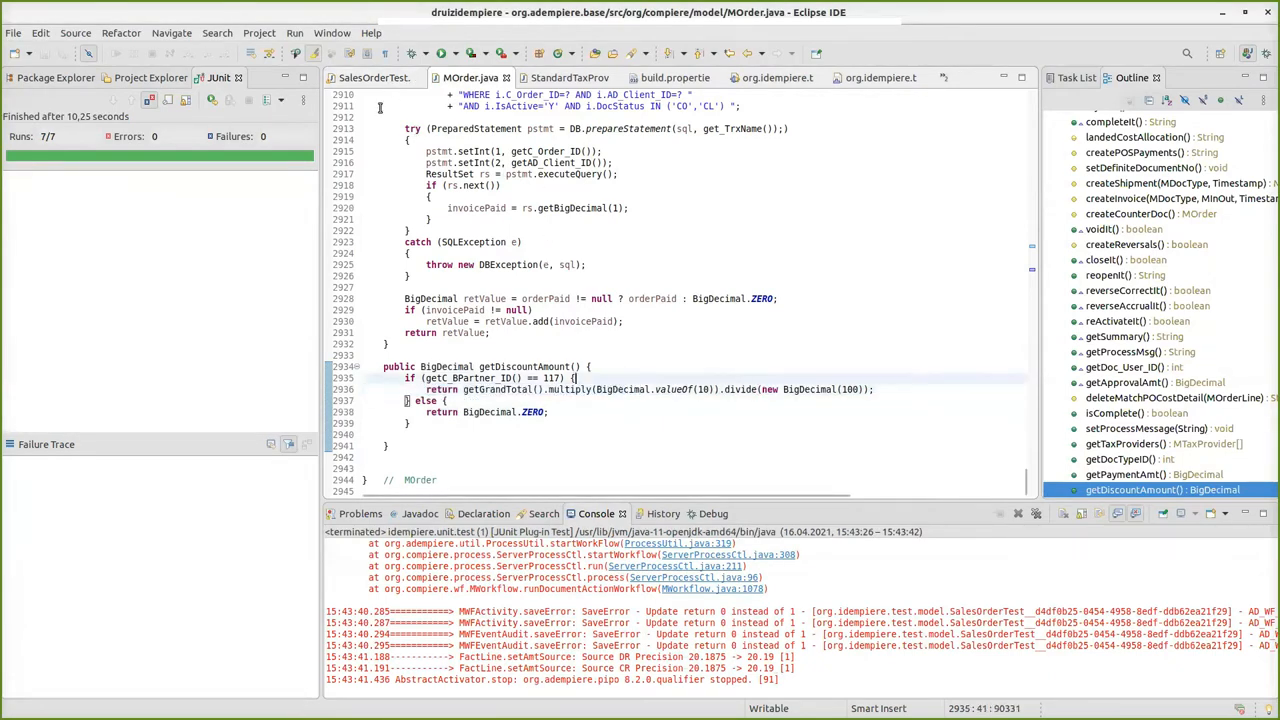
{"action": "left_click", "coordinate": [374, 78]}
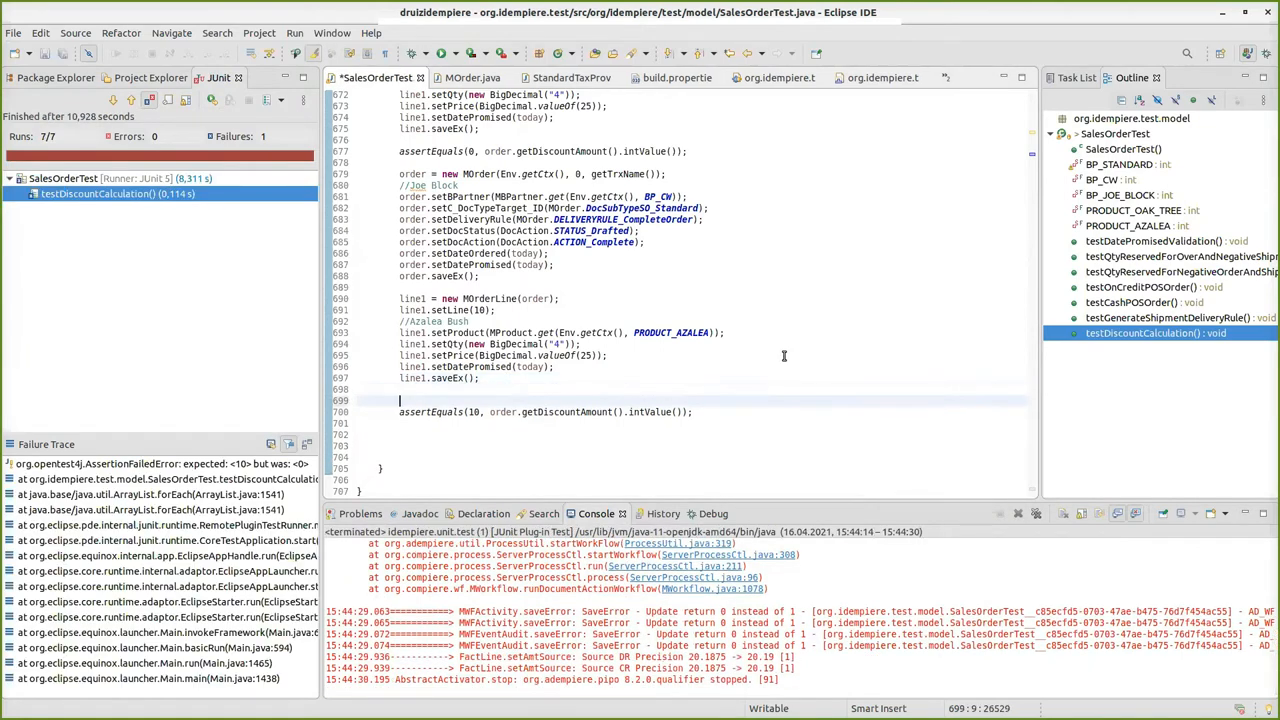
Insert order.calculateTaxTotal(); before the second discount assertion in testDiscountCalculation
{"action": "type", "text": "order.calculateTaxTotal();"}
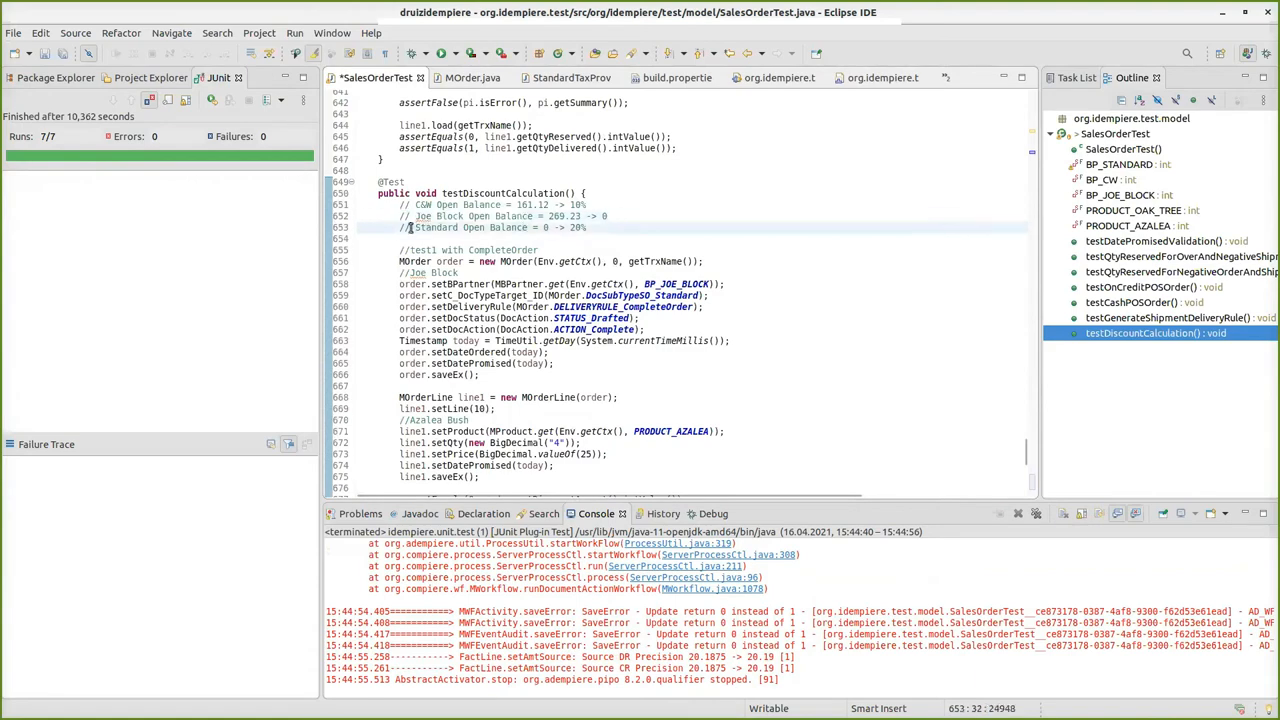
Select 'Standard' in the test comment to build the Standard partner order expecting 20
{"action": "double_click", "coordinate": [577, 228]}
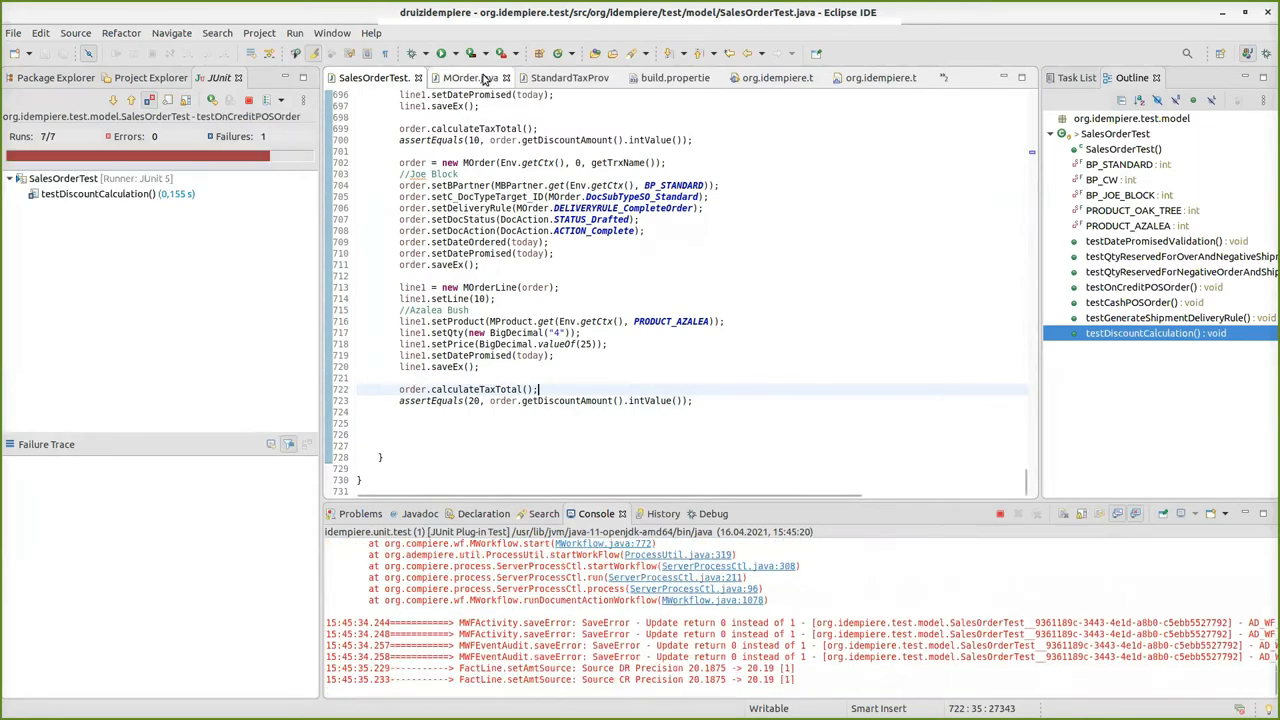
In MOrder.java, add an else-if branch reusing the existing partner ID condition
{"action": "left_click", "coordinate": [459, 77]}
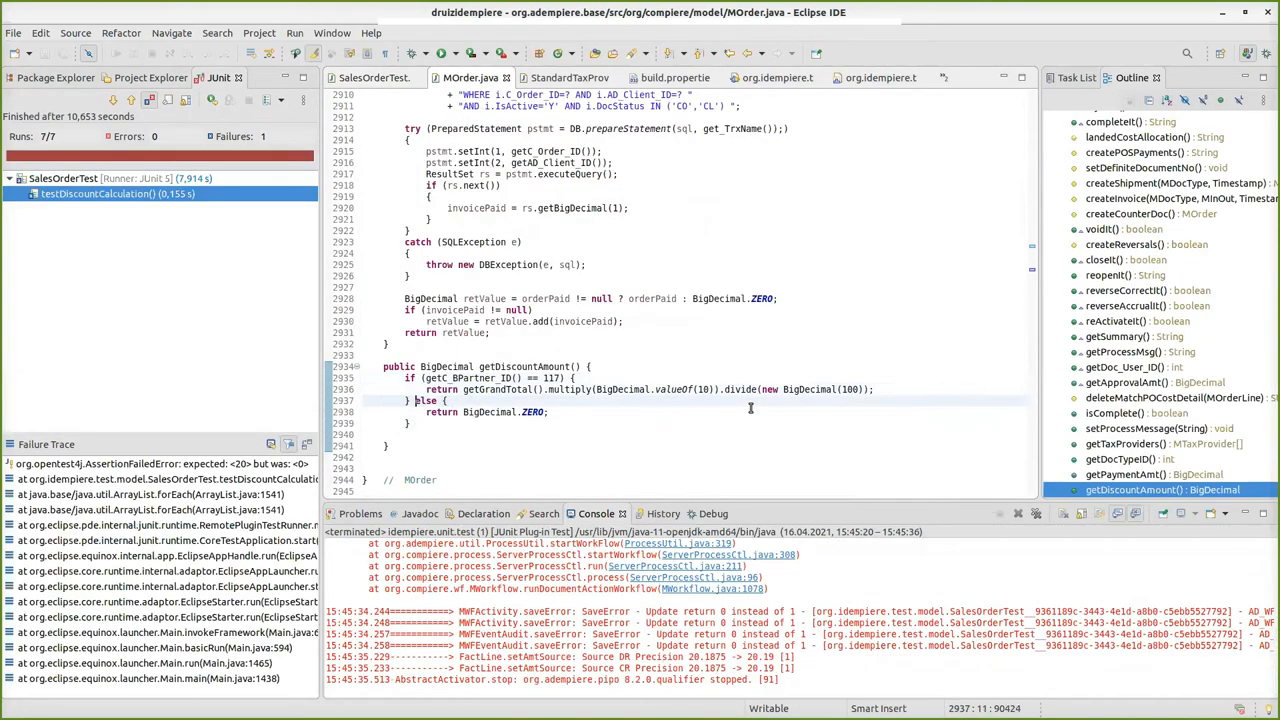
{"action": "type", "text": "if (false"}
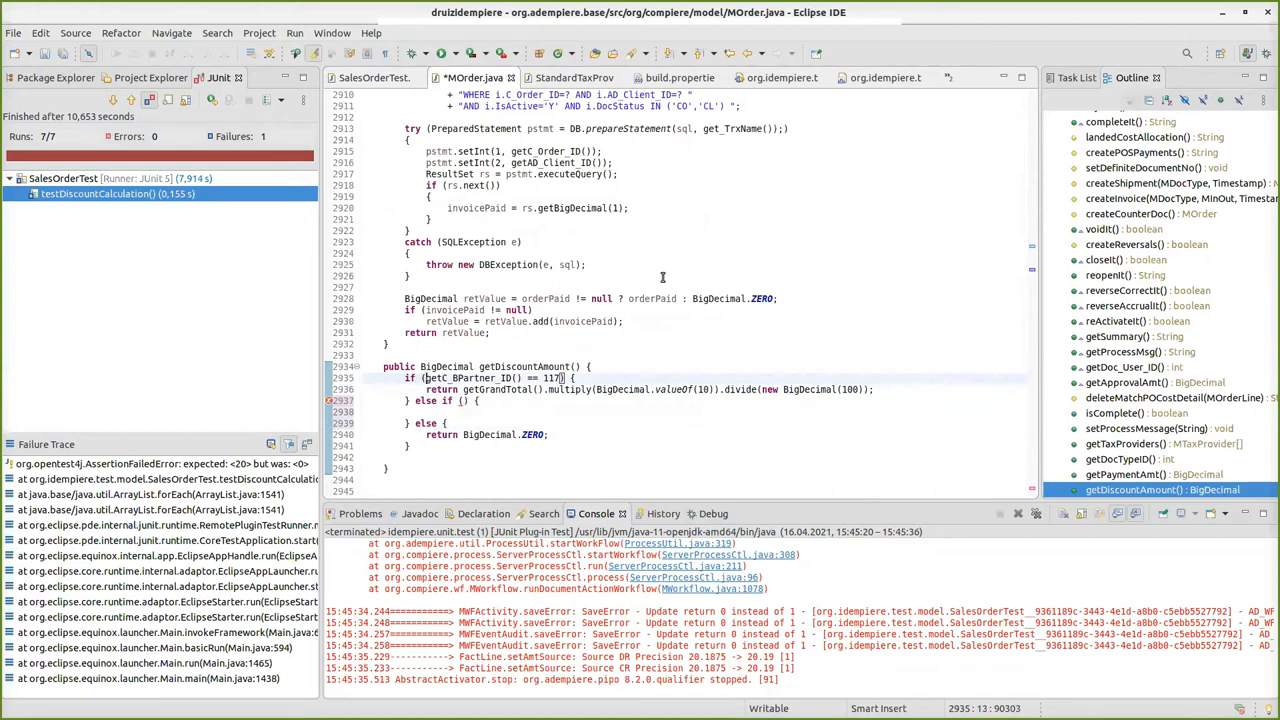
{"action": "left_click_drag", "start_coordinate": [413, 378], "coordinate": [563, 378]}
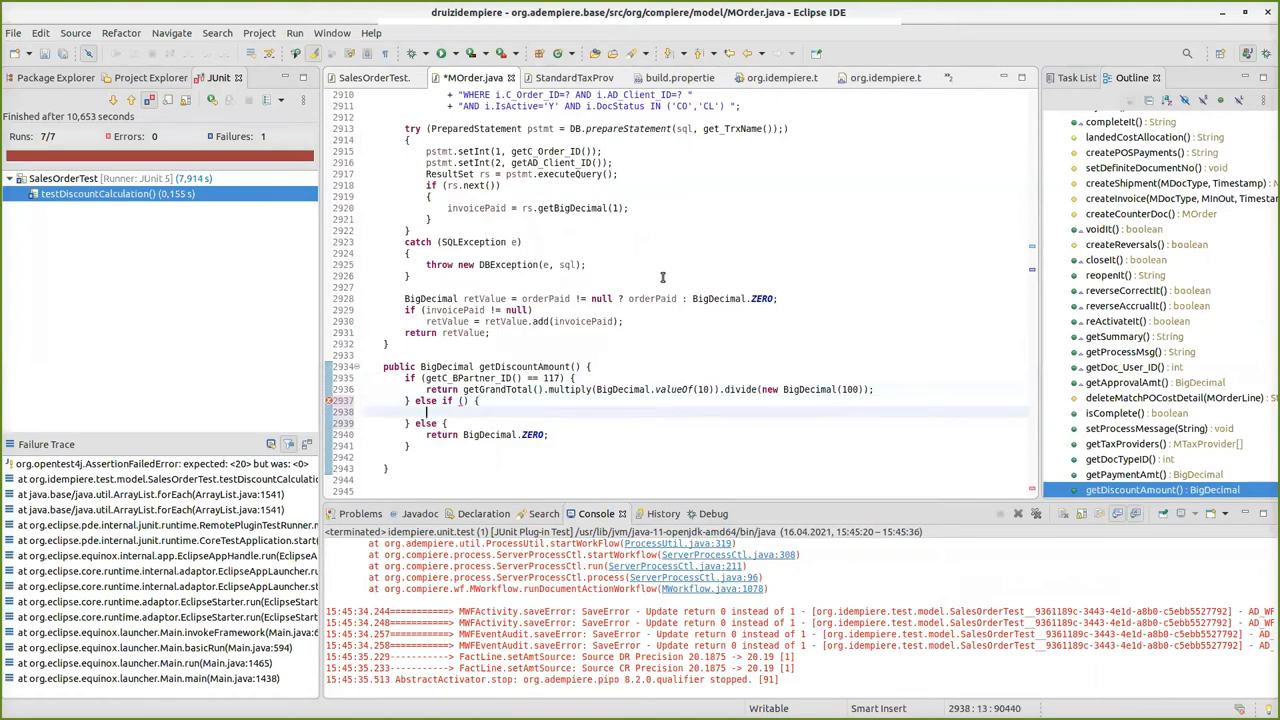
{"action": "left_click", "coordinate": [383, 78]}
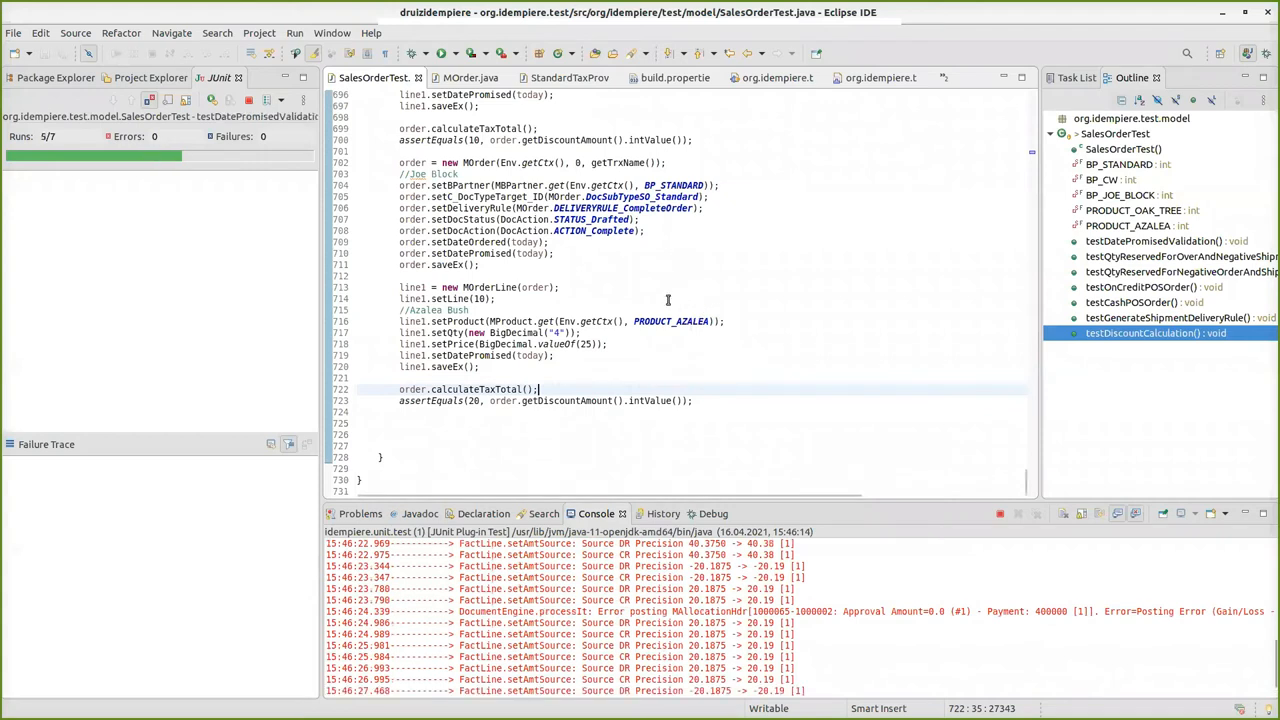
{"action": "mouse_move", "coordinate": [668, 303]}
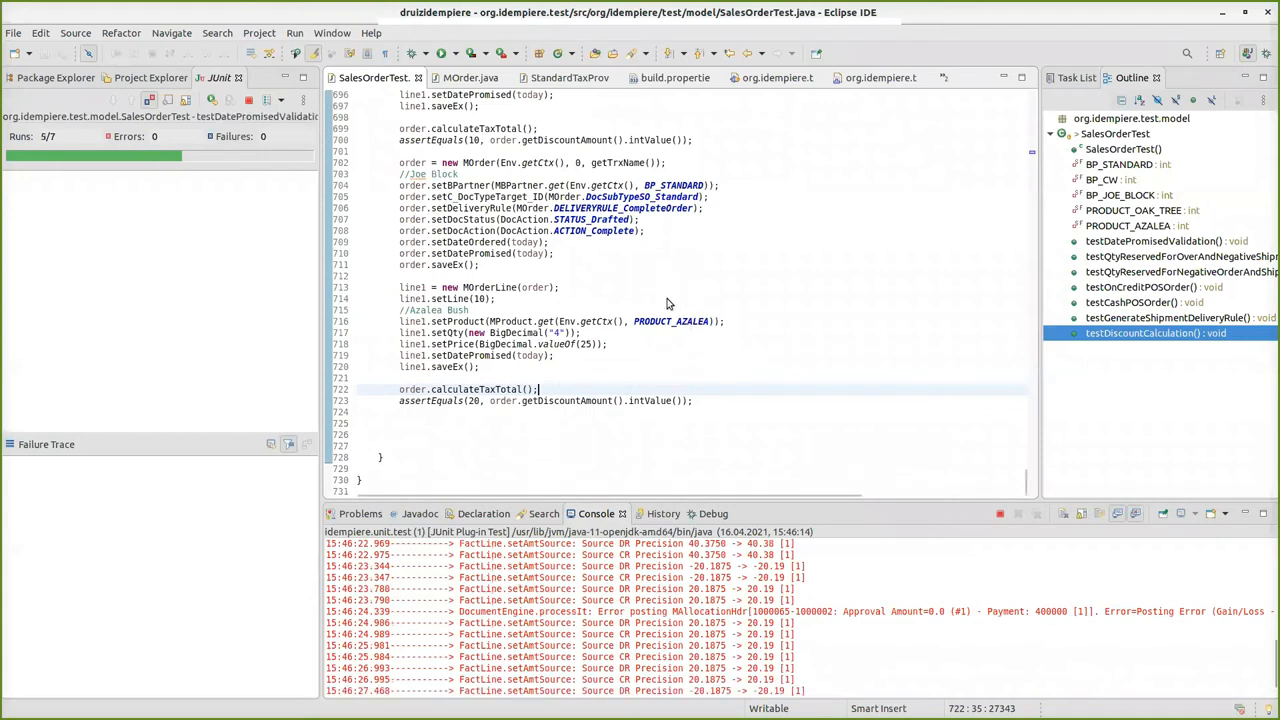
{"action": "mouse_move", "coordinate": [652, 281]}
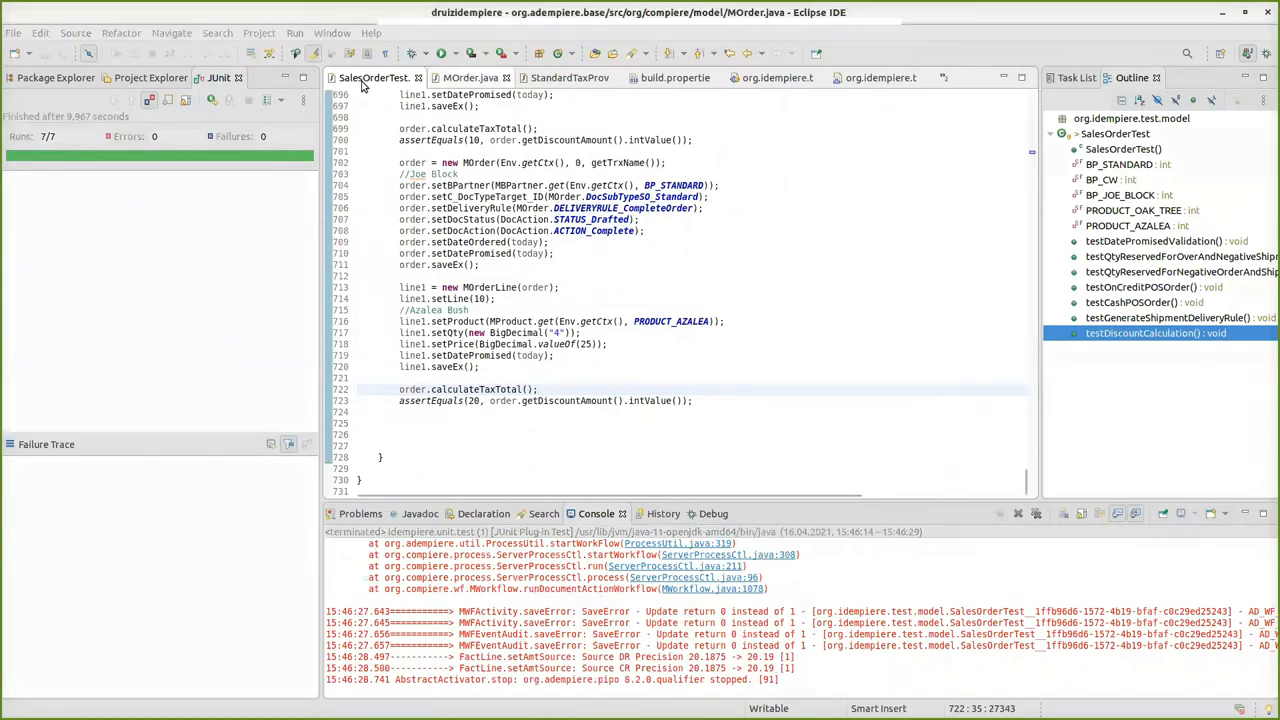
Declare BigDecimal openBalance from the business partner's total open balance getter
{"action": "left_click", "coordinate": [467, 78]}
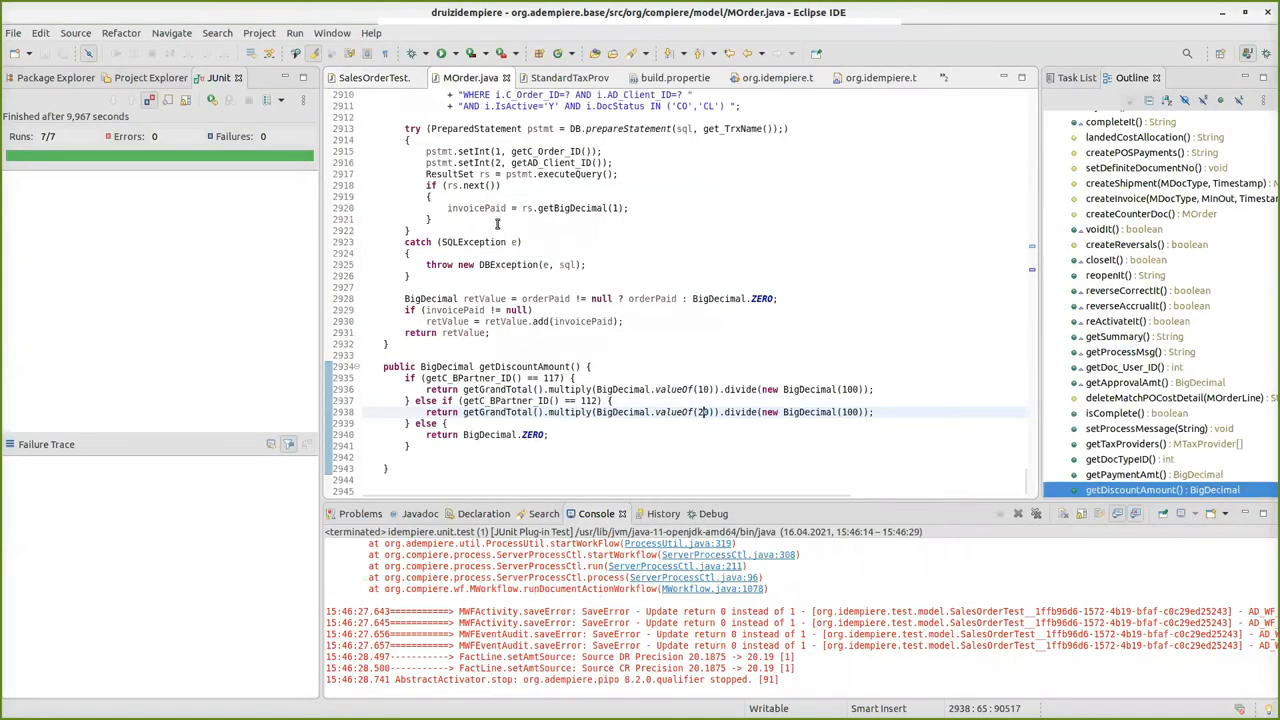
{"action": "left_click", "coordinate": [390, 78]}
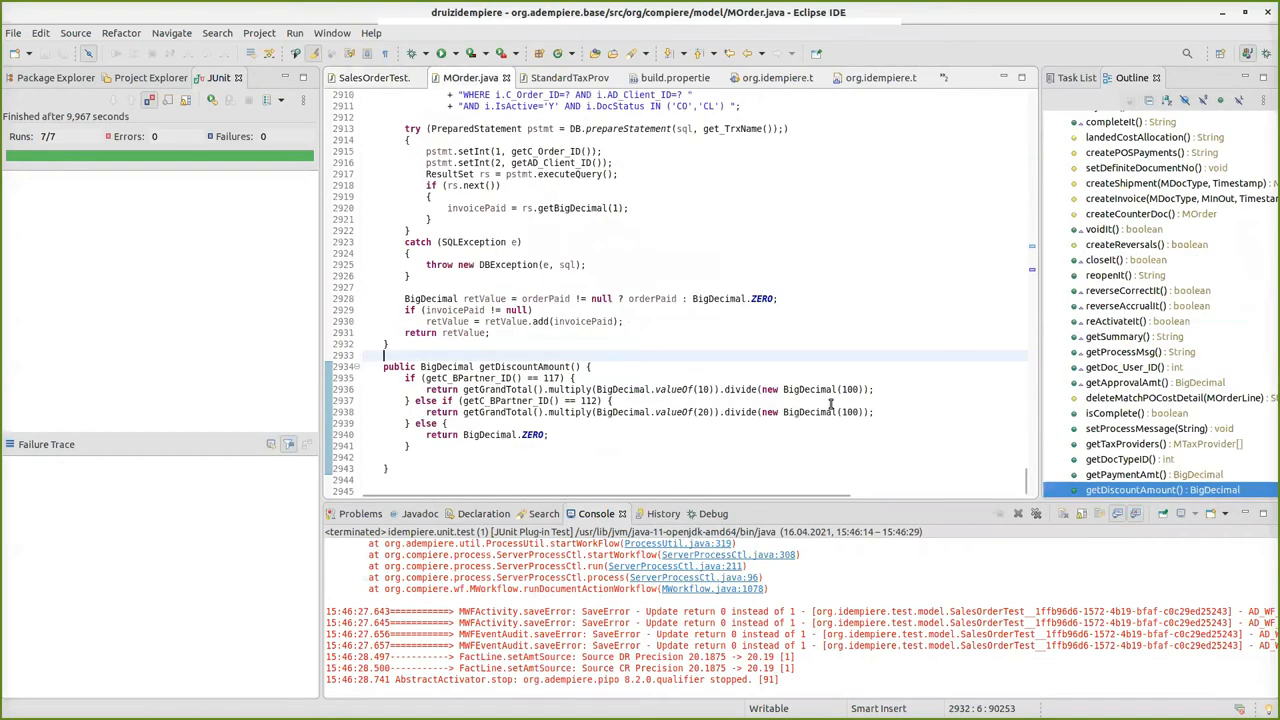
{"action": "type", "text": "BigDecimal"}
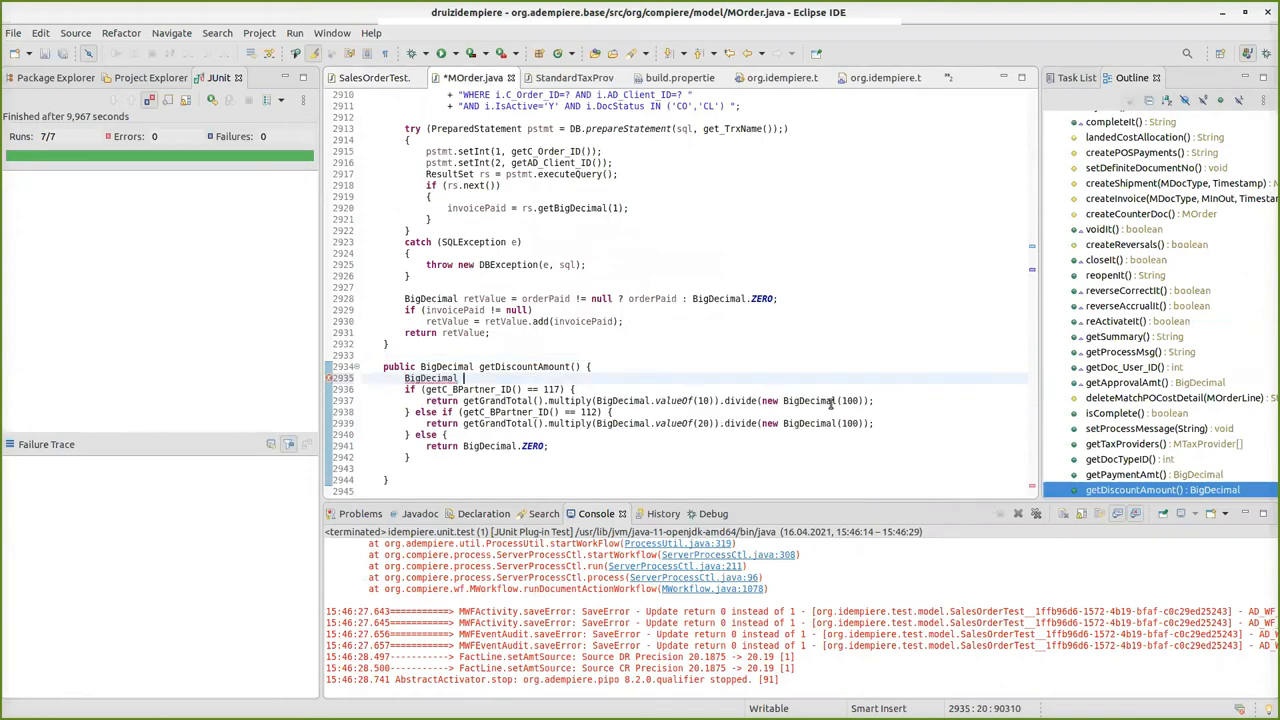
{"action": "type", "text": "openBalance )"}
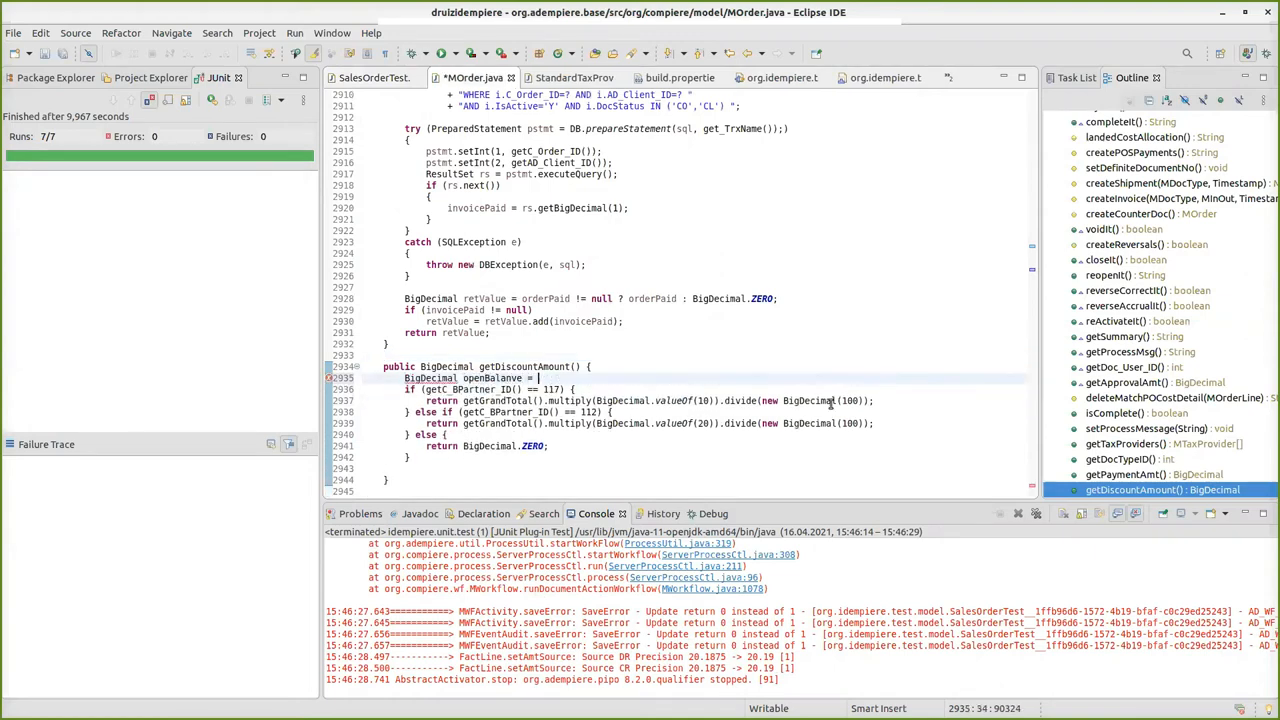
{"action": "type", "text": "getC_BPartner().getOp"}
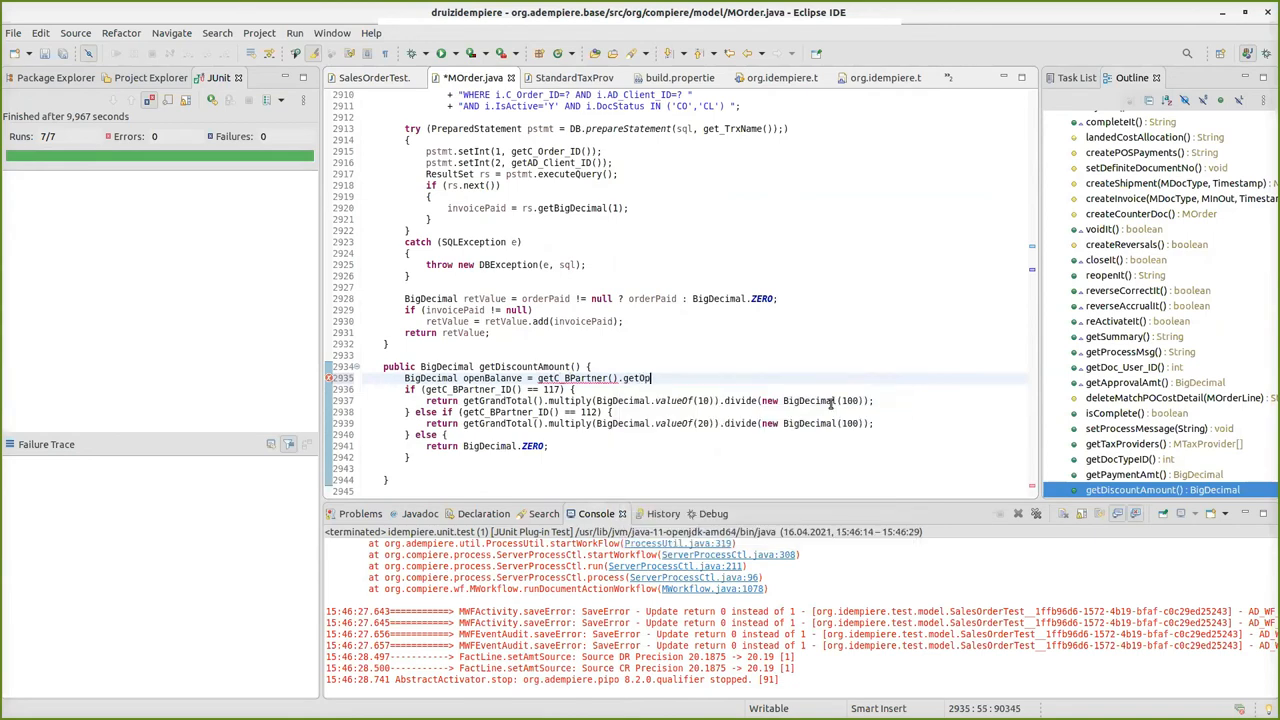
{"action": "key", "text": "BackSpace"}
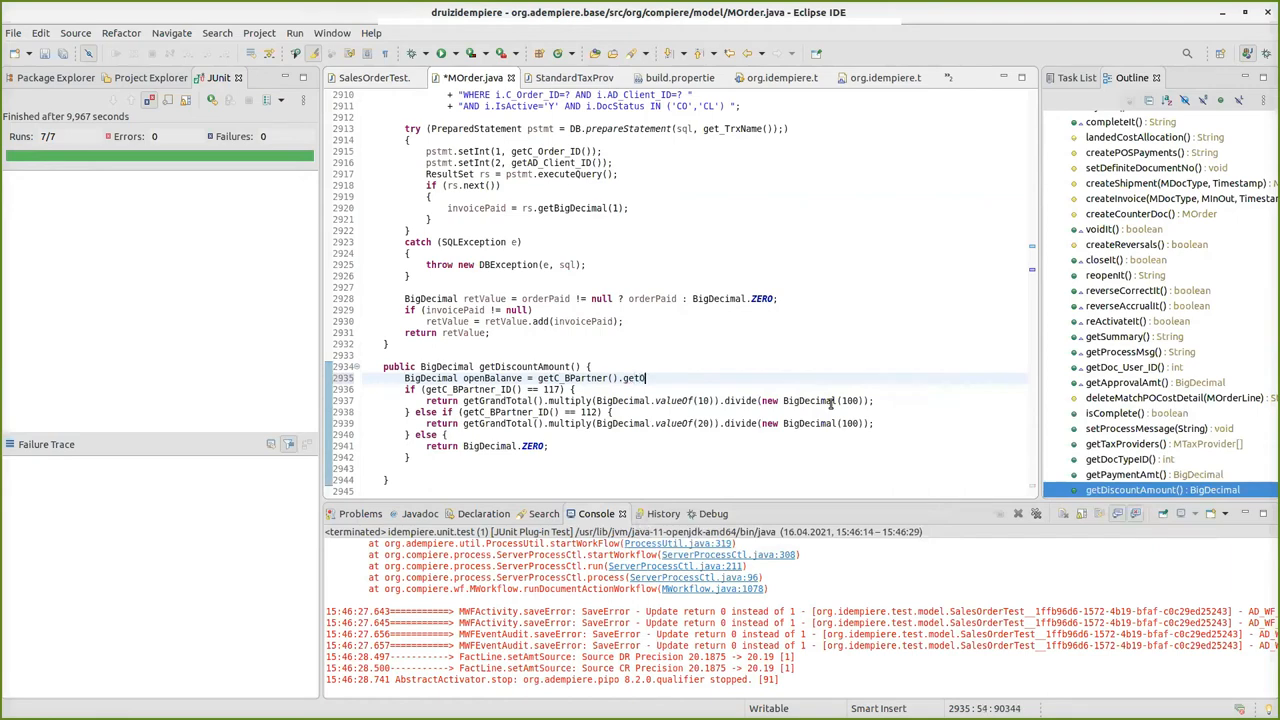
{"action": "type", "text": "Partner_Parent_ID()"}
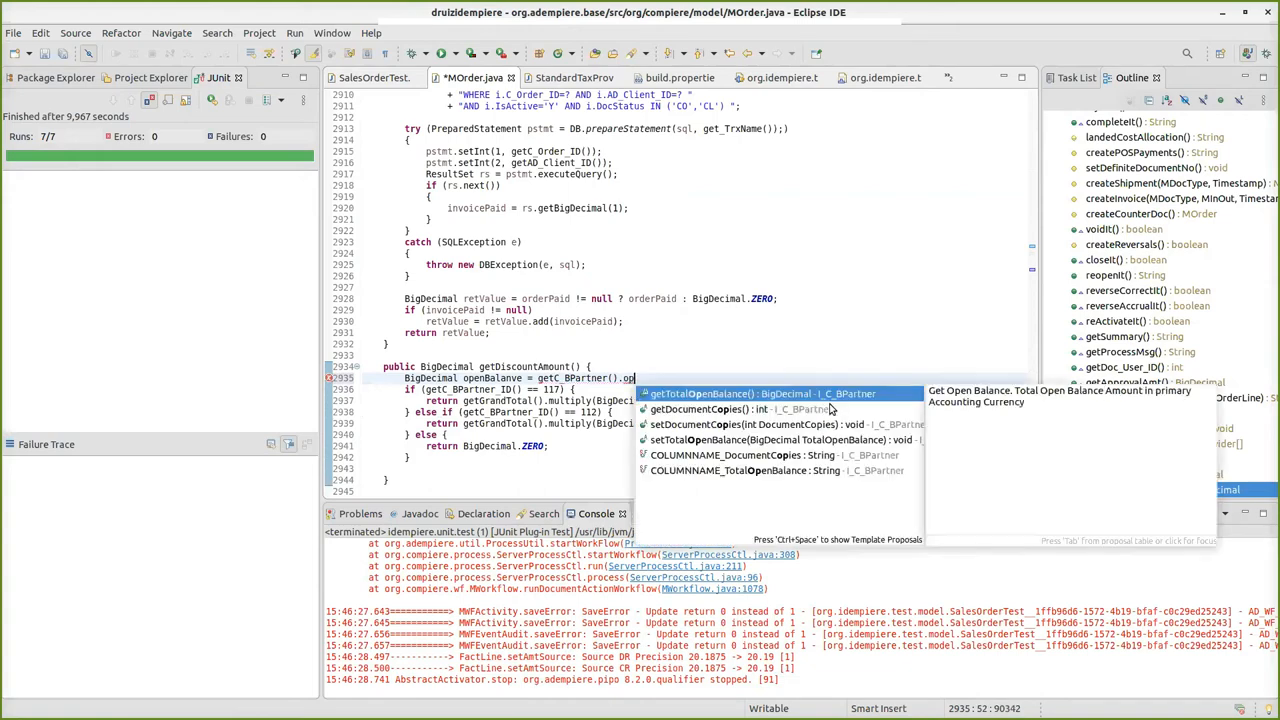
{"action": "left_click", "coordinate": [750, 392]}
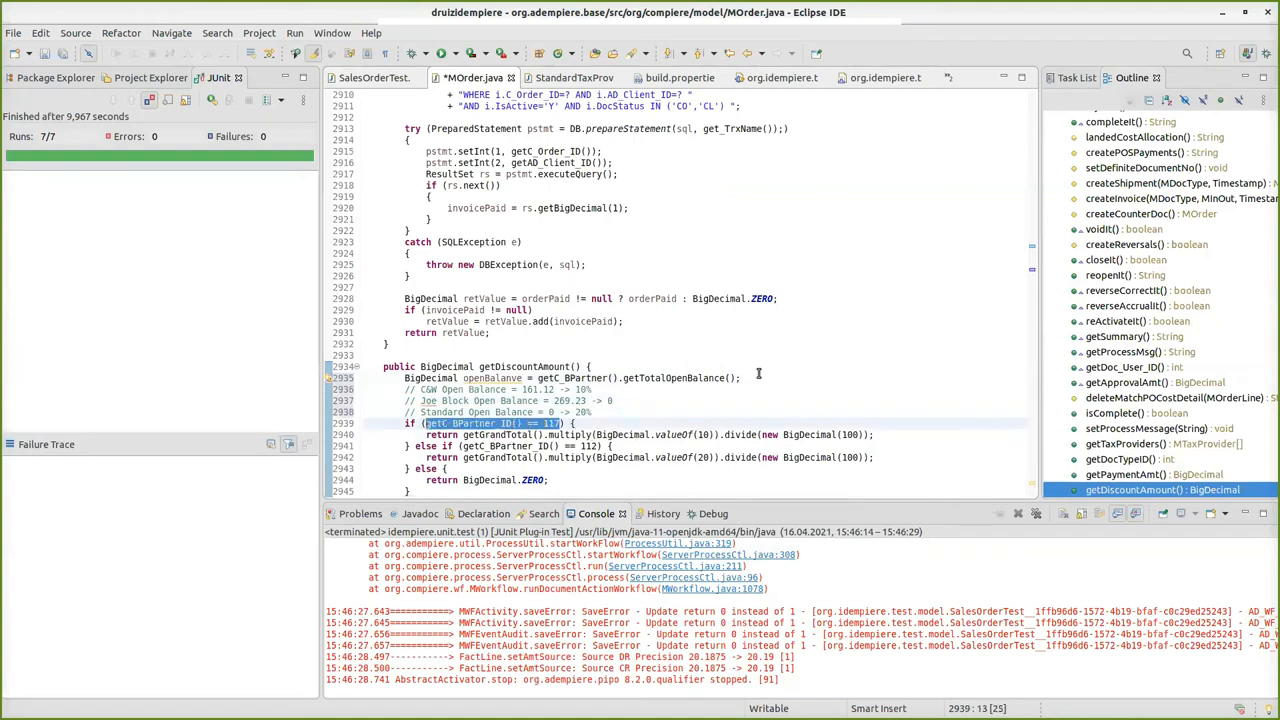
Change the first if to openBalance compareTo greater than 100 and below 200
{"action": "type", "text": "openBalance) {"}
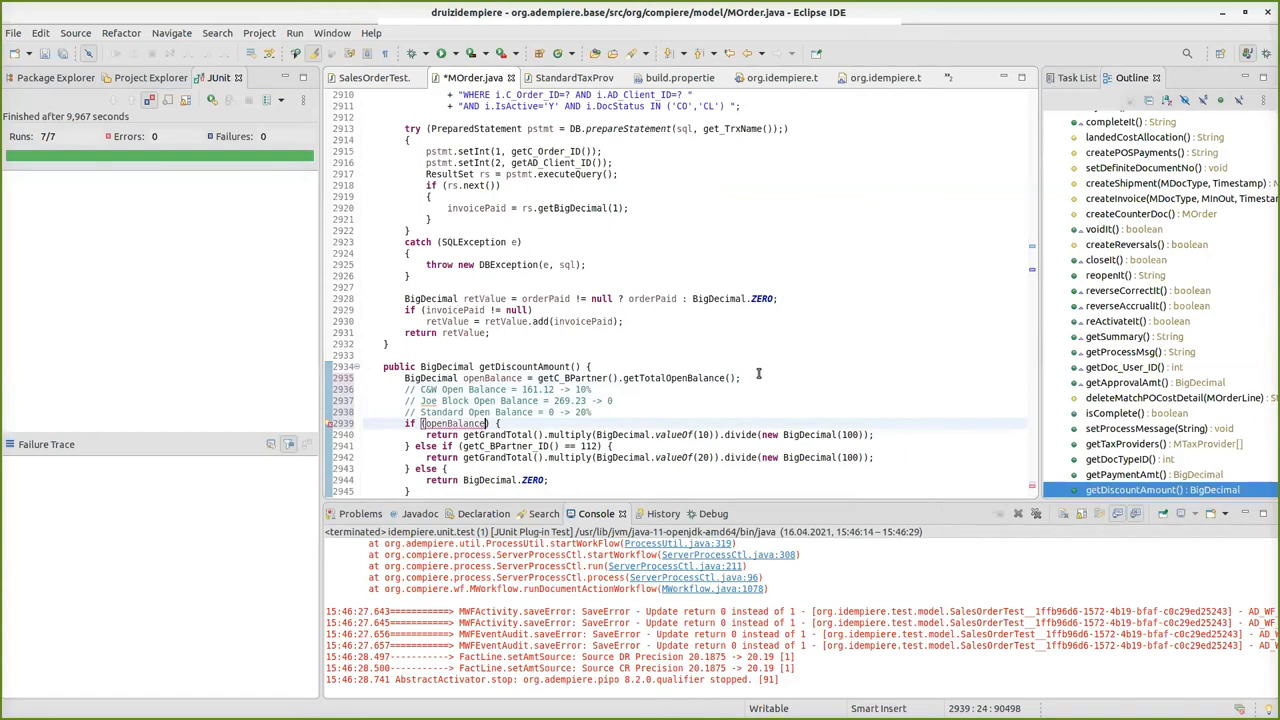
{"action": "type", "text": ".compareTo(val"}
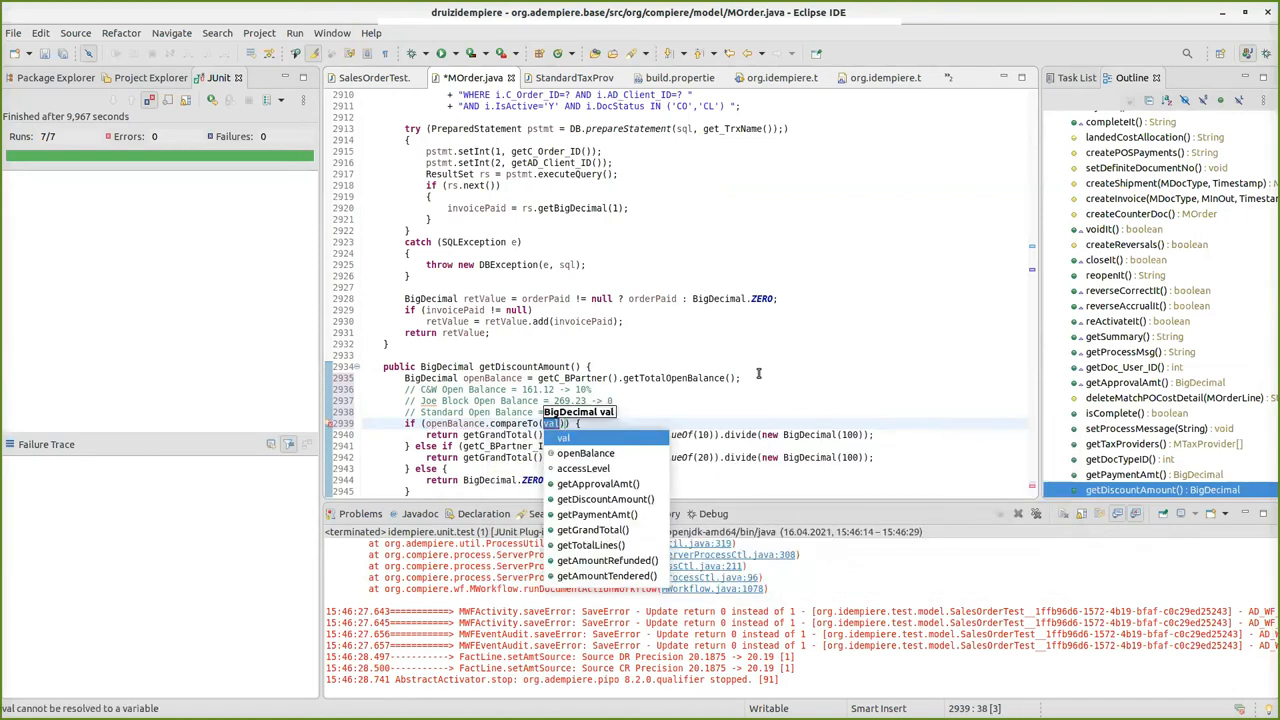
{"action": "mouse_move", "coordinate": [566, 352]}
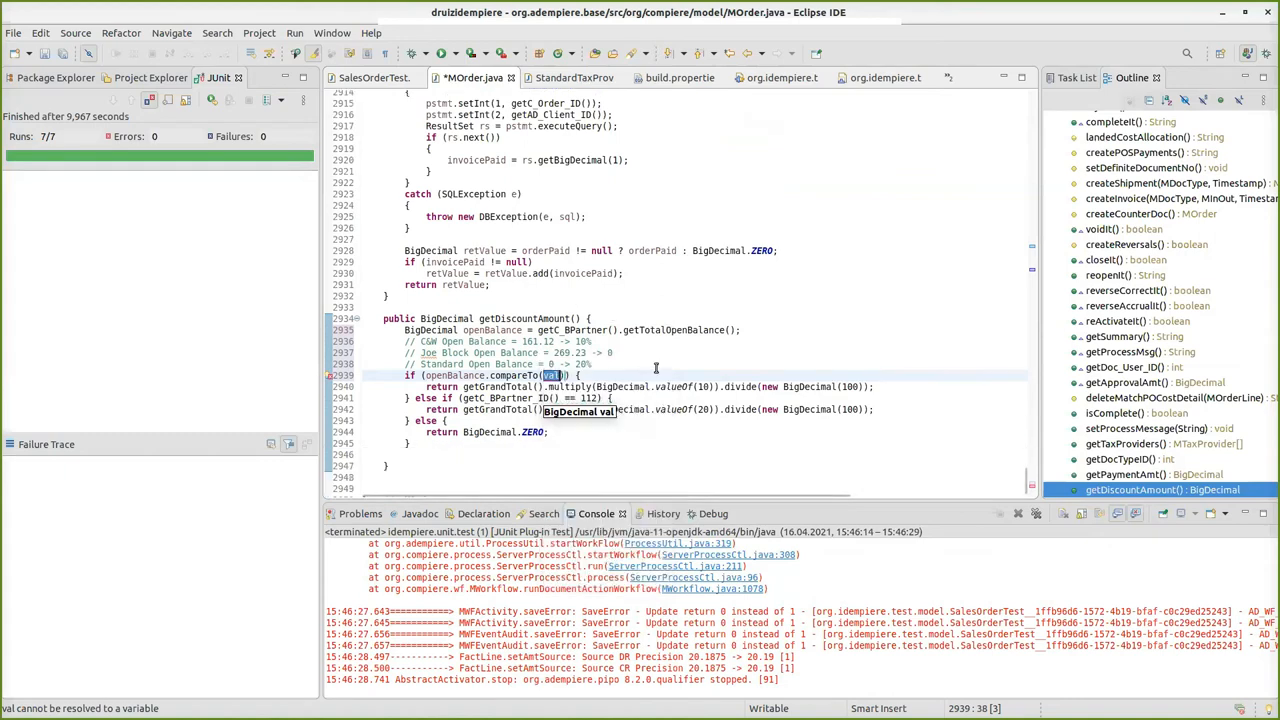
{"action": "type", "text": "new Bool"}
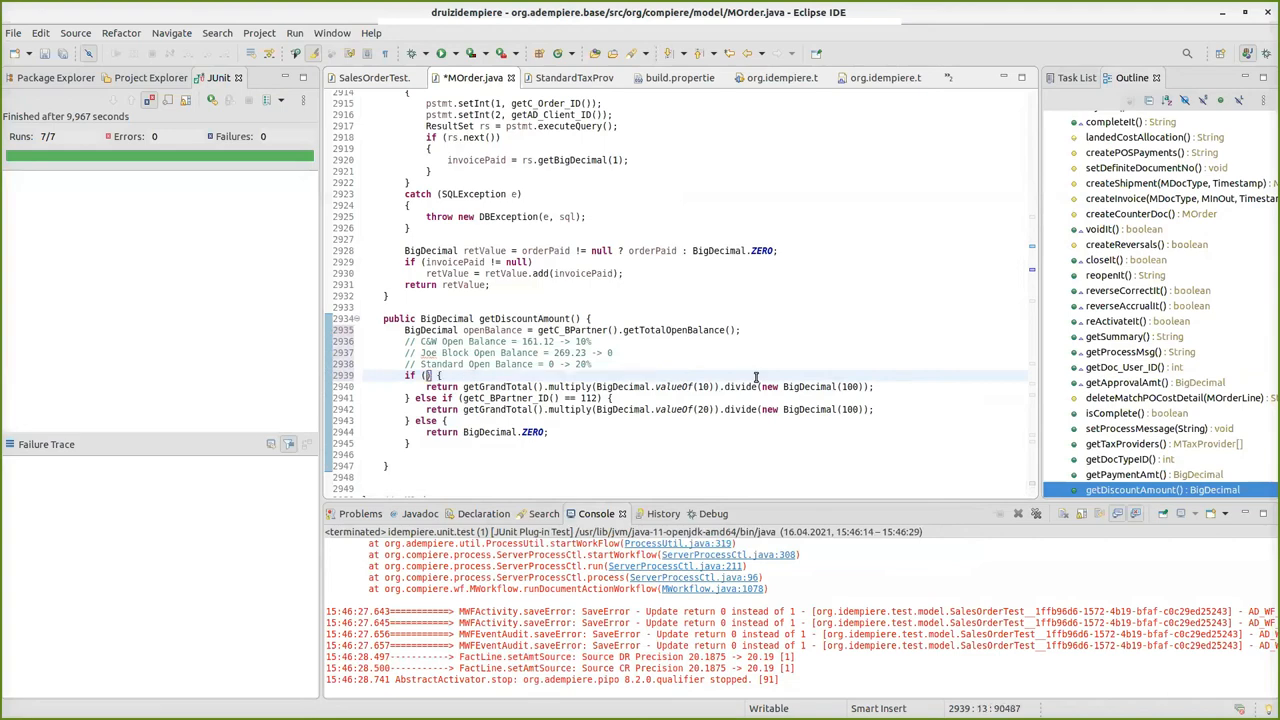
{"action": "type", "text": "openBalance.compareTo(new BigDecimal(100)) > 0"}
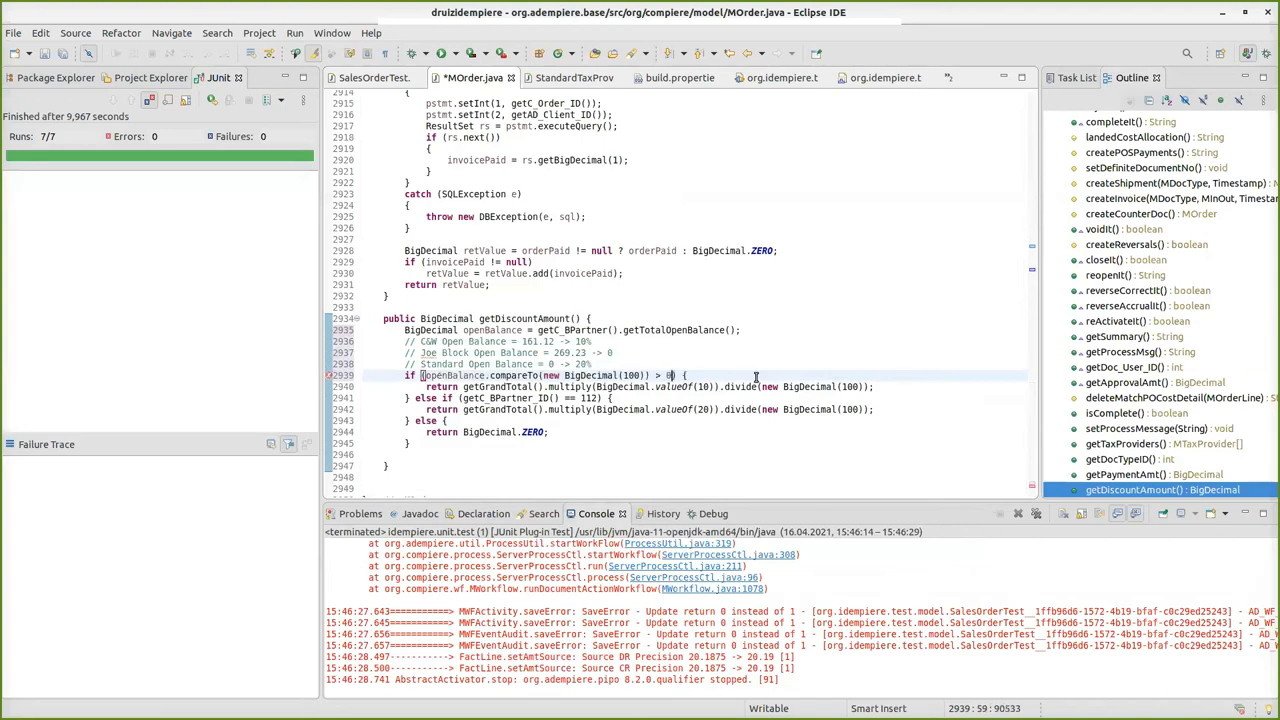
{"action": "type", "text": "&&"}
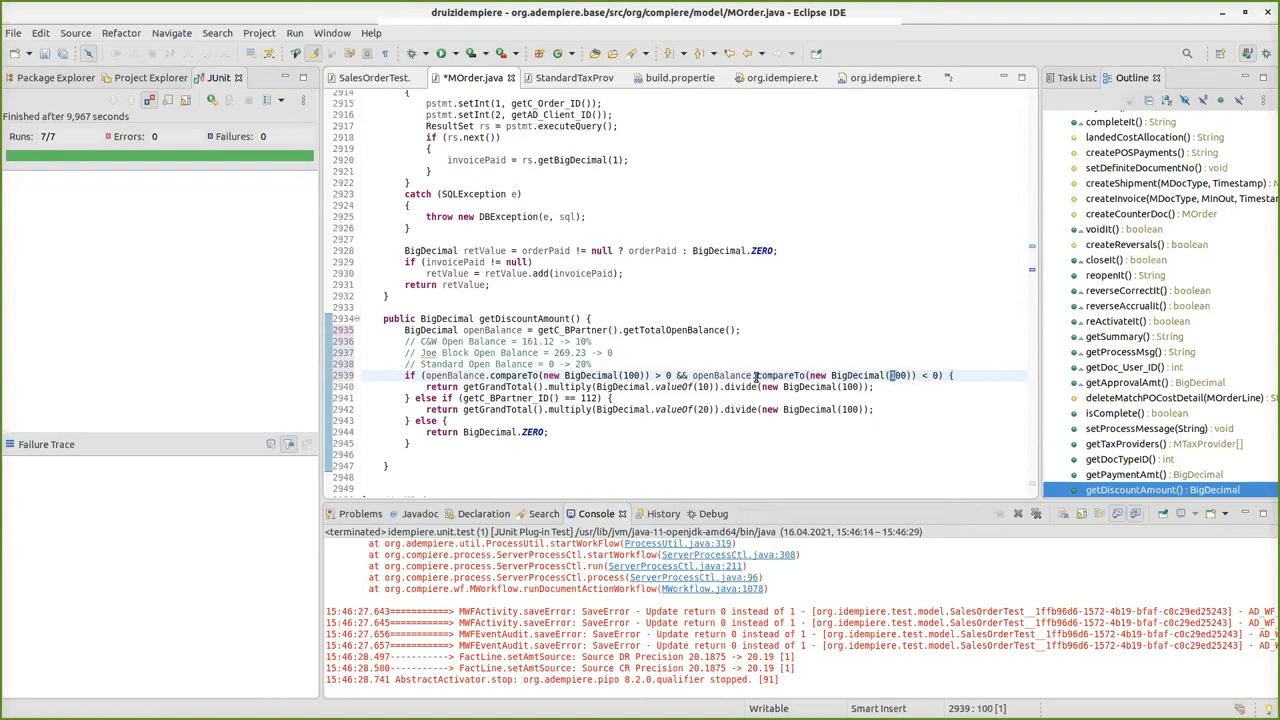
{"action": "type", "text": "200"}
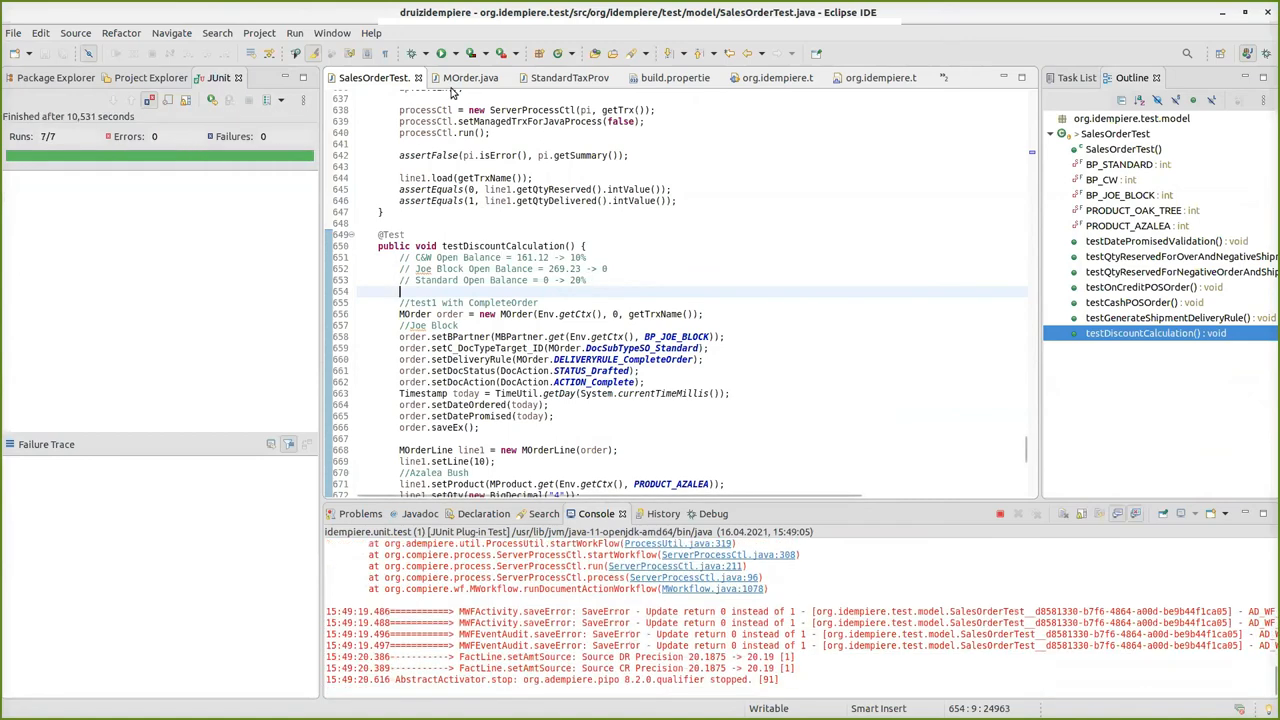
{"action": "left_click", "coordinate": [478, 77]}
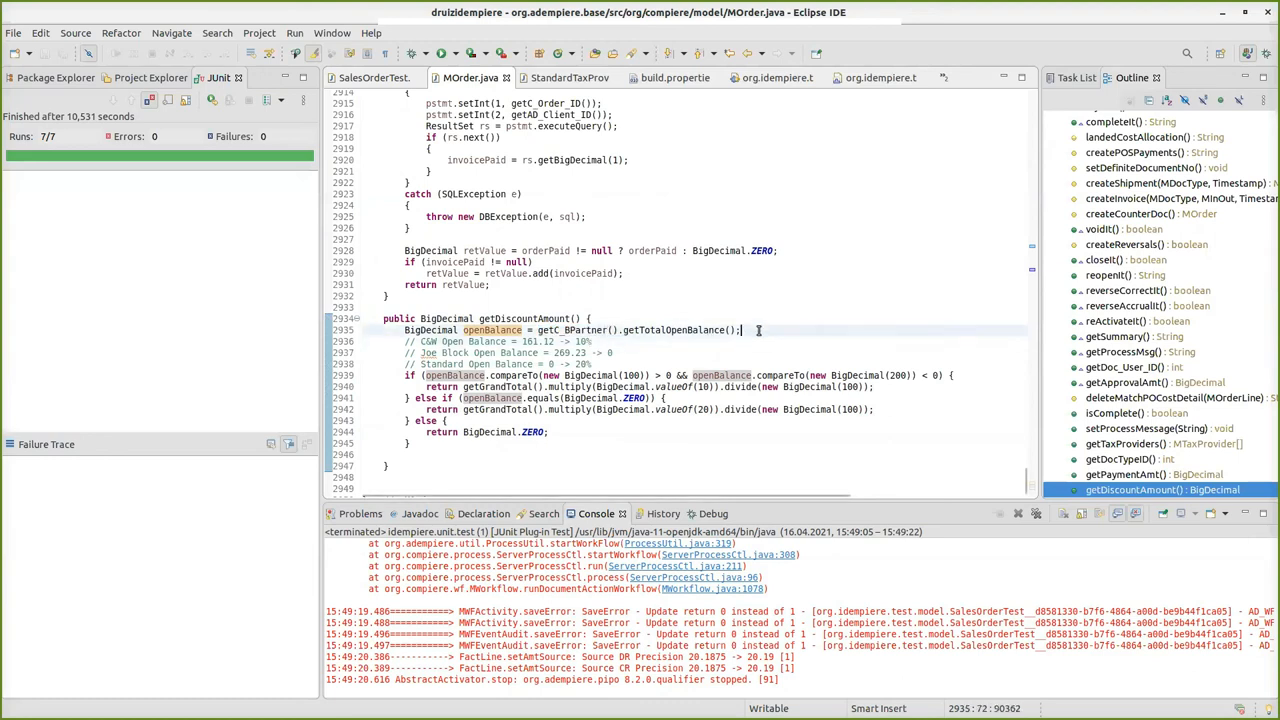
{"action": "left_click", "coordinate": [380, 77]}
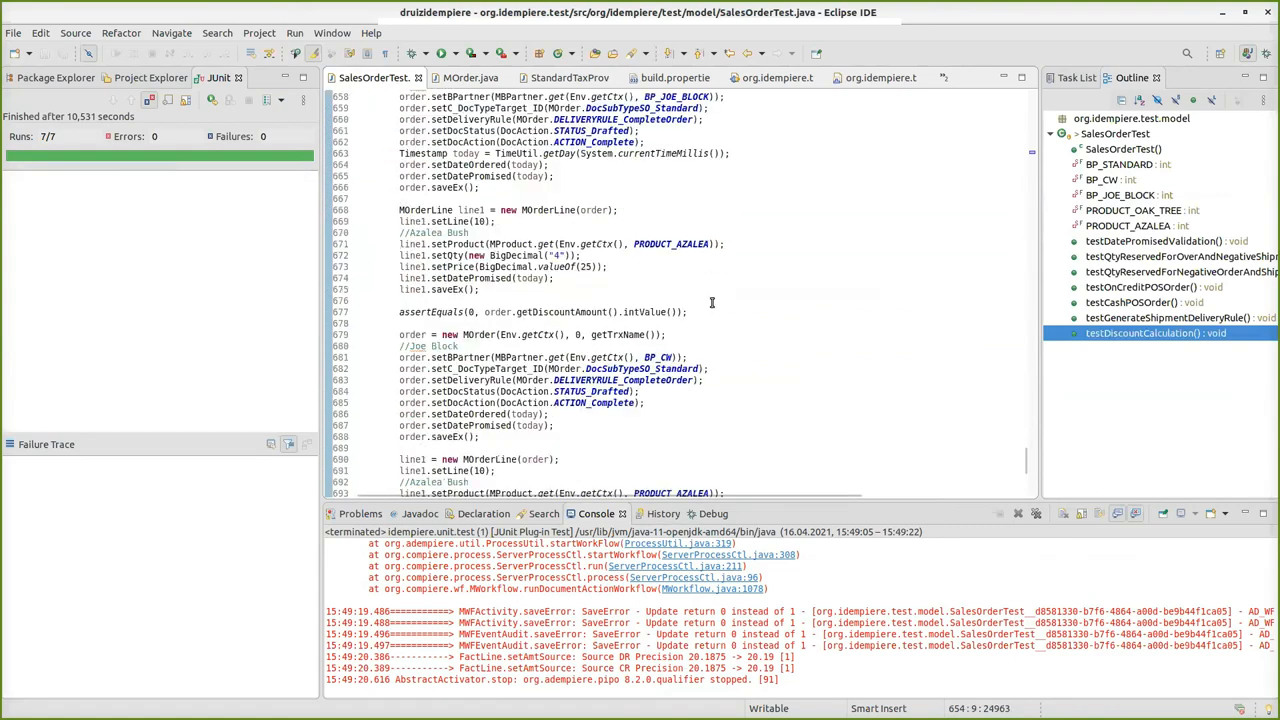
{"action": "scroll", "scroll_direction": "down", "scroll_amount": 3}
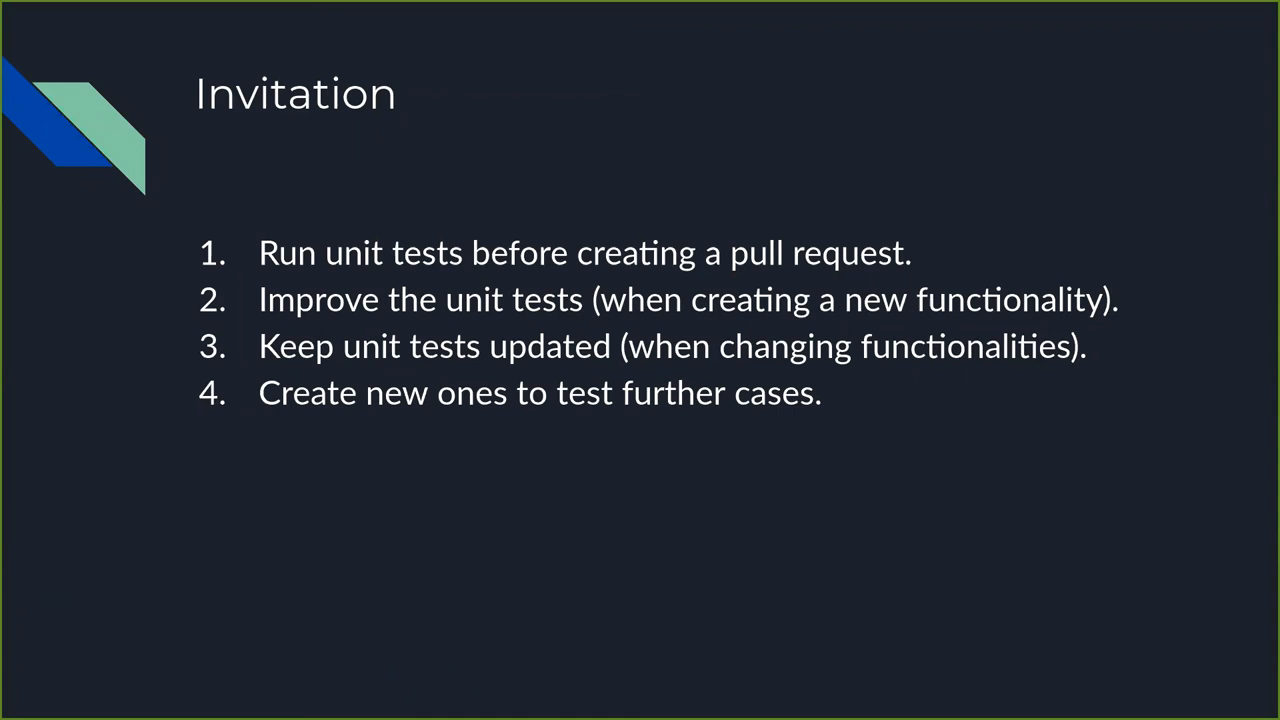
Press Right to show the closing Thank you! slide
{"action": "key", "text": "Right"}
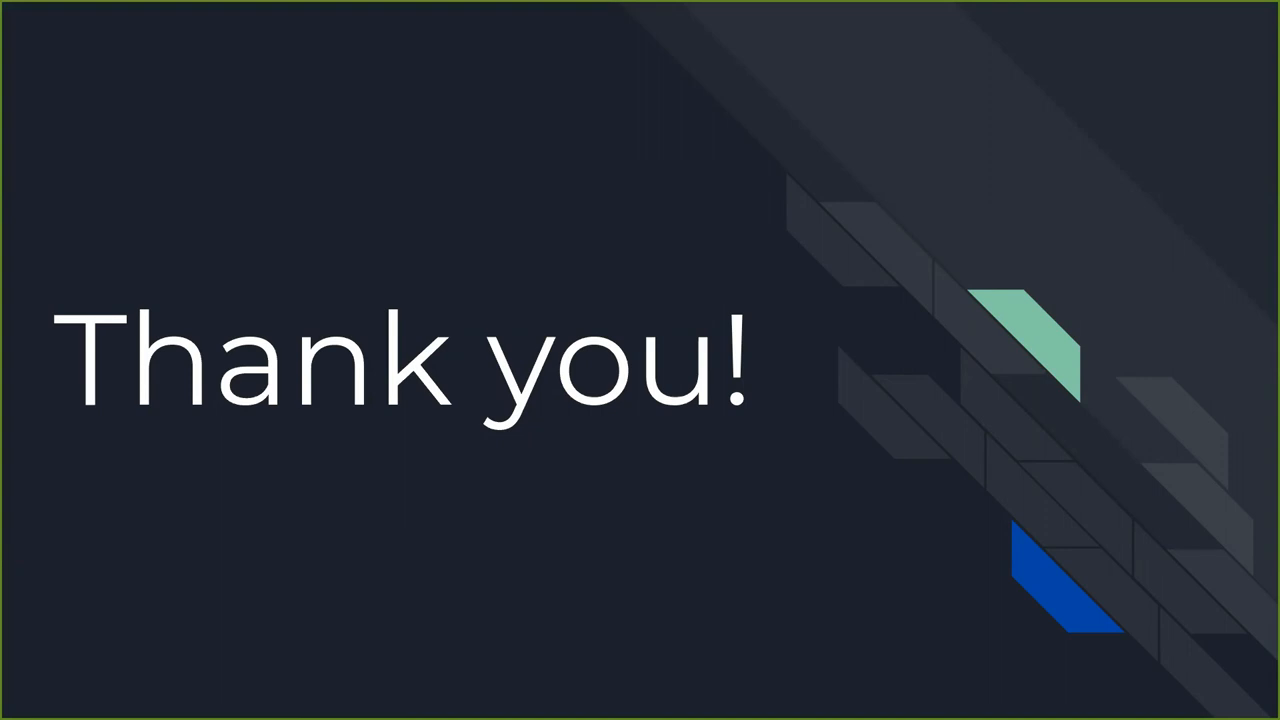
{"action": "mouse_move", "coordinate": [205, 430]}
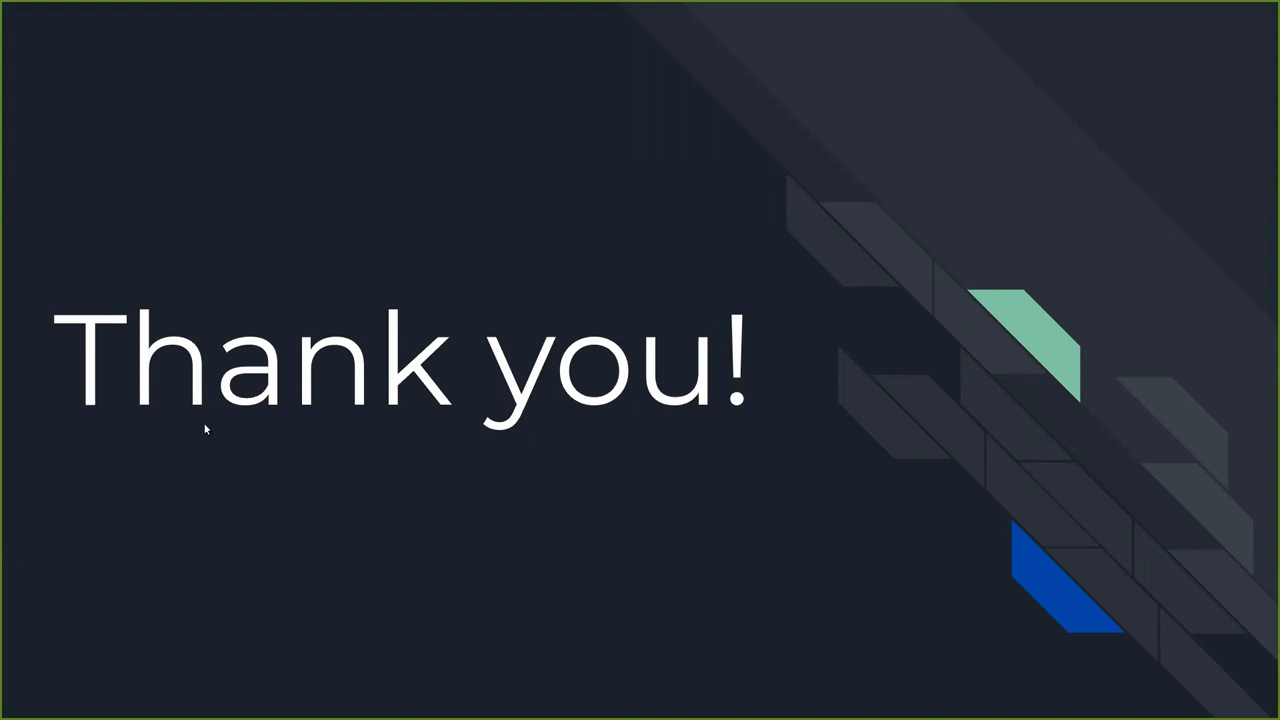
{"action": "mouse_move", "coordinate": [730, 44]}
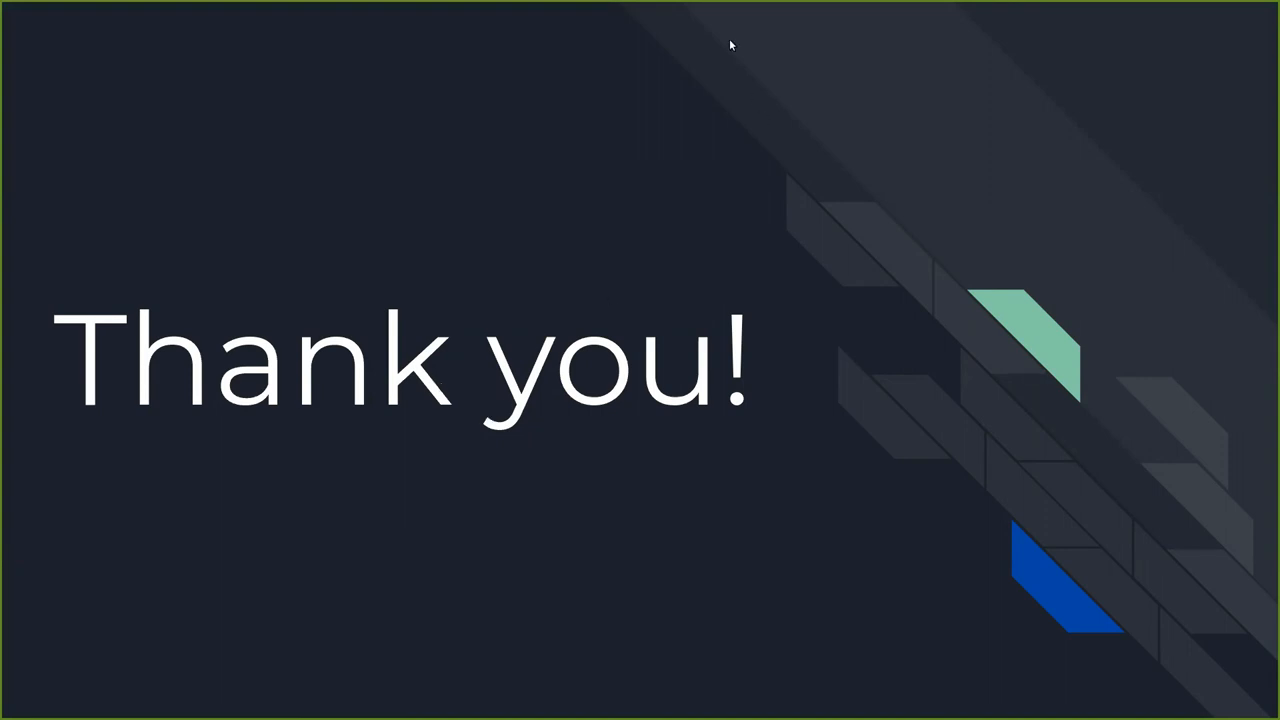